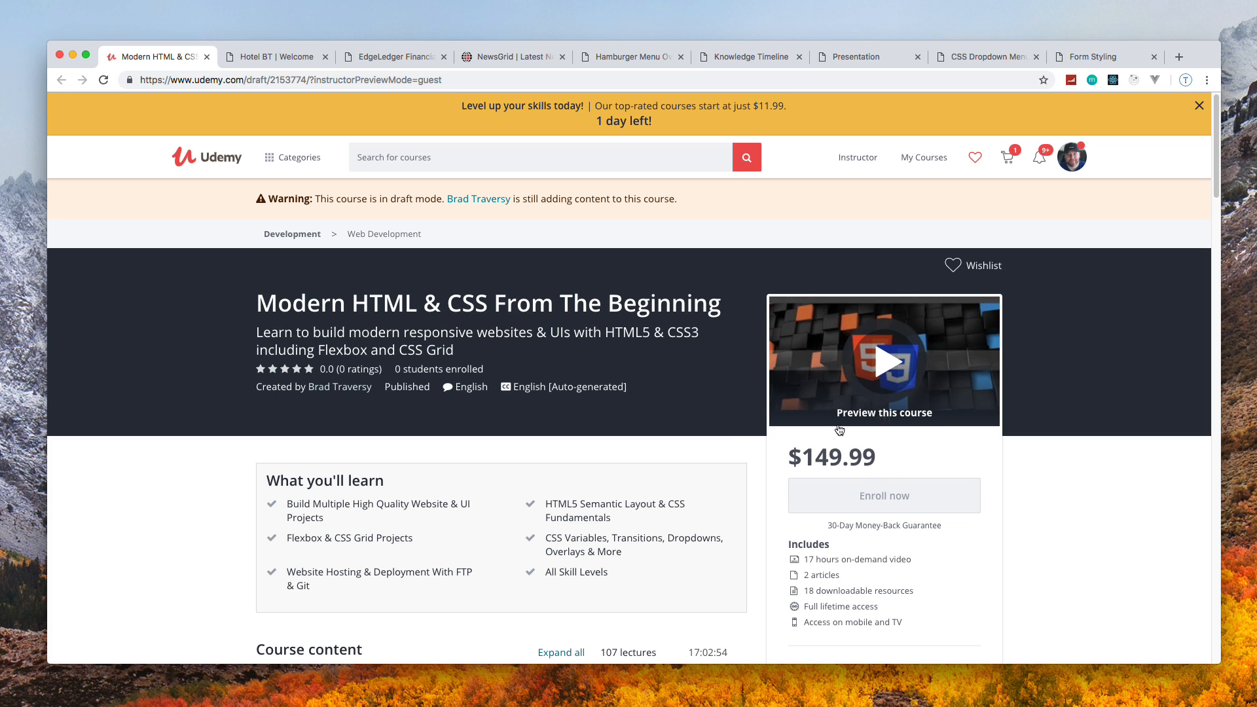
mouse_move(1215, 445)
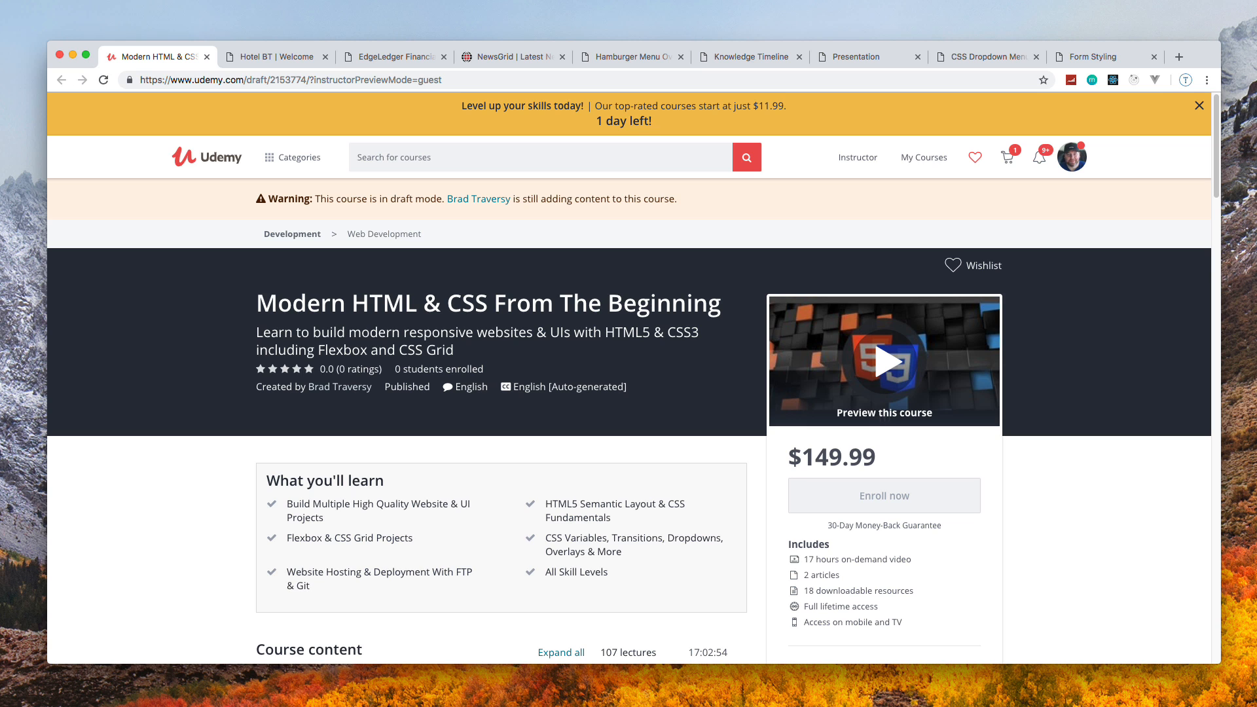
Scroll to Course content and briefly expand then collapse the CSS Basics section
scroll(down, 3)
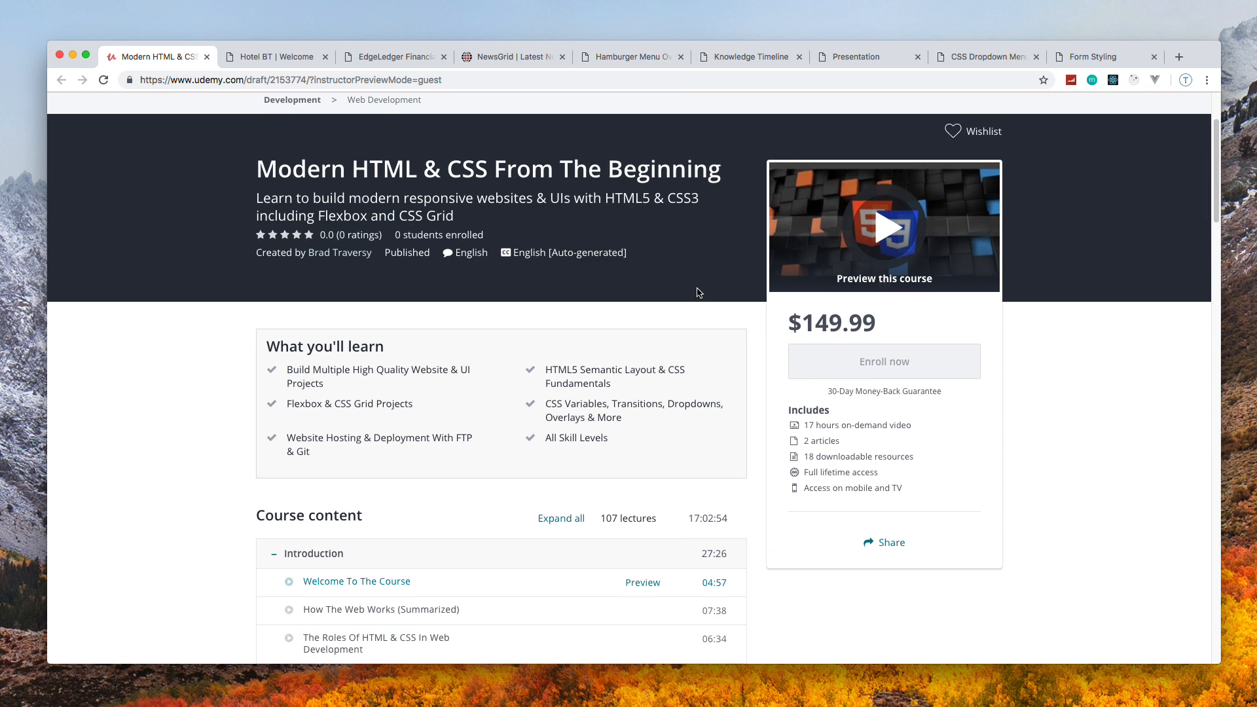
scroll(down, 3)
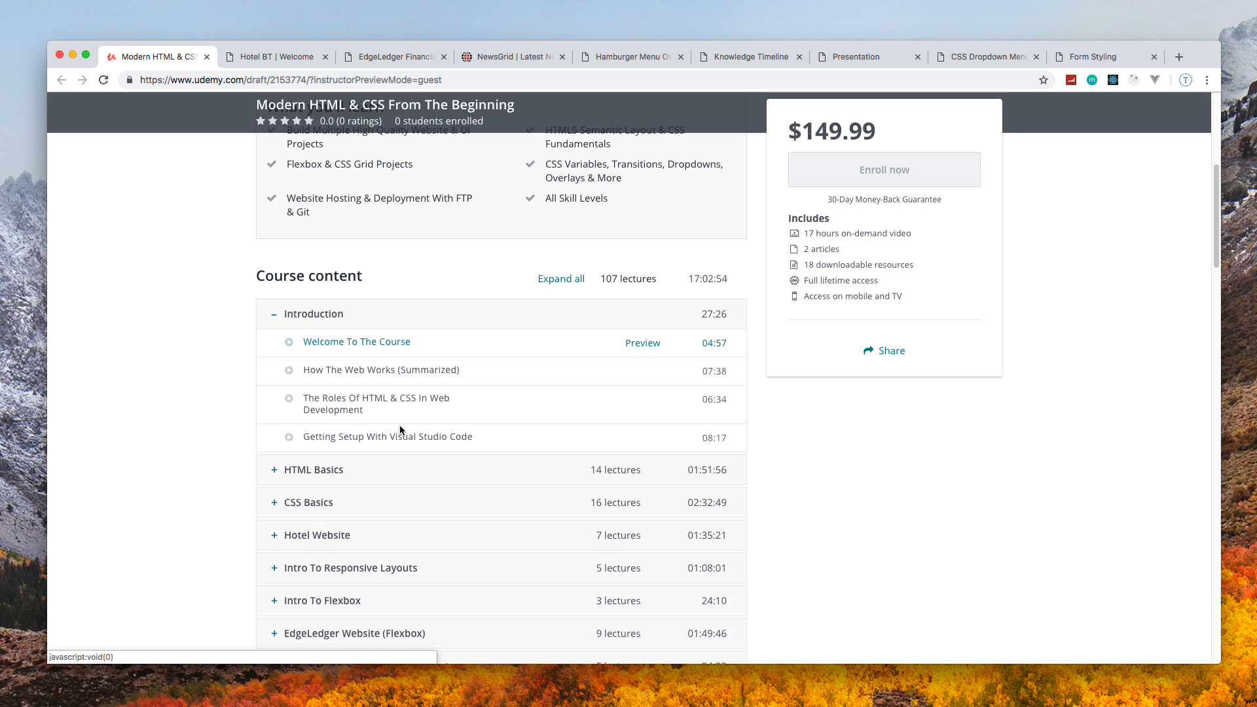
scroll(down, 3)
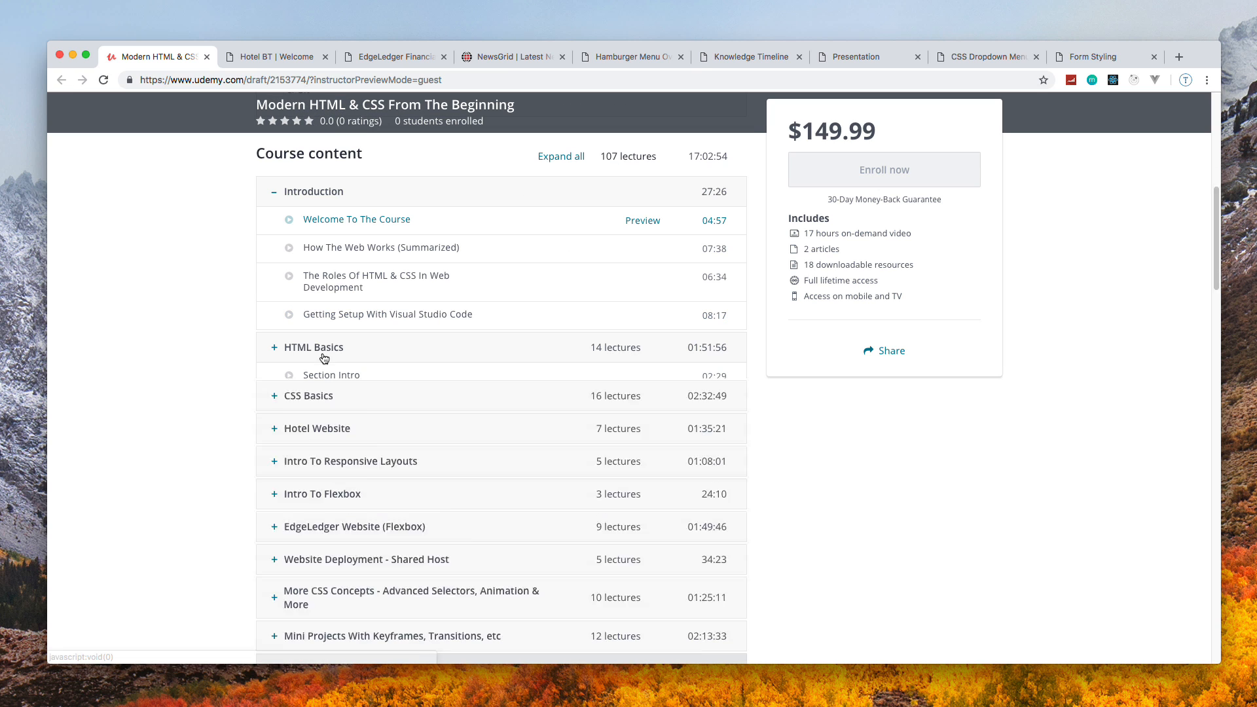
click(307, 395)
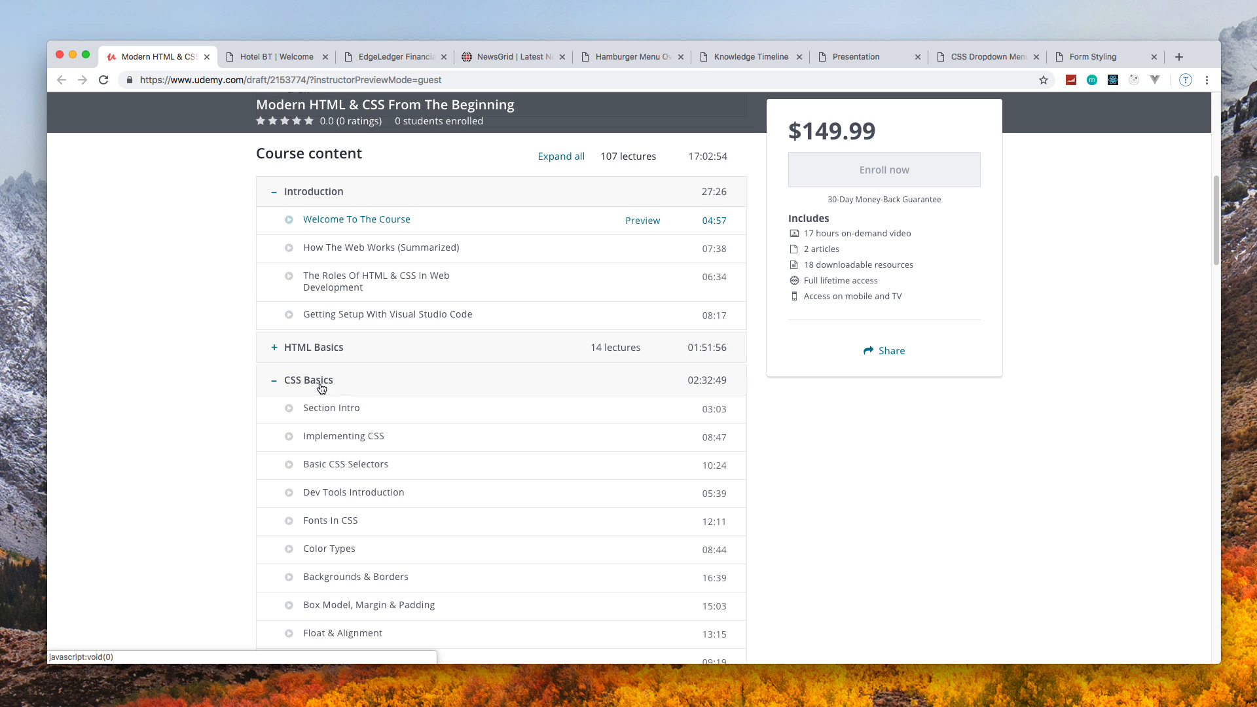
click(308, 379)
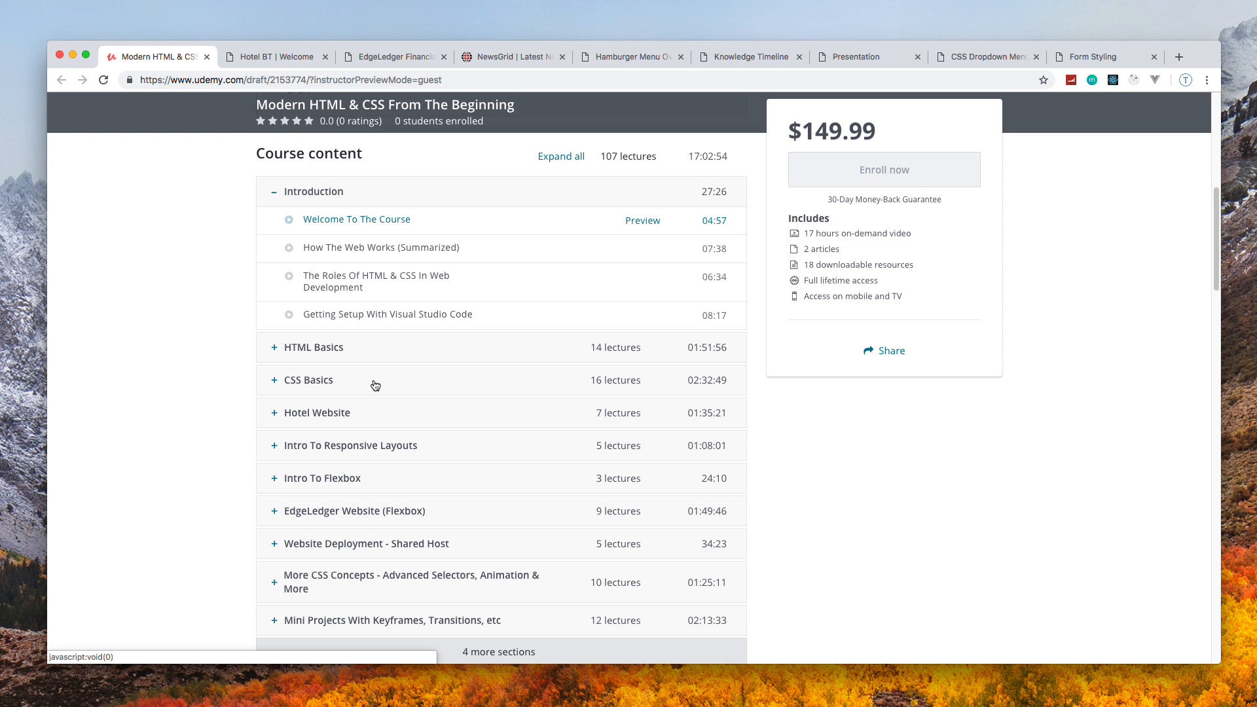
mouse_move(379, 448)
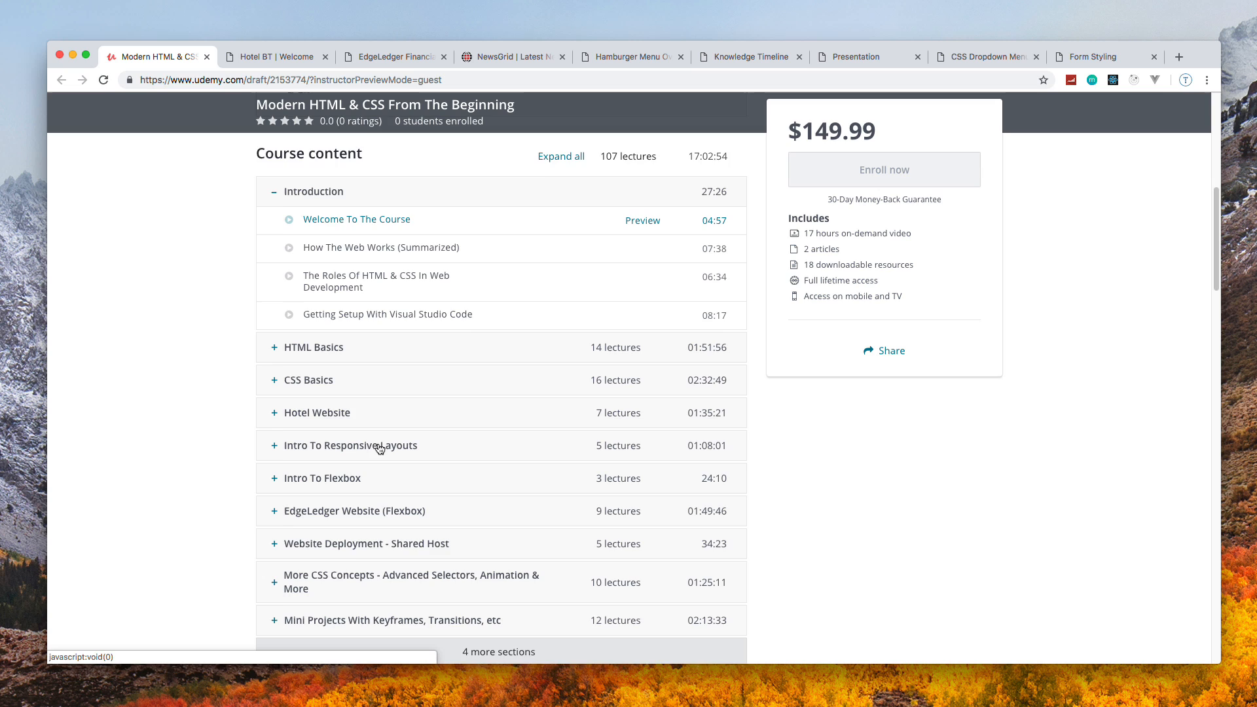
Reveal the full curriculum and expand Website Deployment With Netlify (FREE) to show its four lectures
scroll(down, 3)
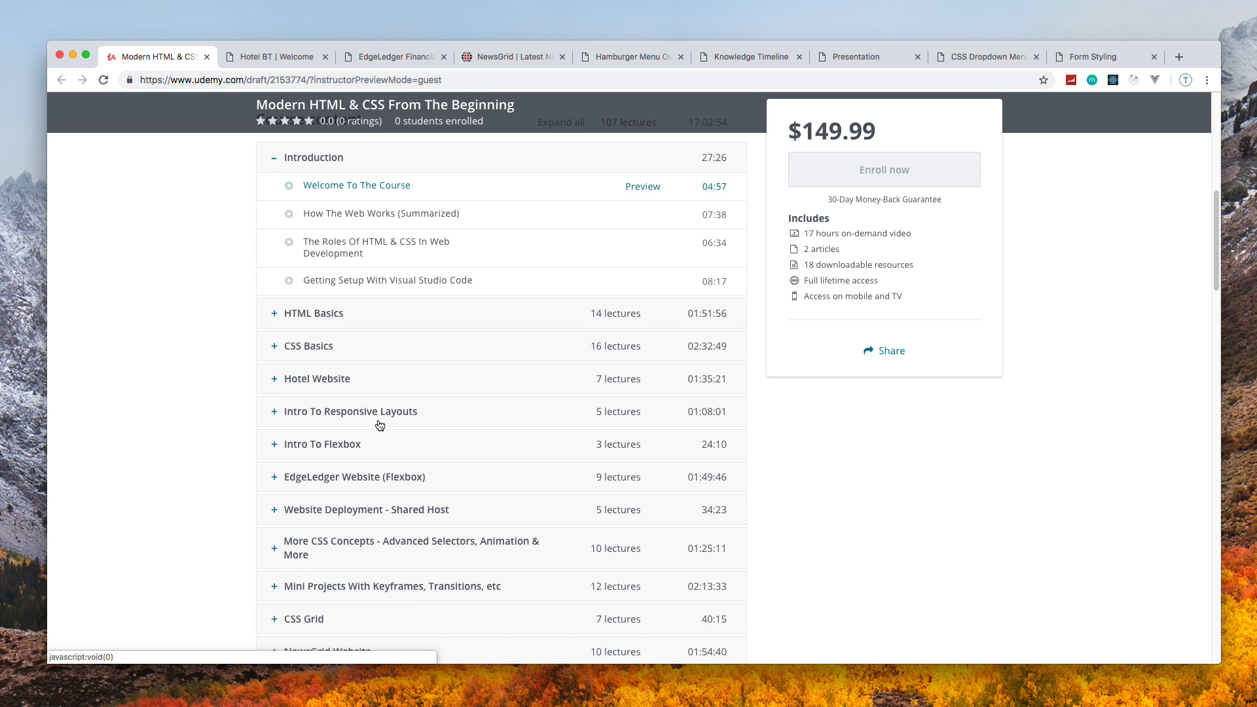
scroll(down, 3)
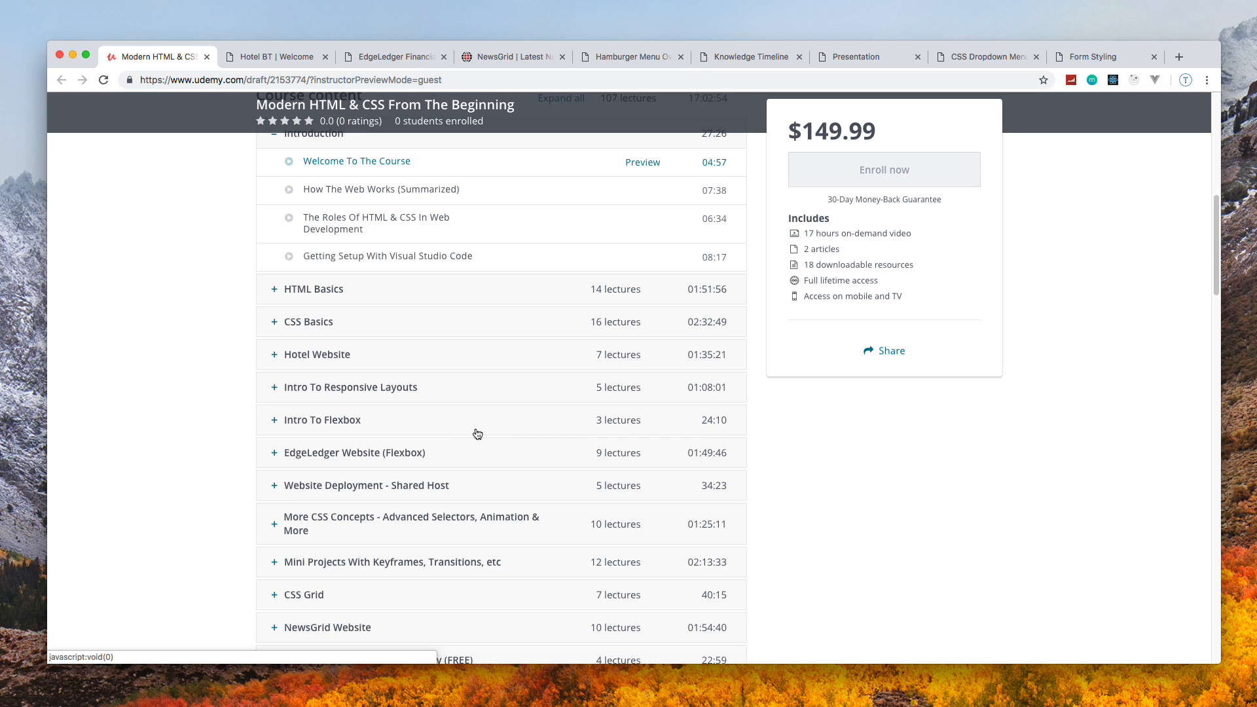
mouse_move(472, 434)
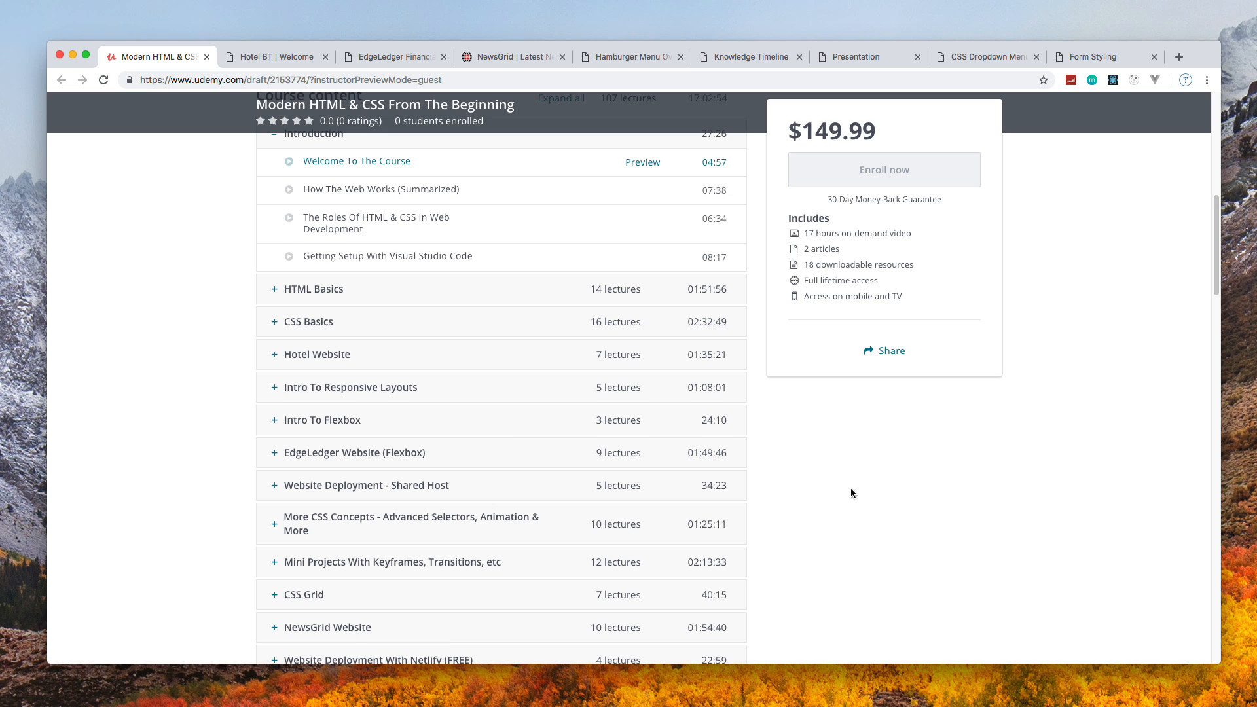
scroll(down, 3)
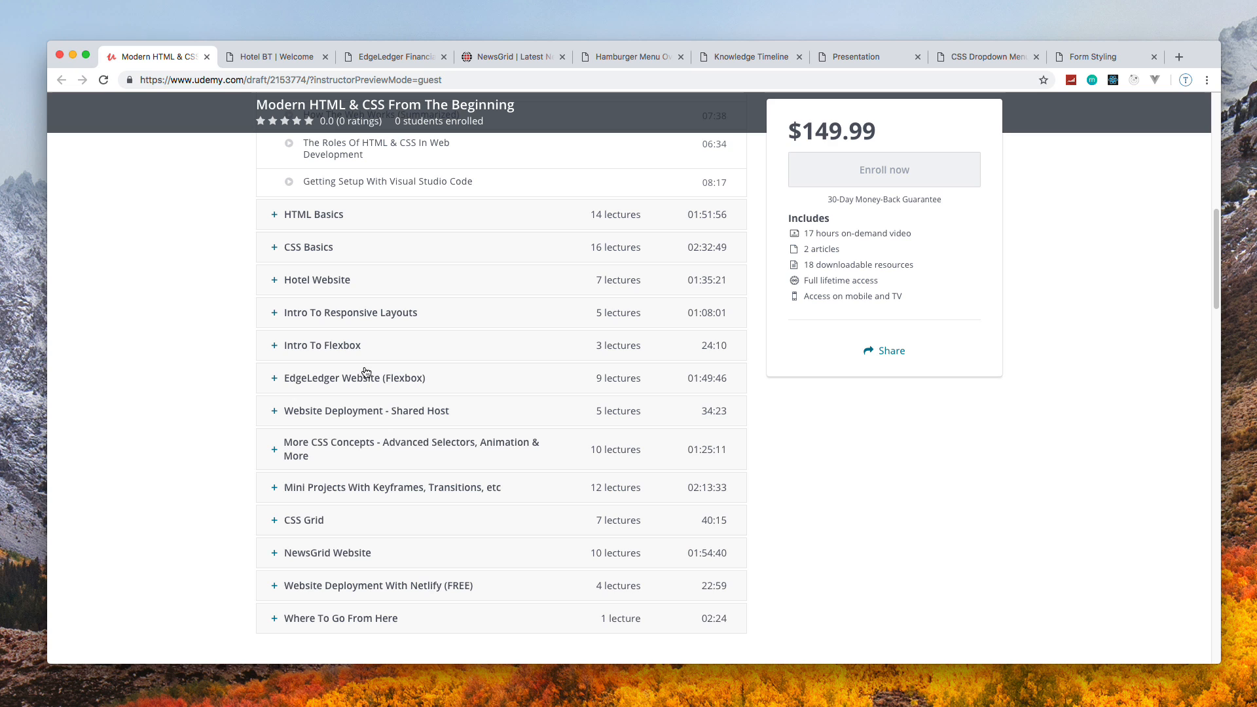
click(366, 410)
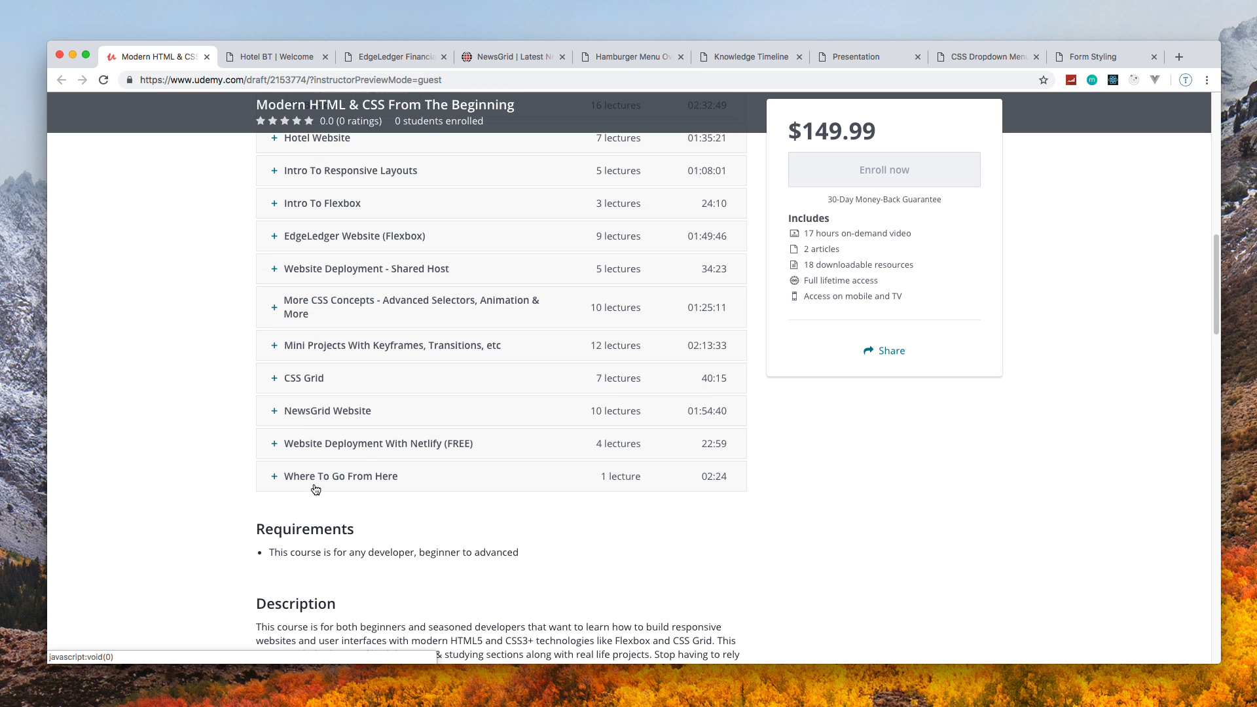
click(377, 444)
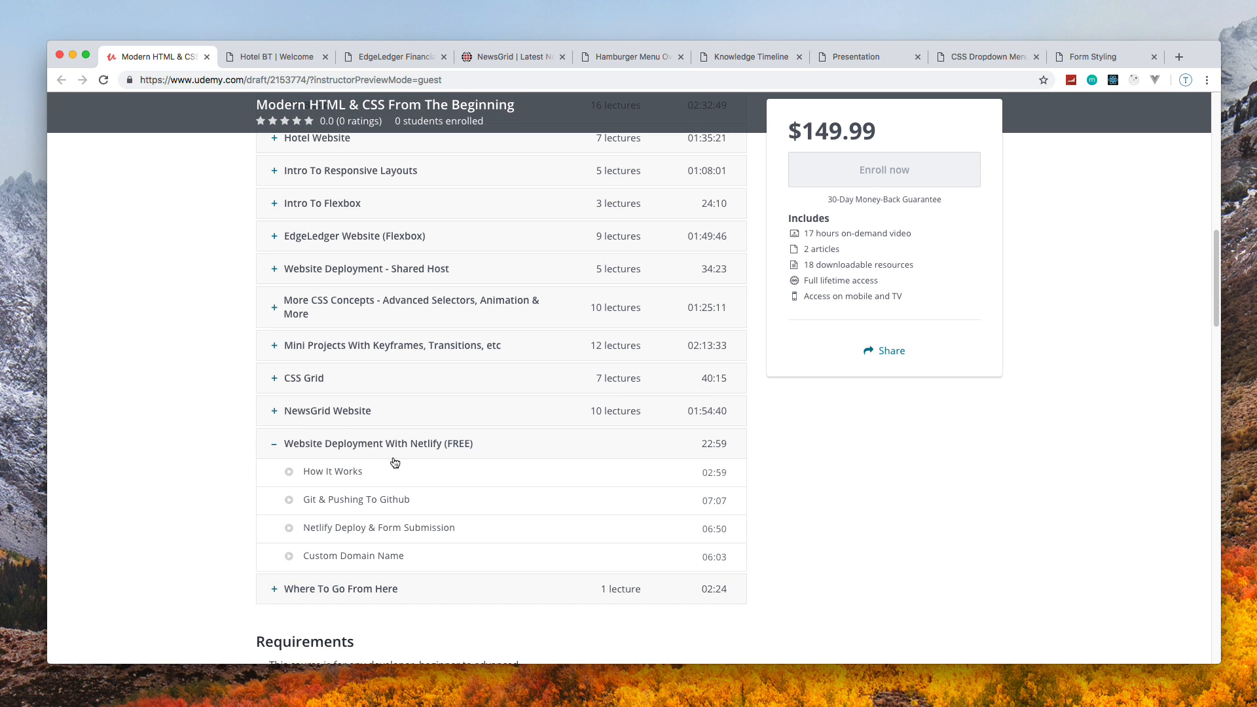
mouse_move(423, 514)
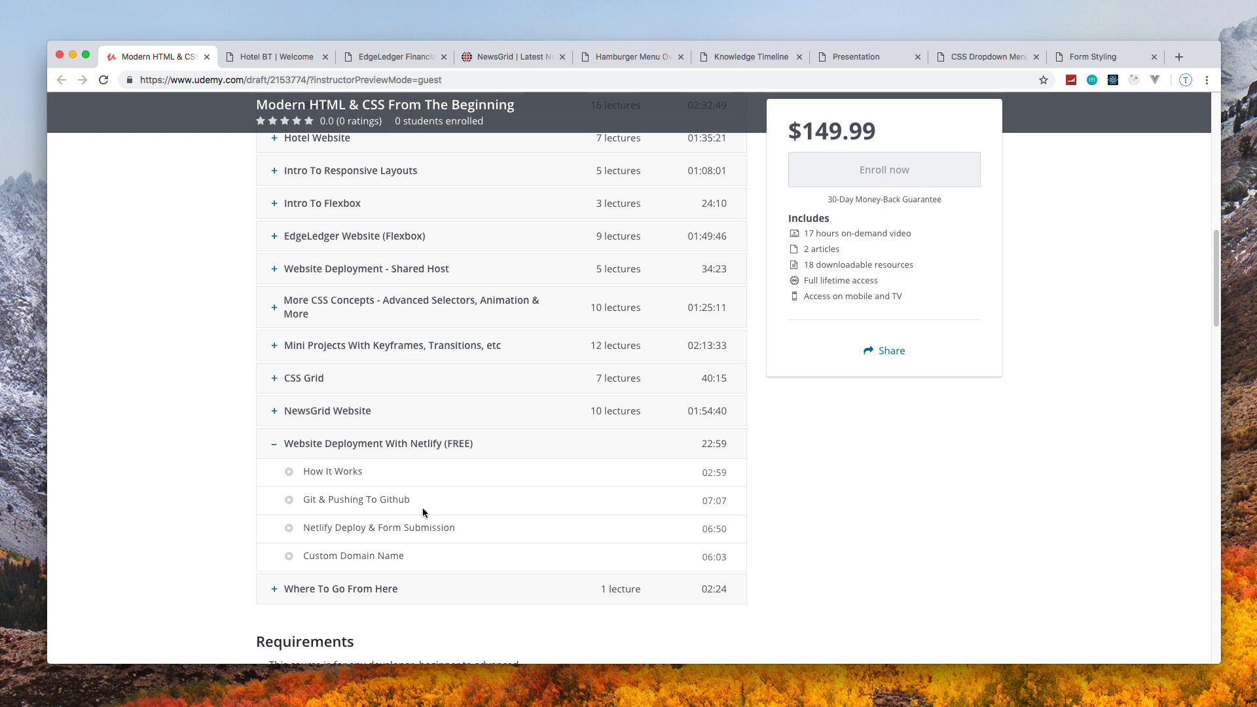
mouse_move(313, 499)
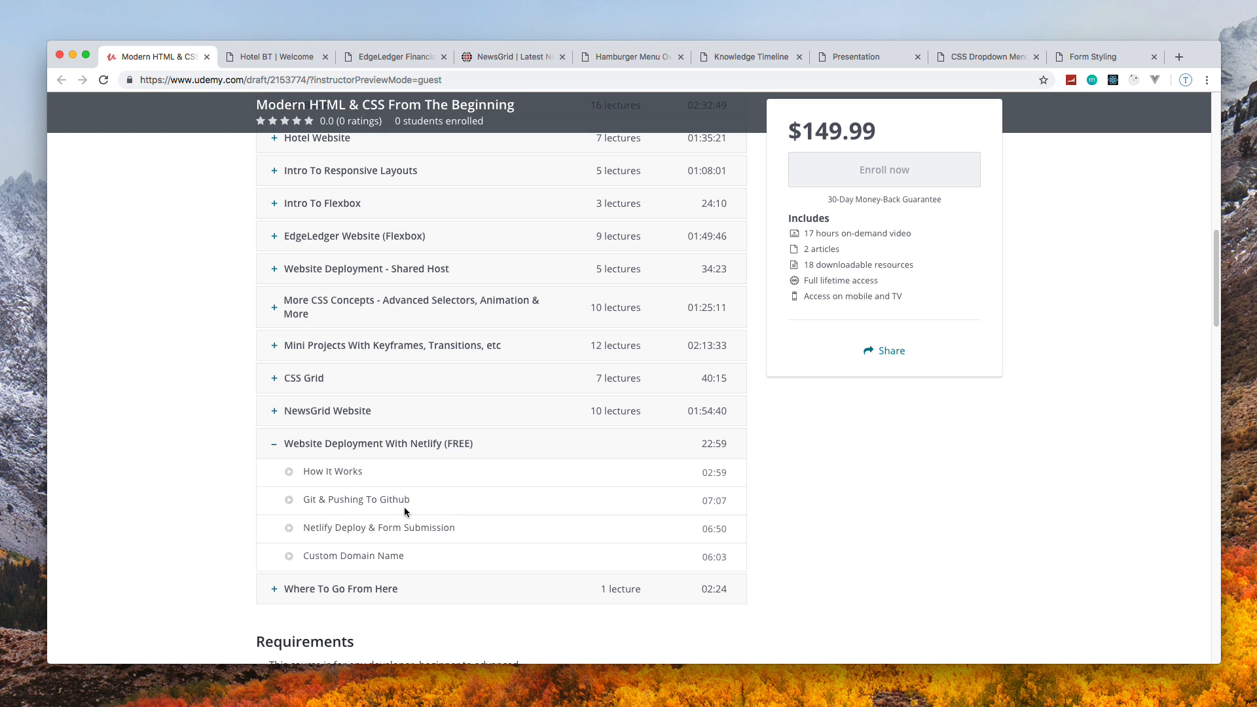
mouse_move(377, 540)
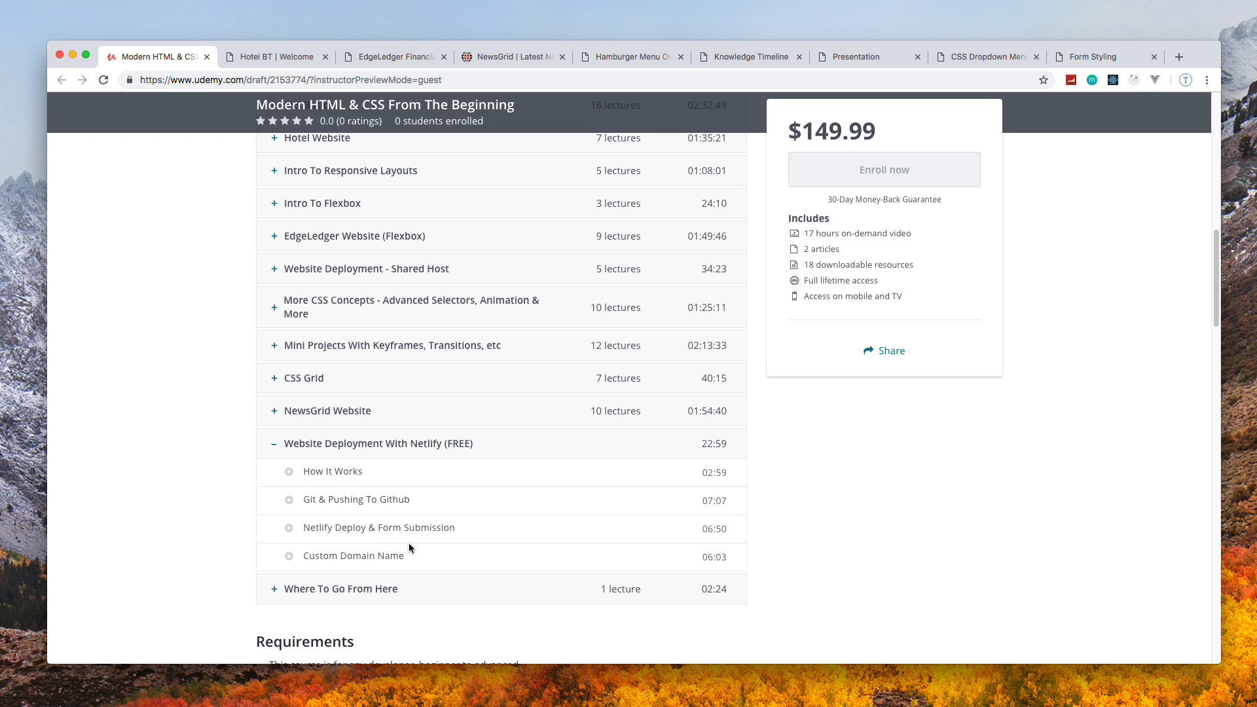
mouse_move(403, 540)
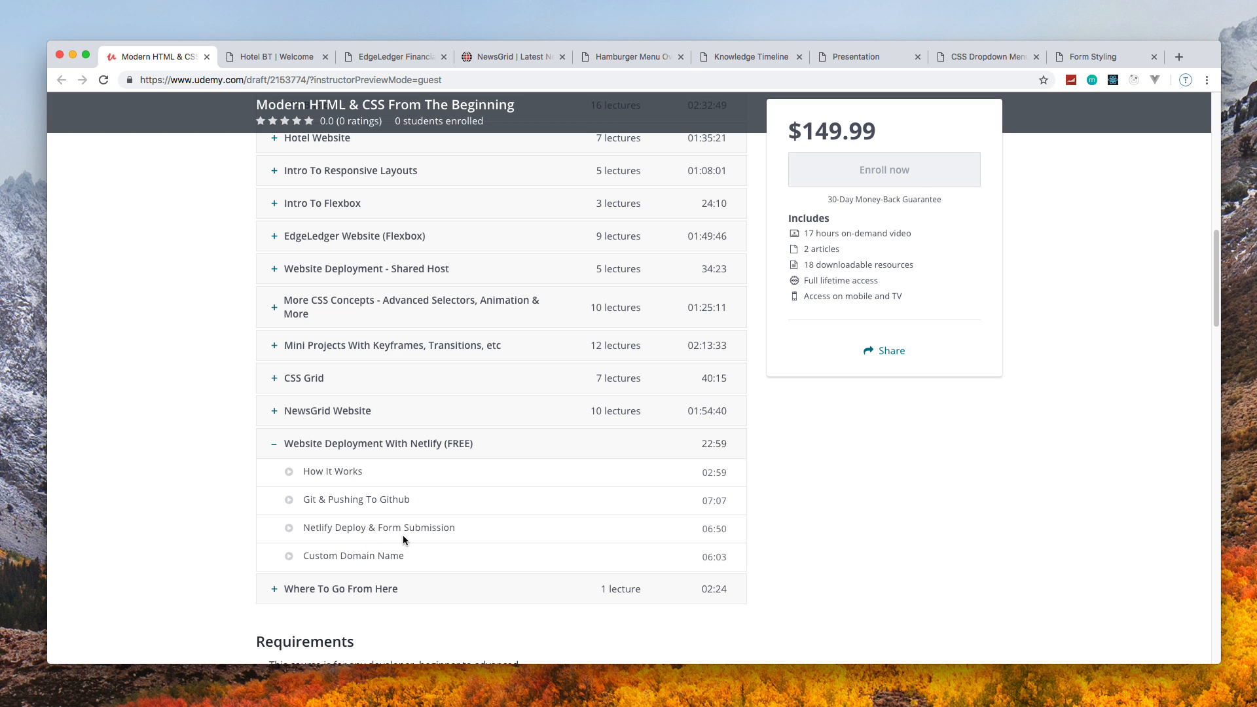
mouse_move(472, 535)
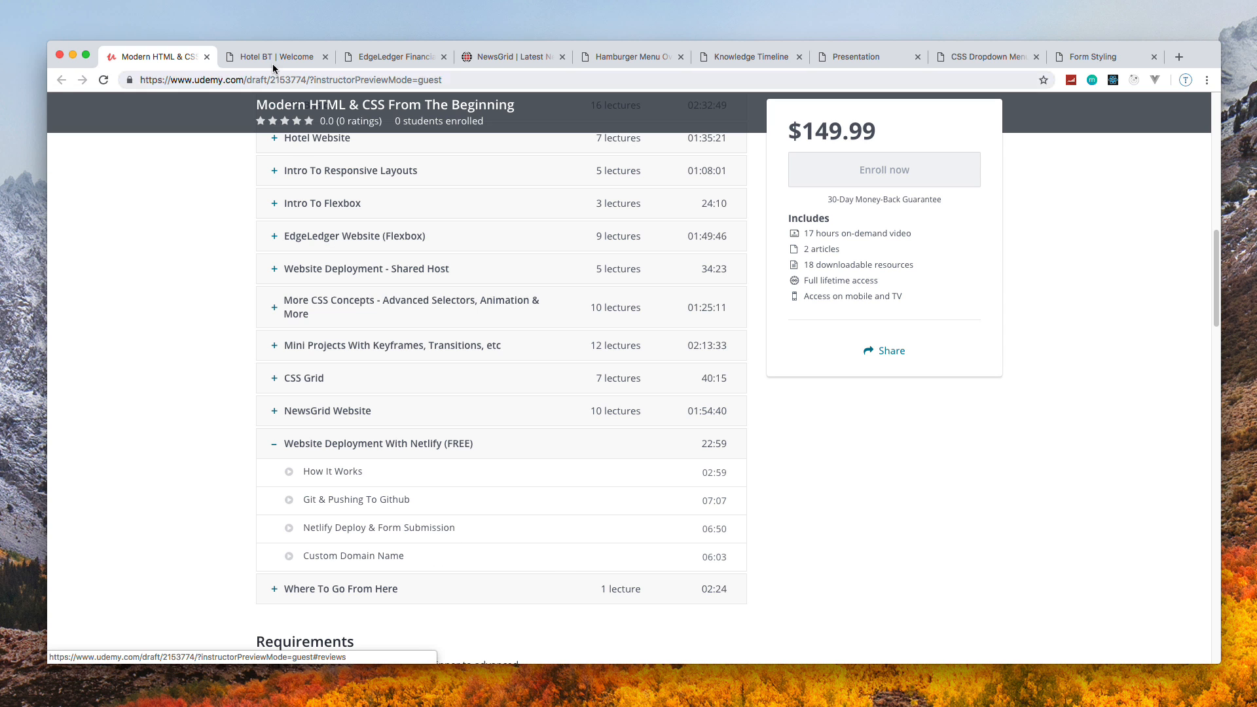
Switch to the Hotel BT demo site and scroll through its welcome page
click(273, 57)
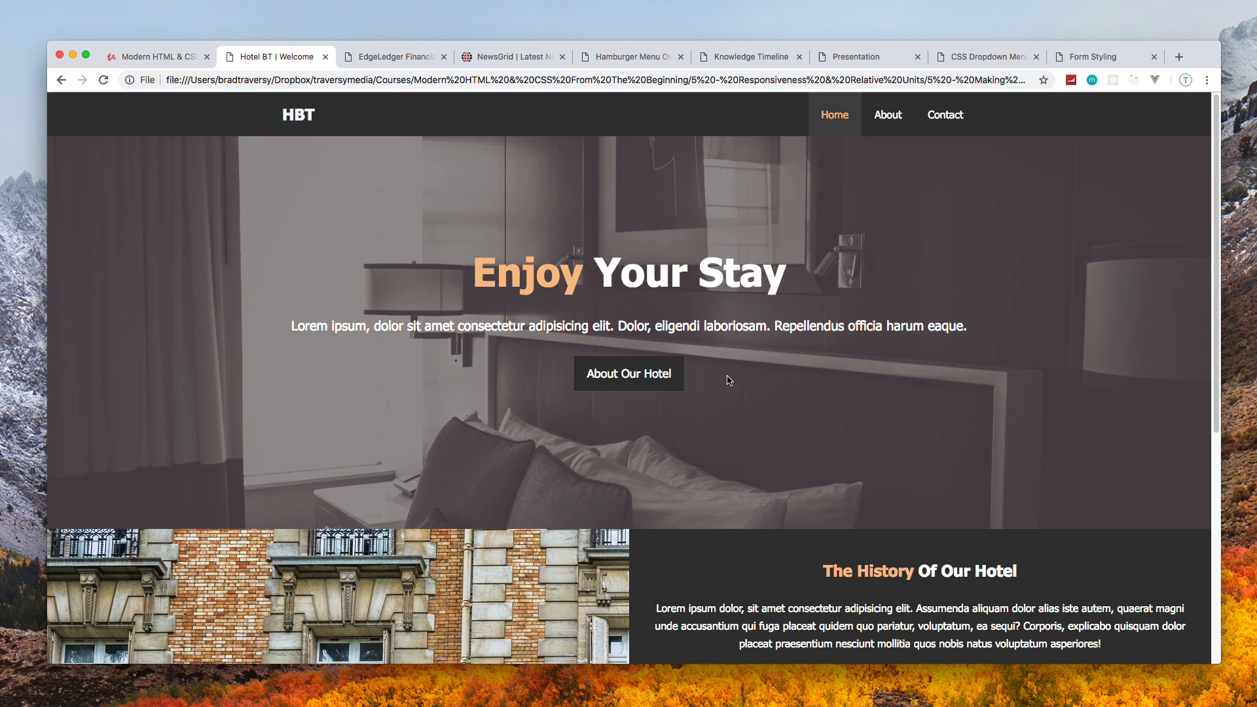
scroll(down, 3)
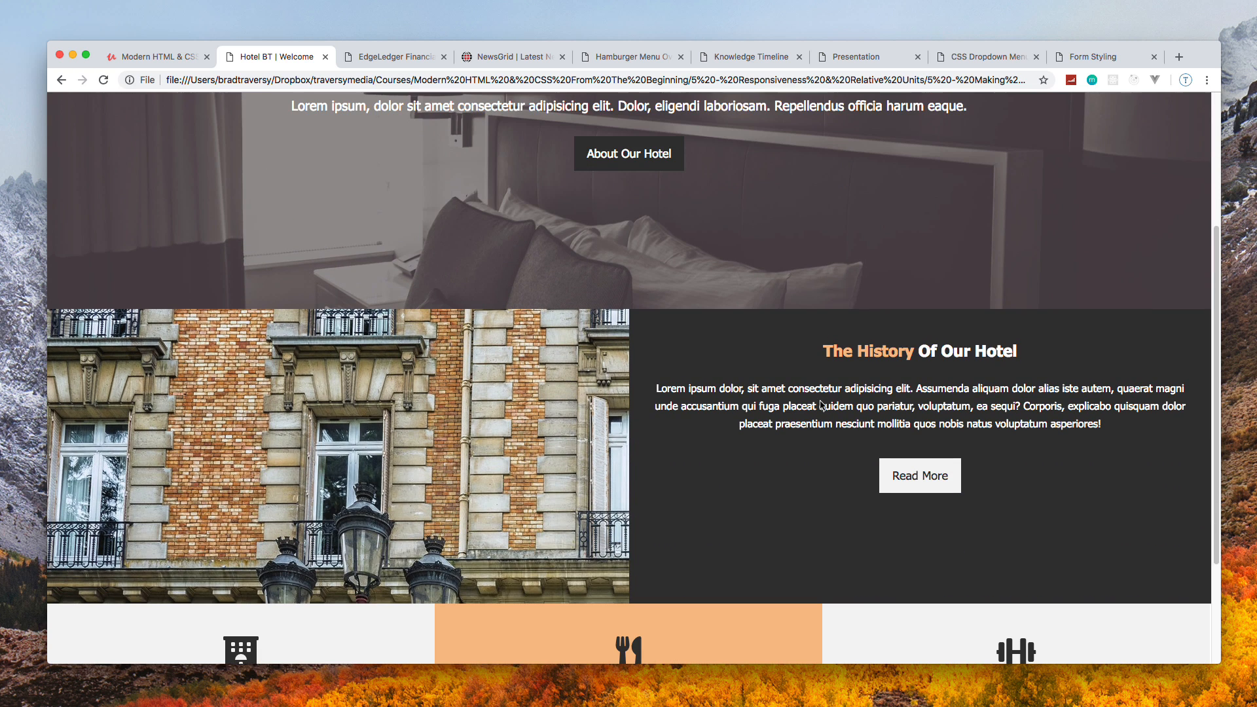
scroll(down, 3)
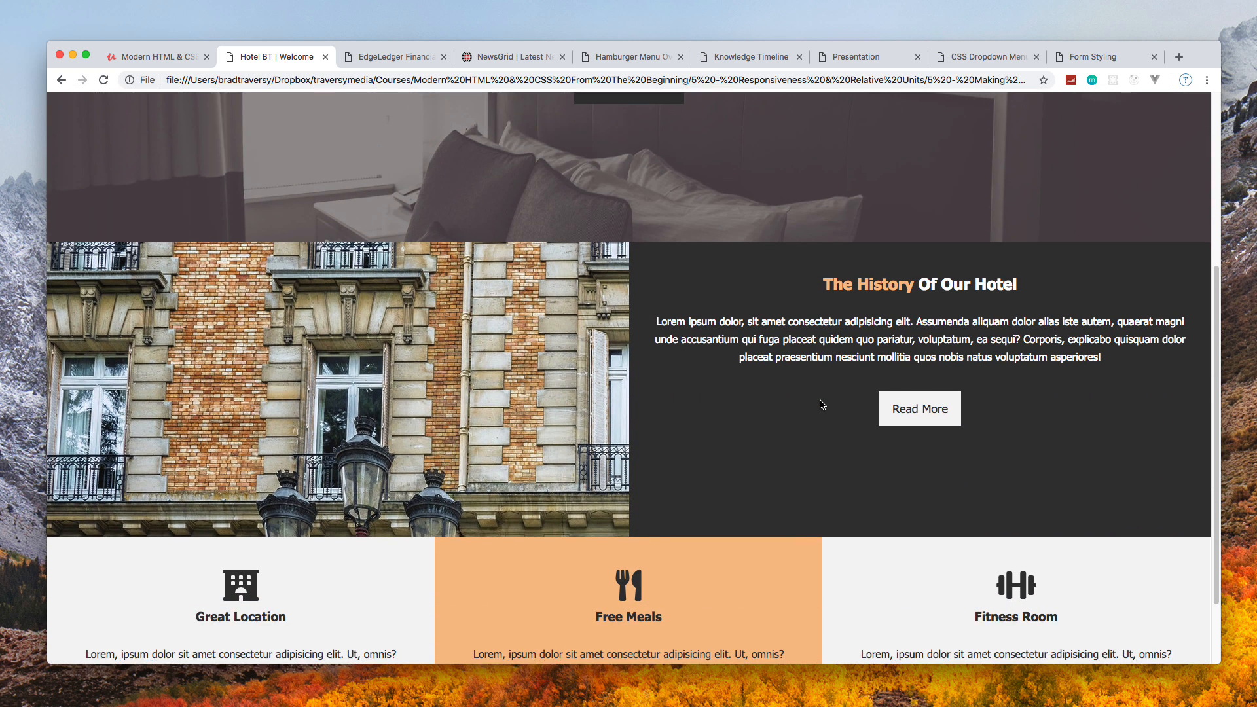
scroll(down, 3)
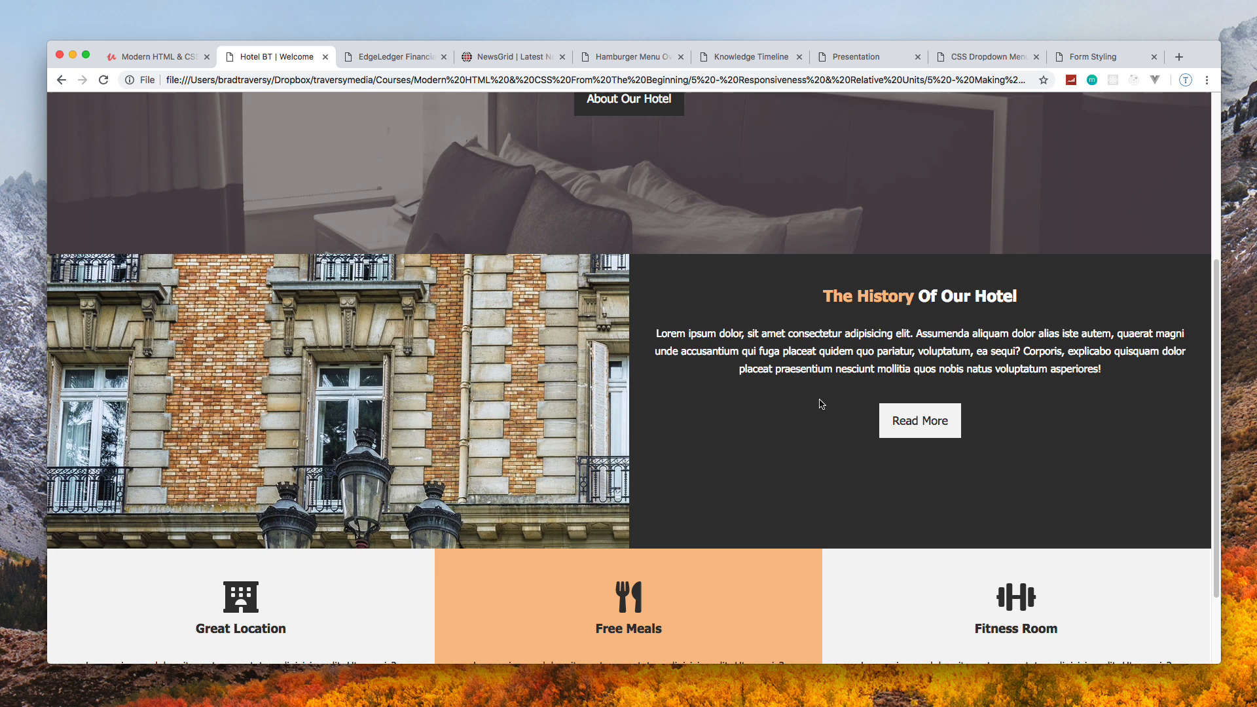
scroll(up, 3)
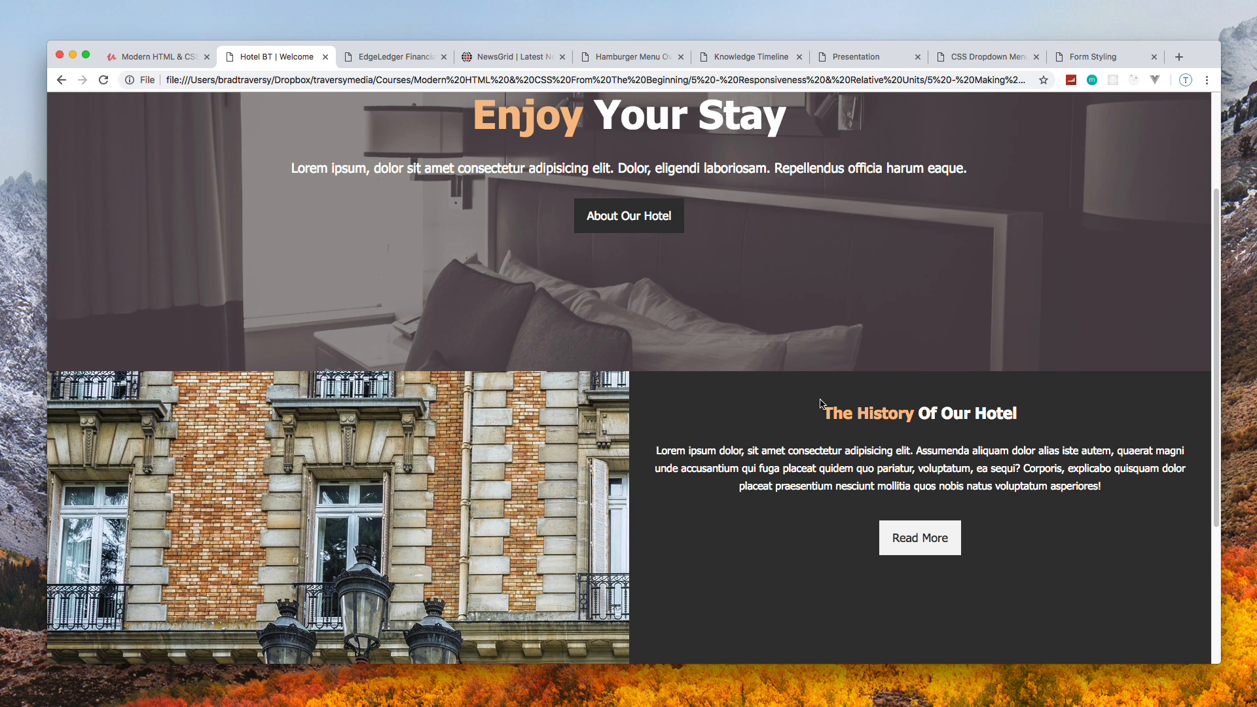
scroll(down, 3)
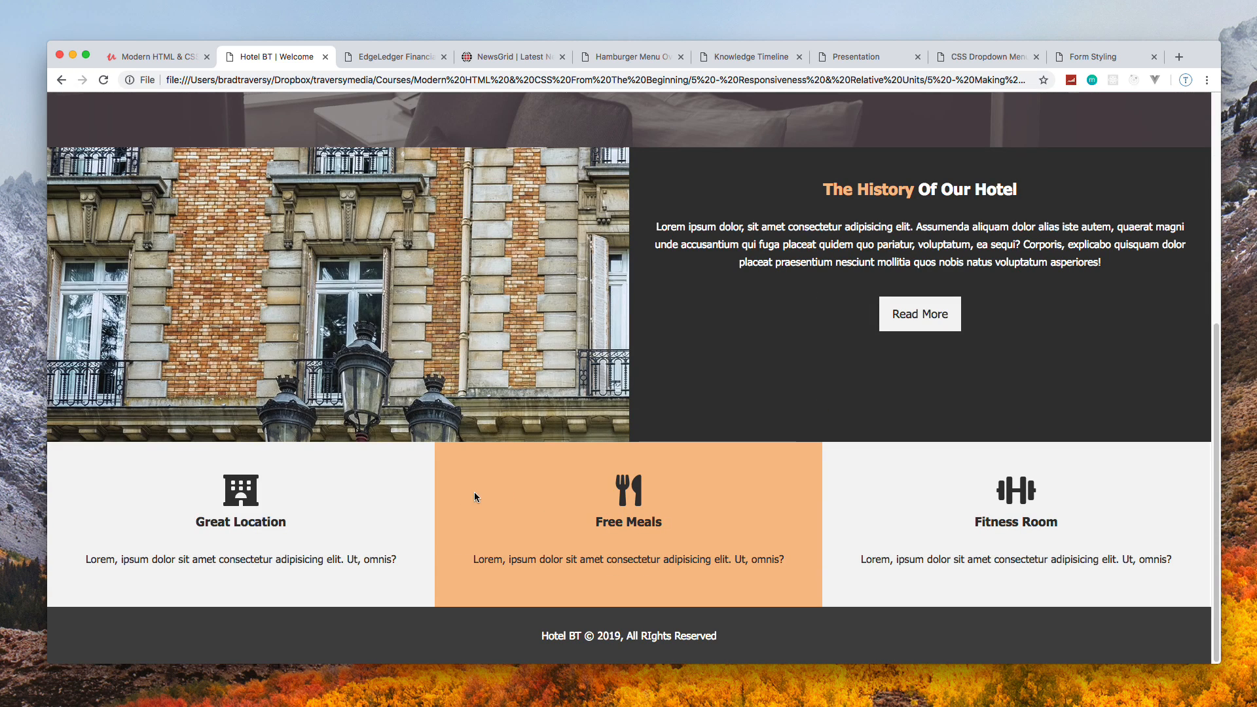
mouse_move(684, 444)
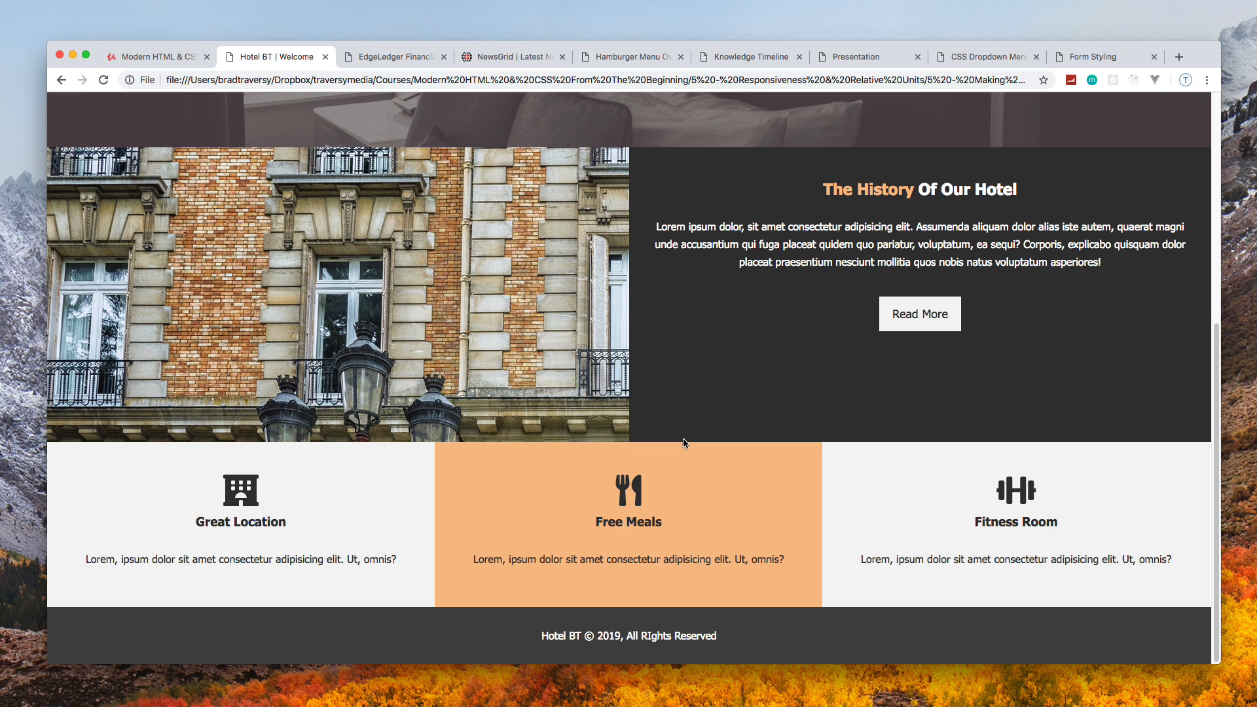
scroll(up, 3)
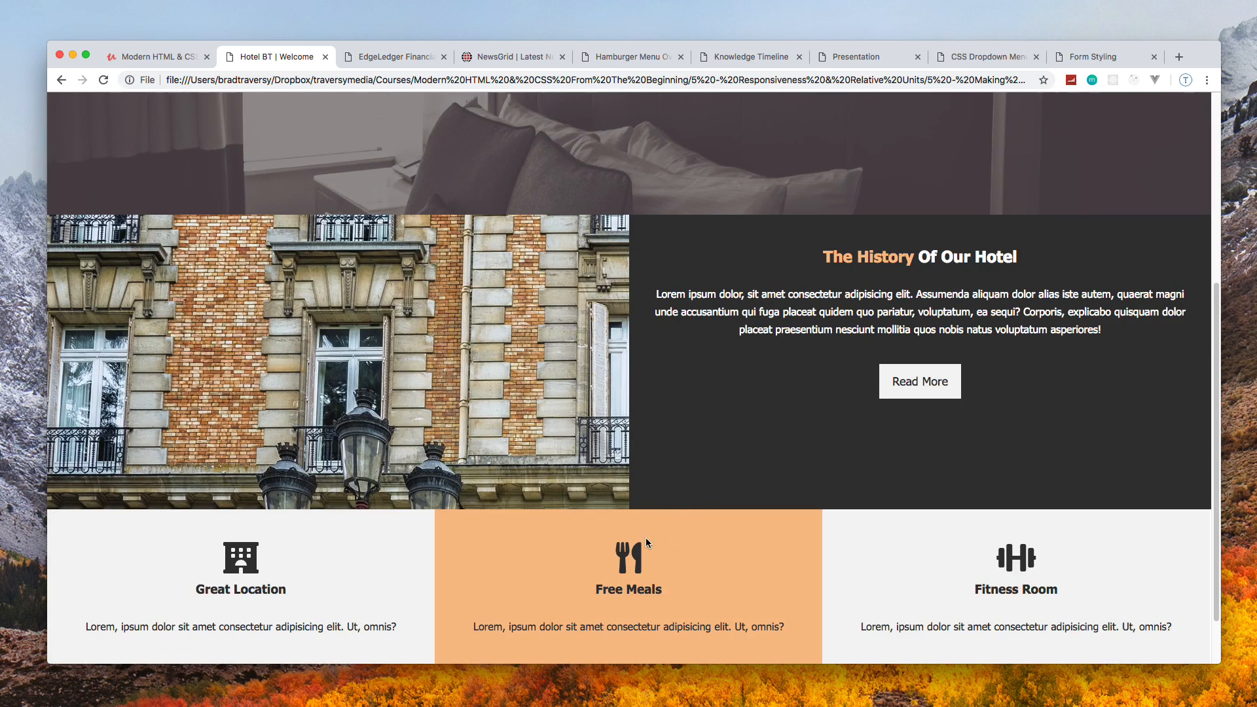
scroll(up, 3)
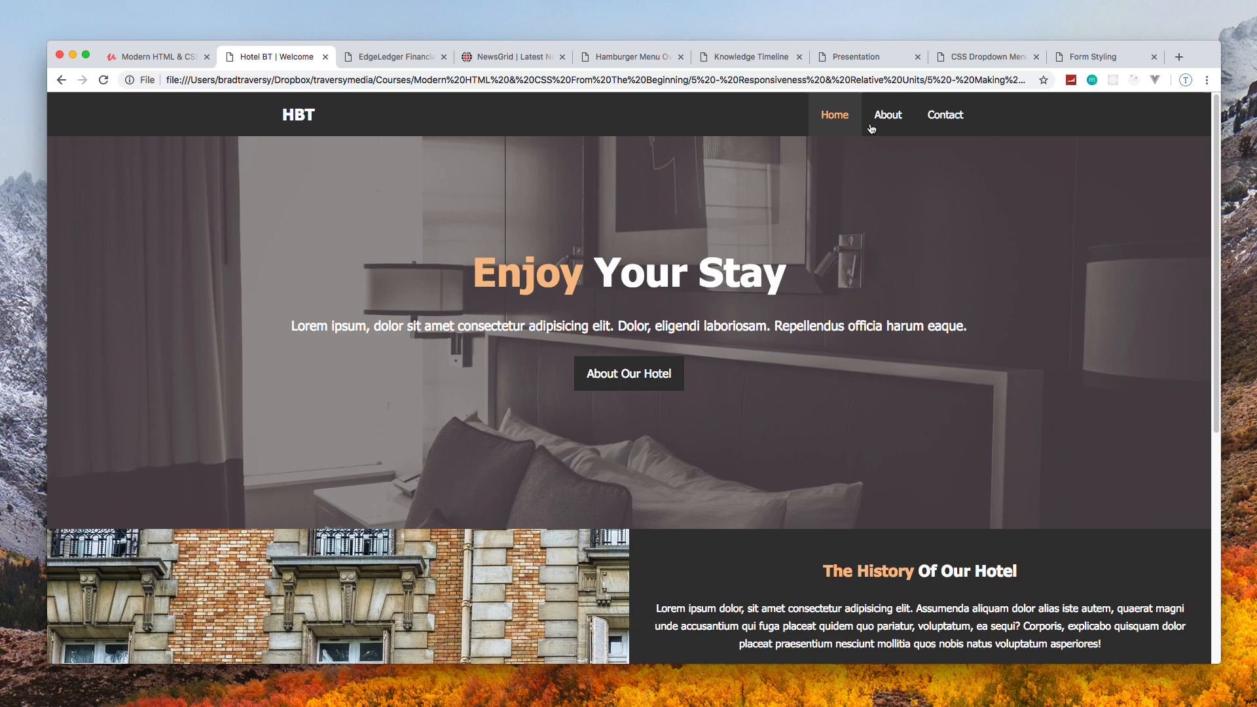
Visit the hotel site's About and Contact pages, return Home, then bring up EdgeLedger
click(887, 115)
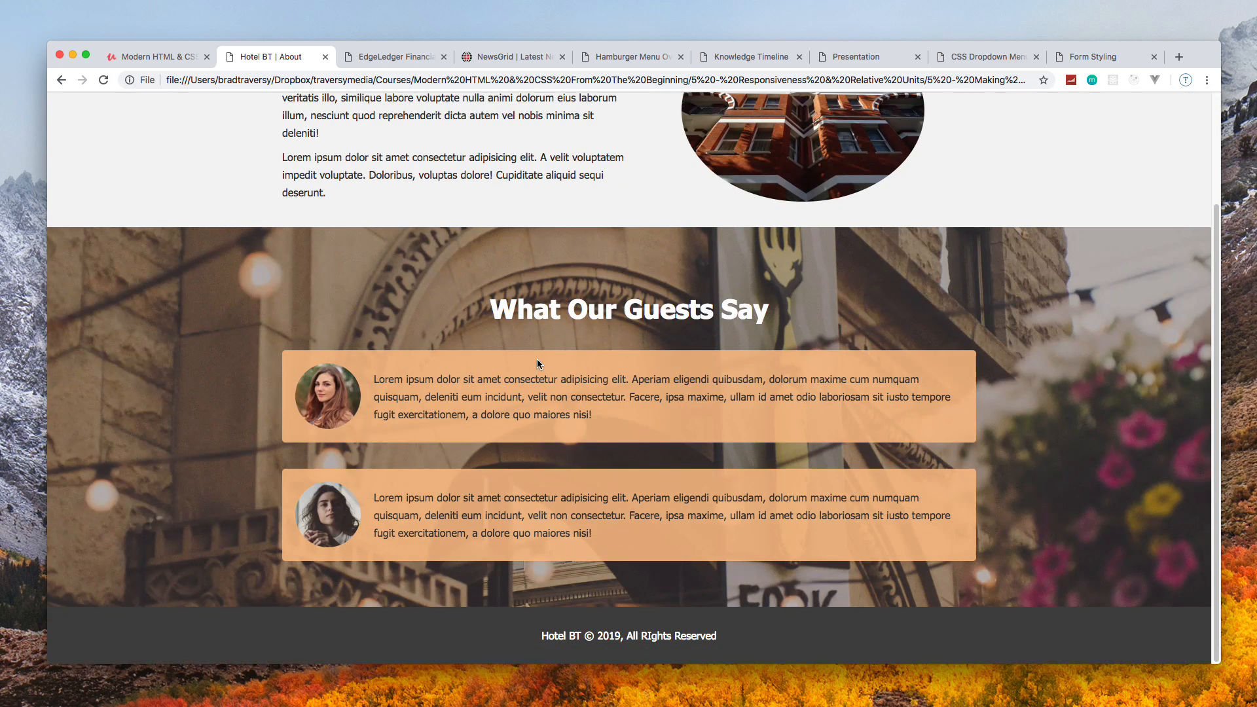
scroll(up, 3)
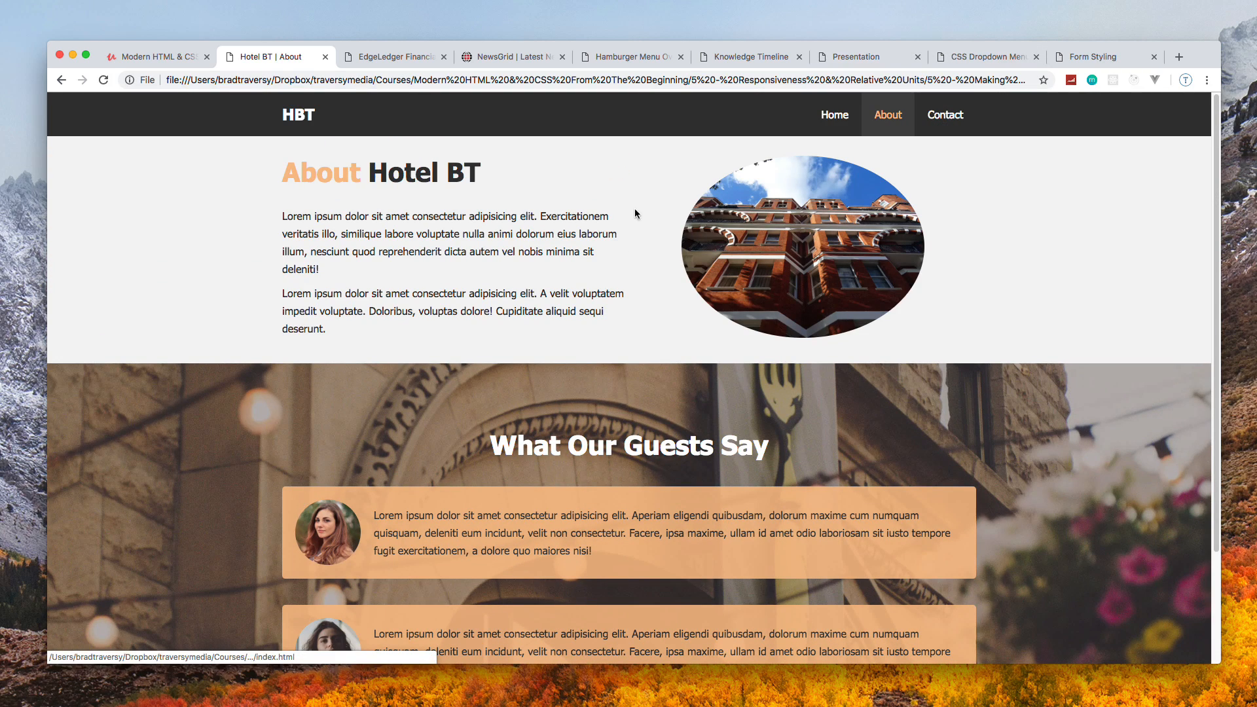
mouse_move(927, 129)
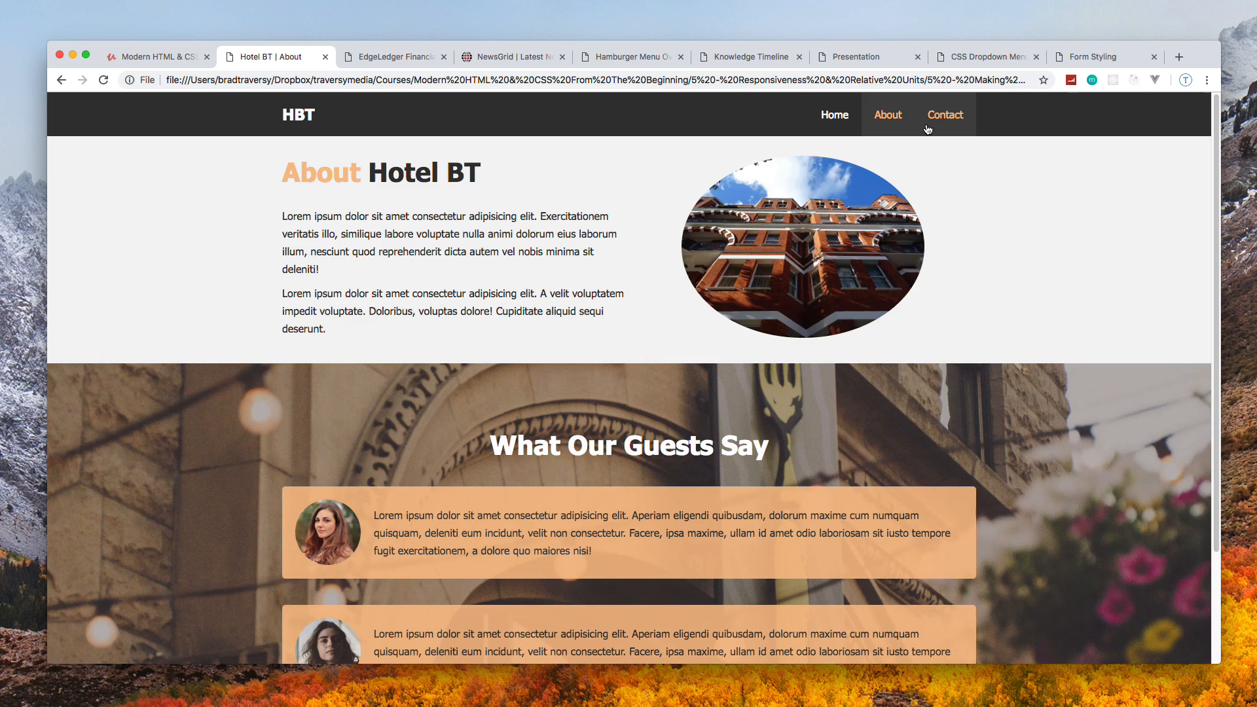
click(944, 115)
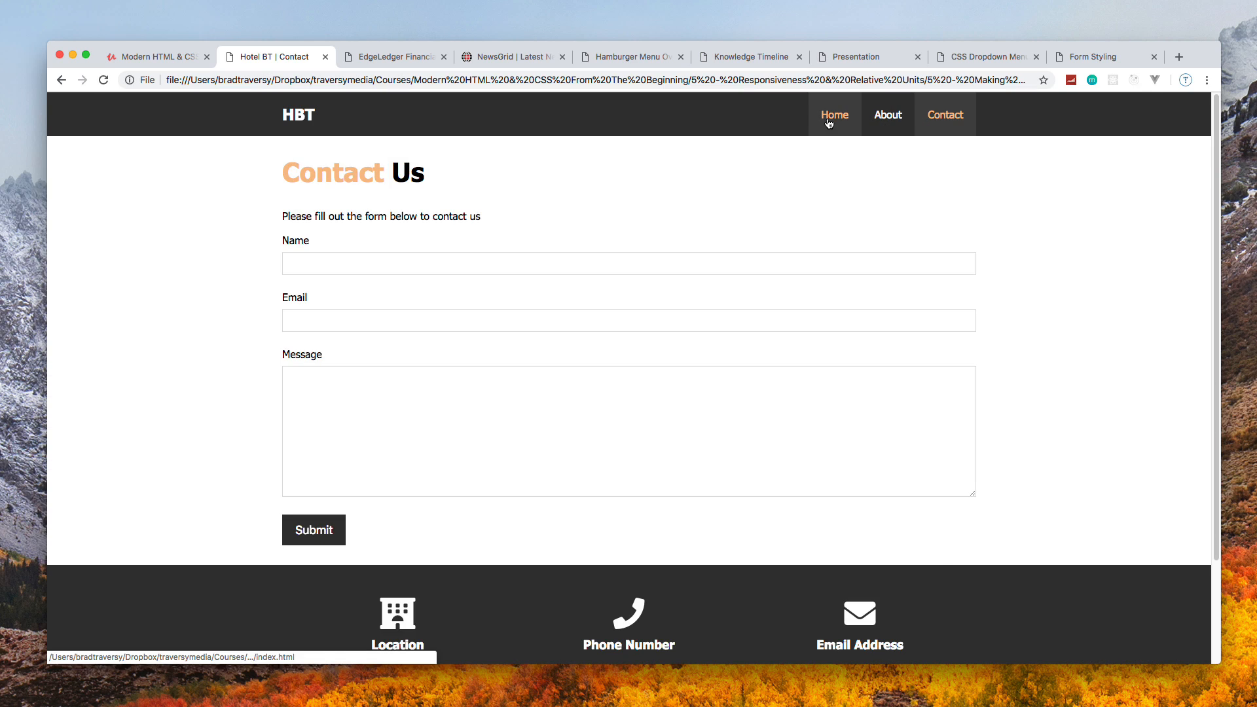
click(835, 115)
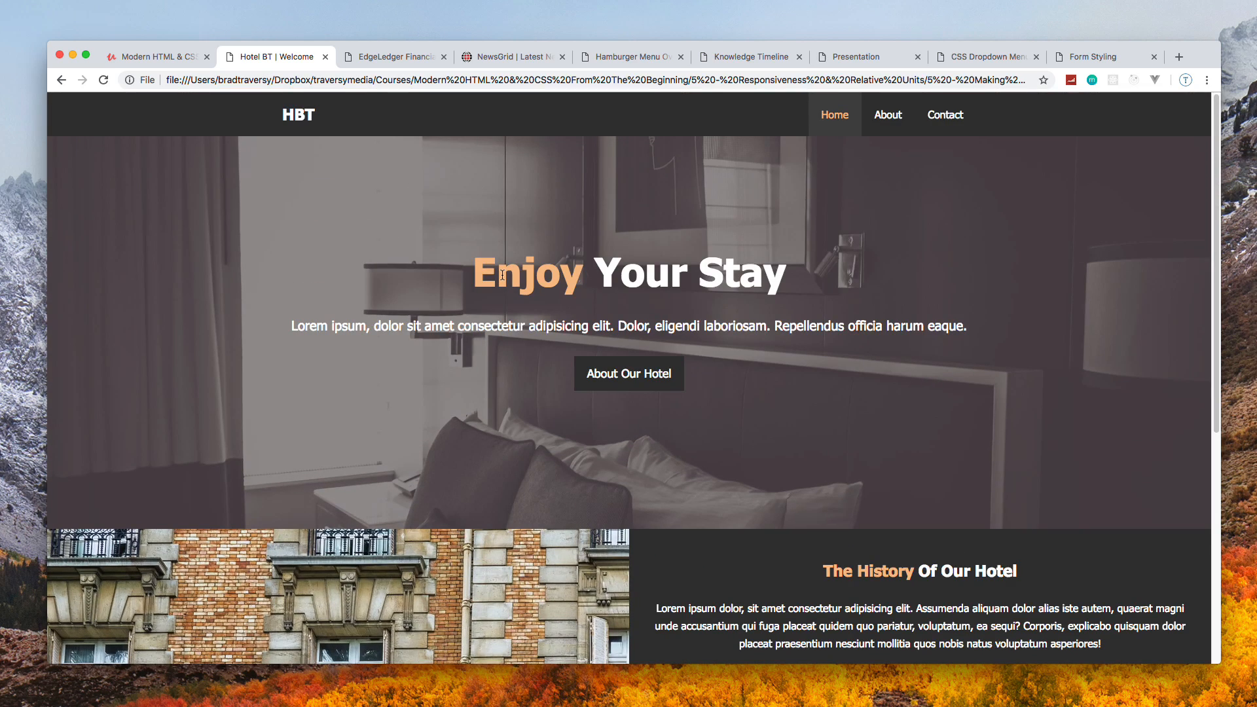
click(392, 56)
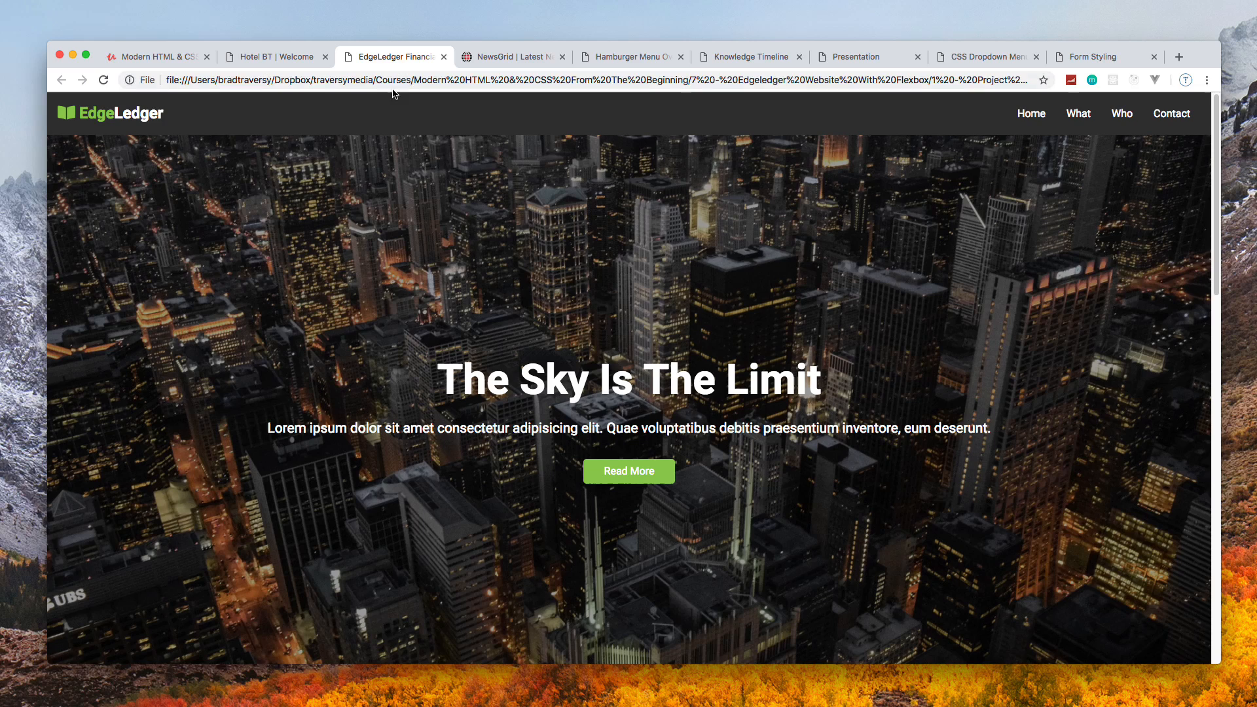
mouse_move(350, 183)
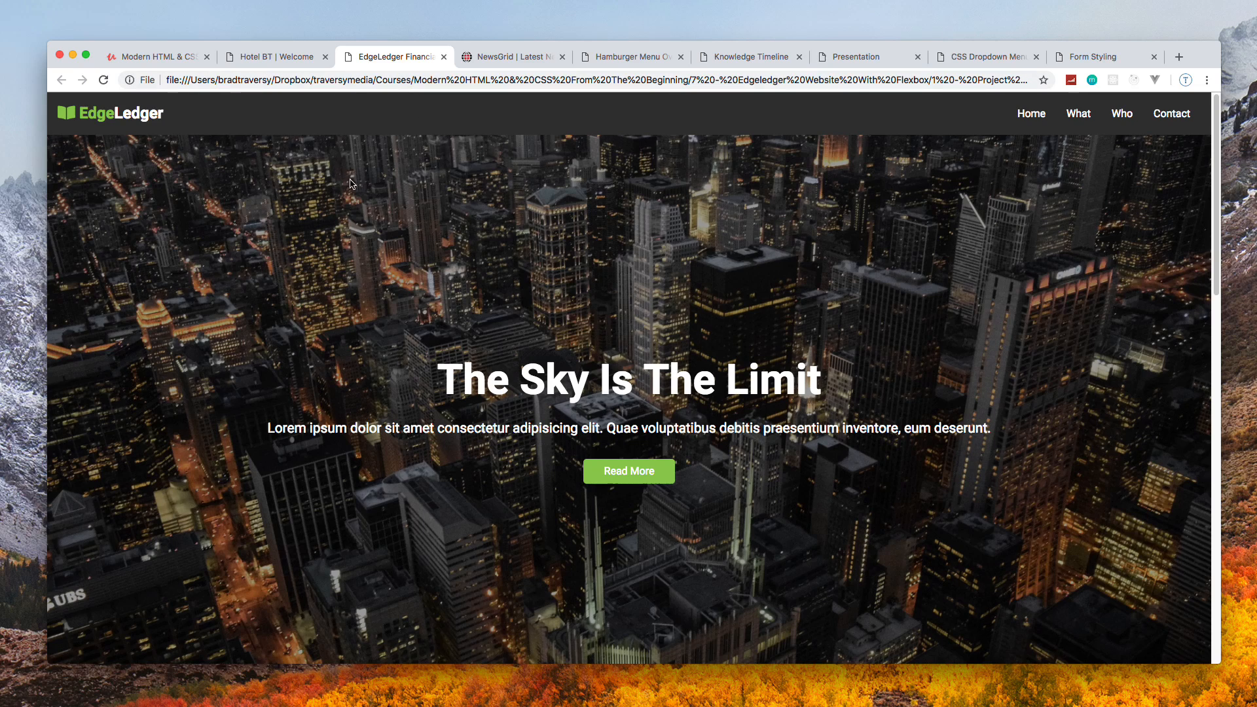
scroll(down, 3)
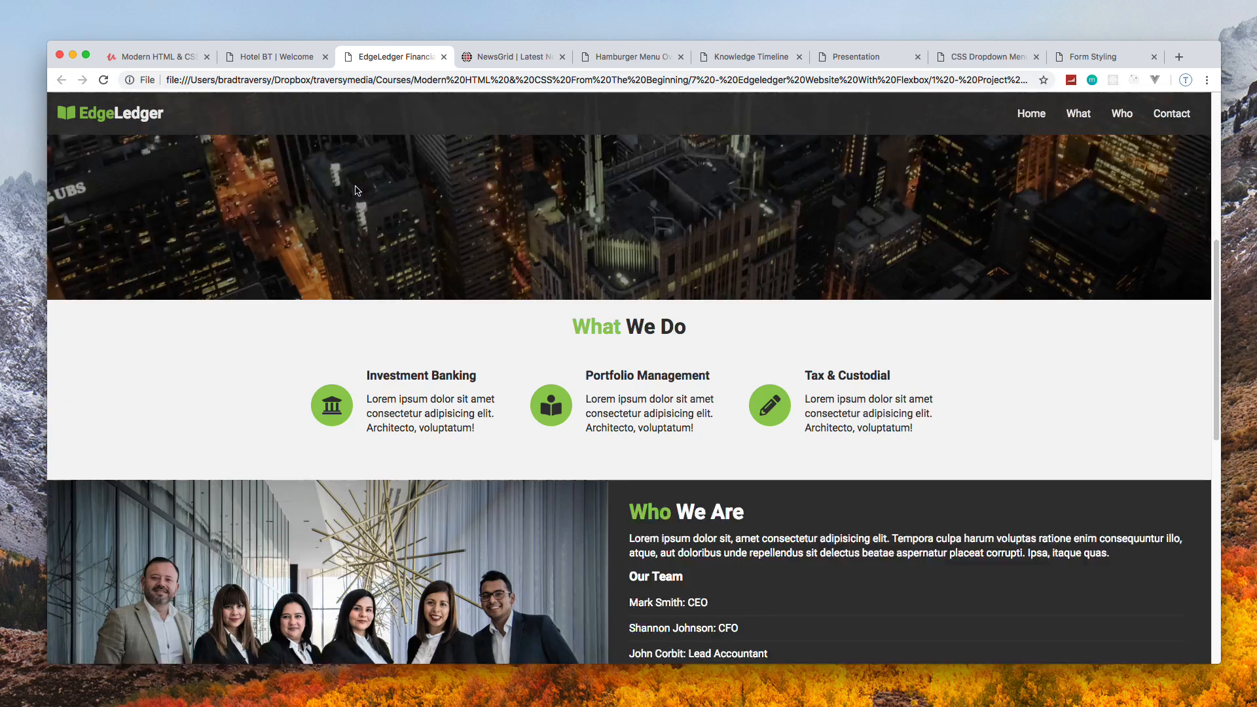
scroll(down, 3)
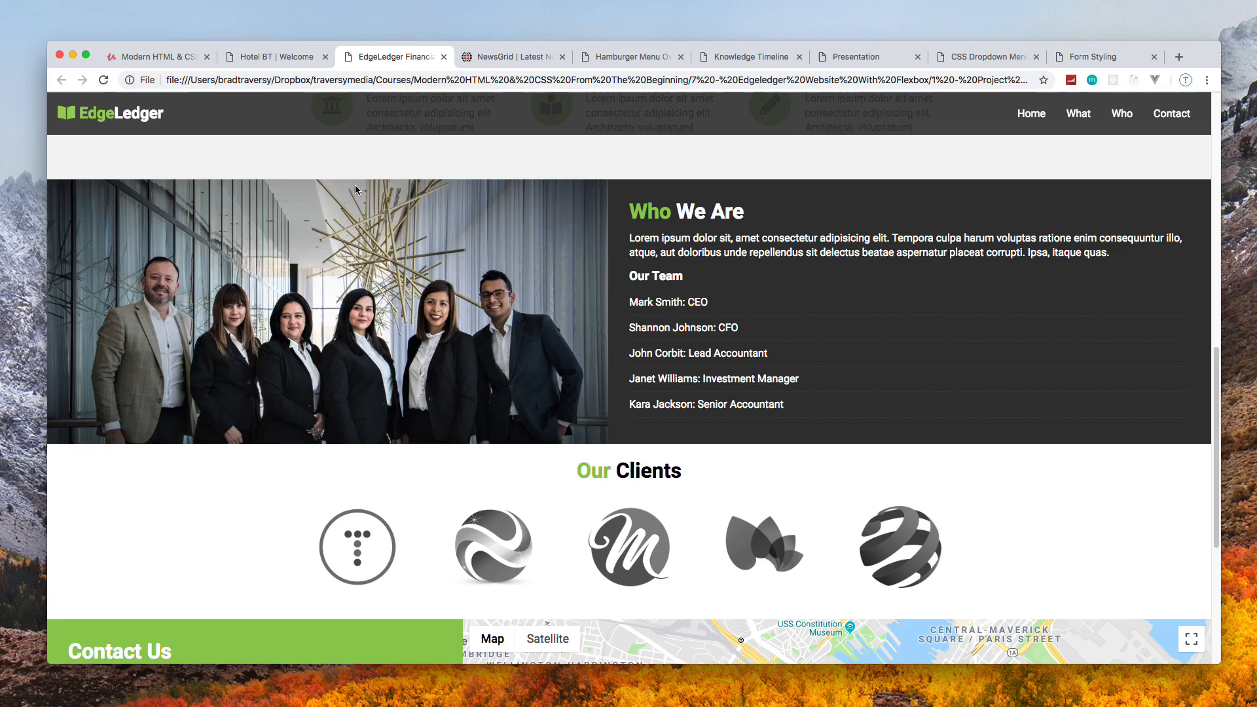
scroll(up, 3)
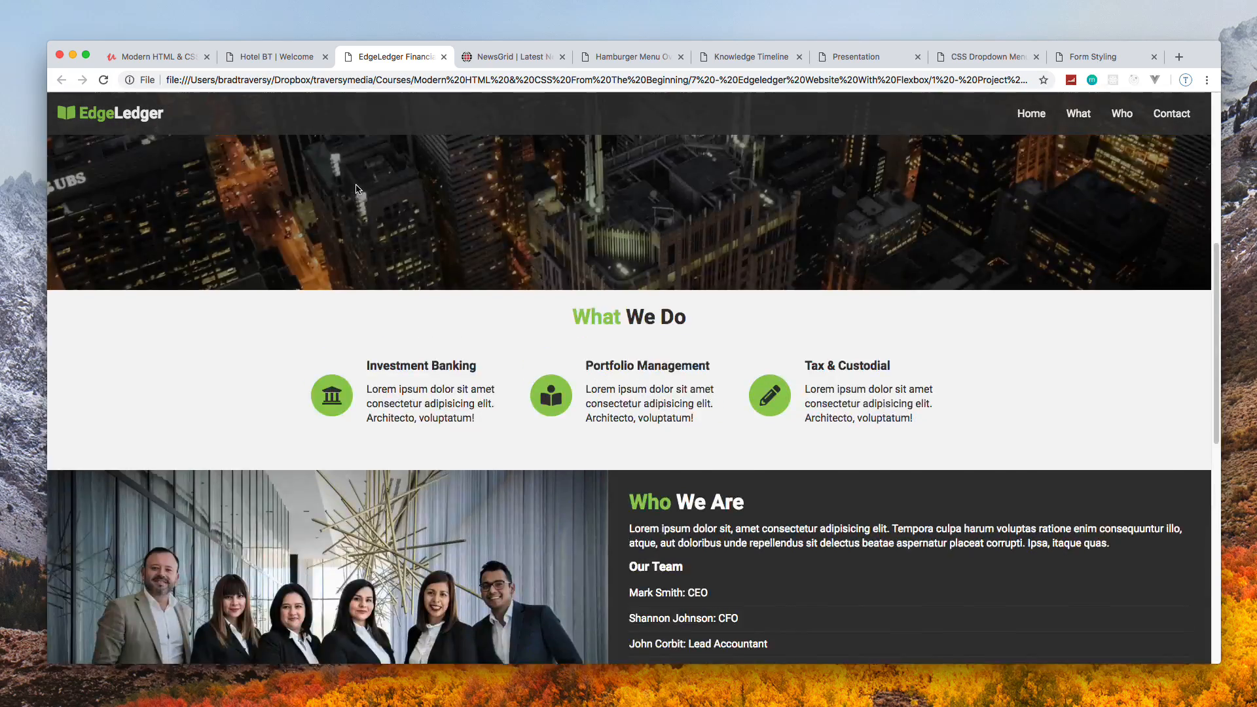
scroll(up, 3)
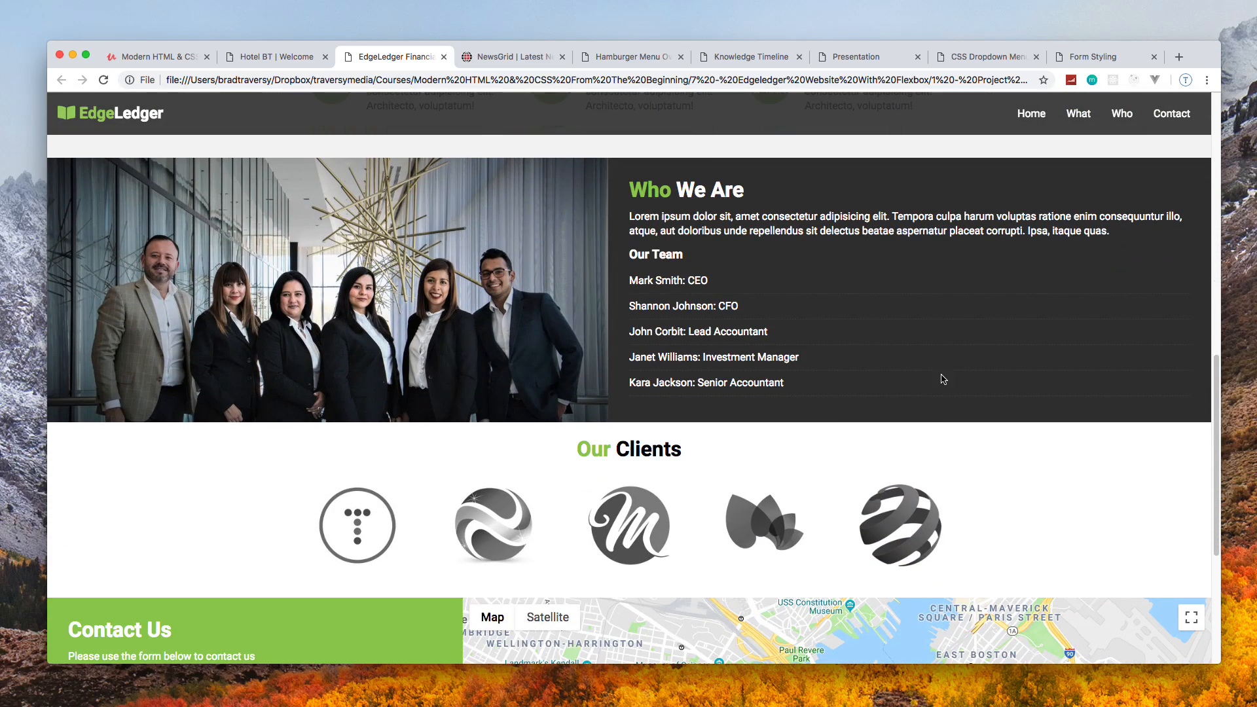
scroll(down, 3)
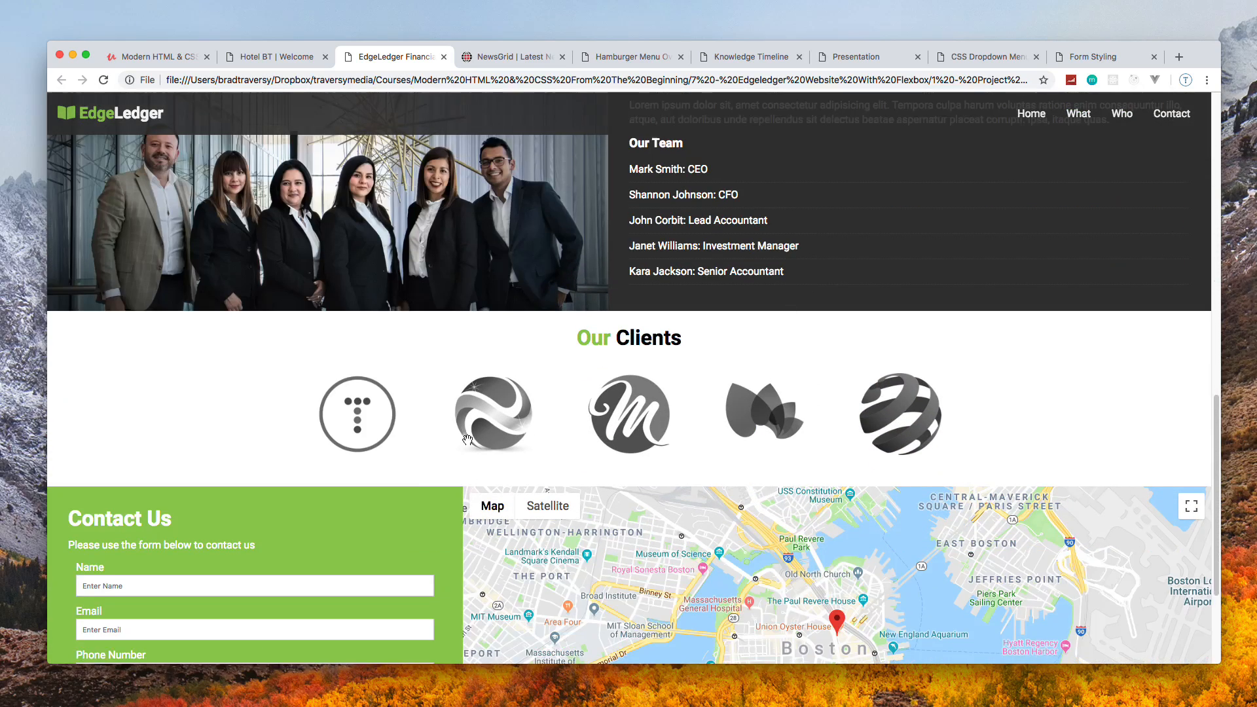
scroll(down, 3)
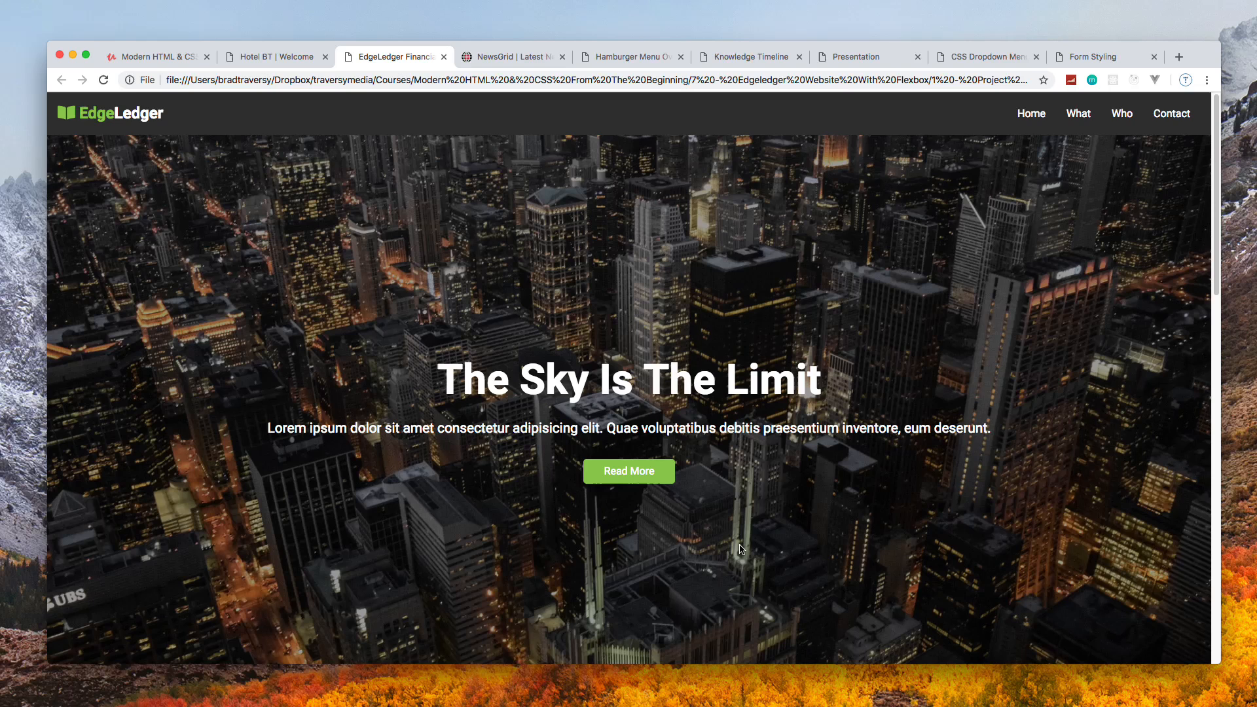
mouse_move(447, 237)
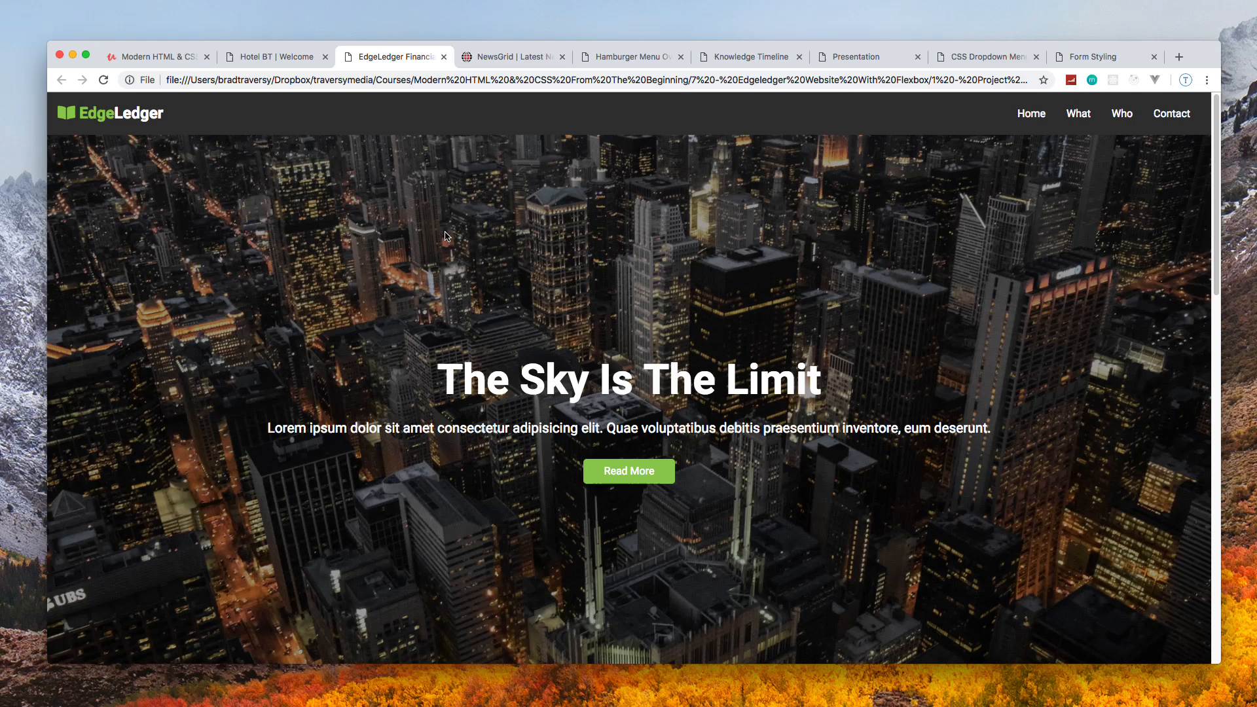
mouse_move(483, 95)
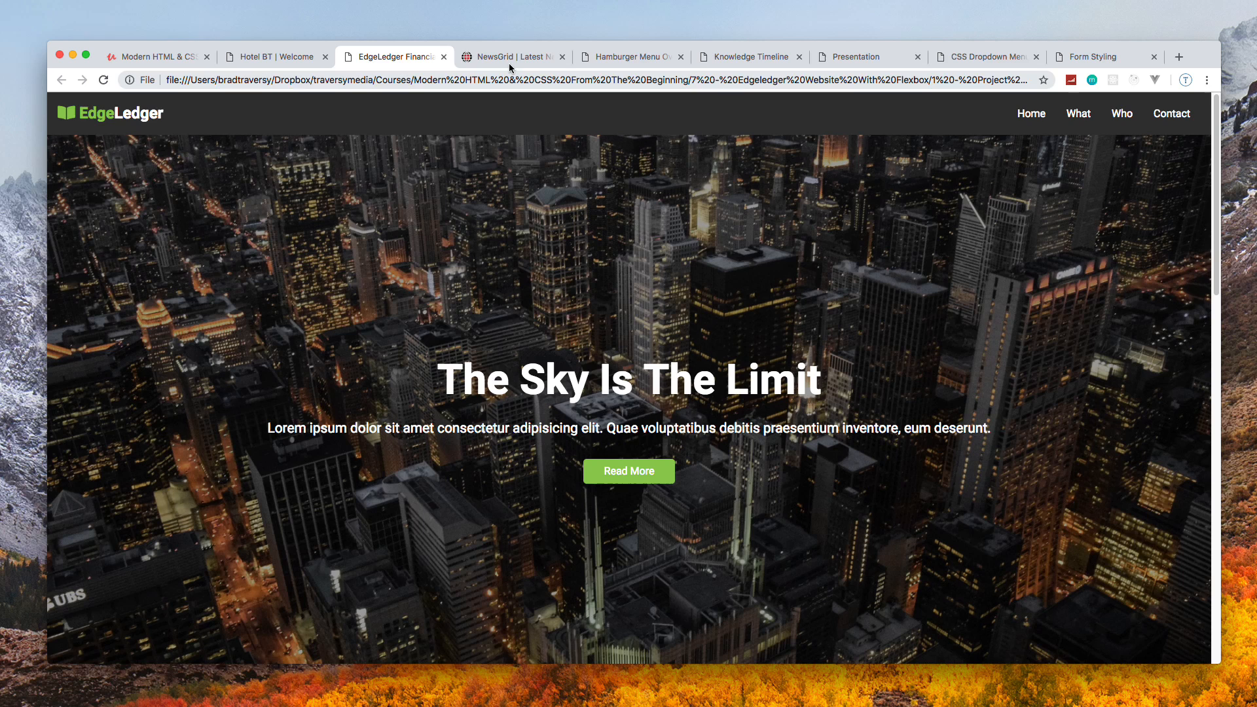
Switch to the NewsGrid site and scroll down through the Editor Picks on its home page
click(511, 57)
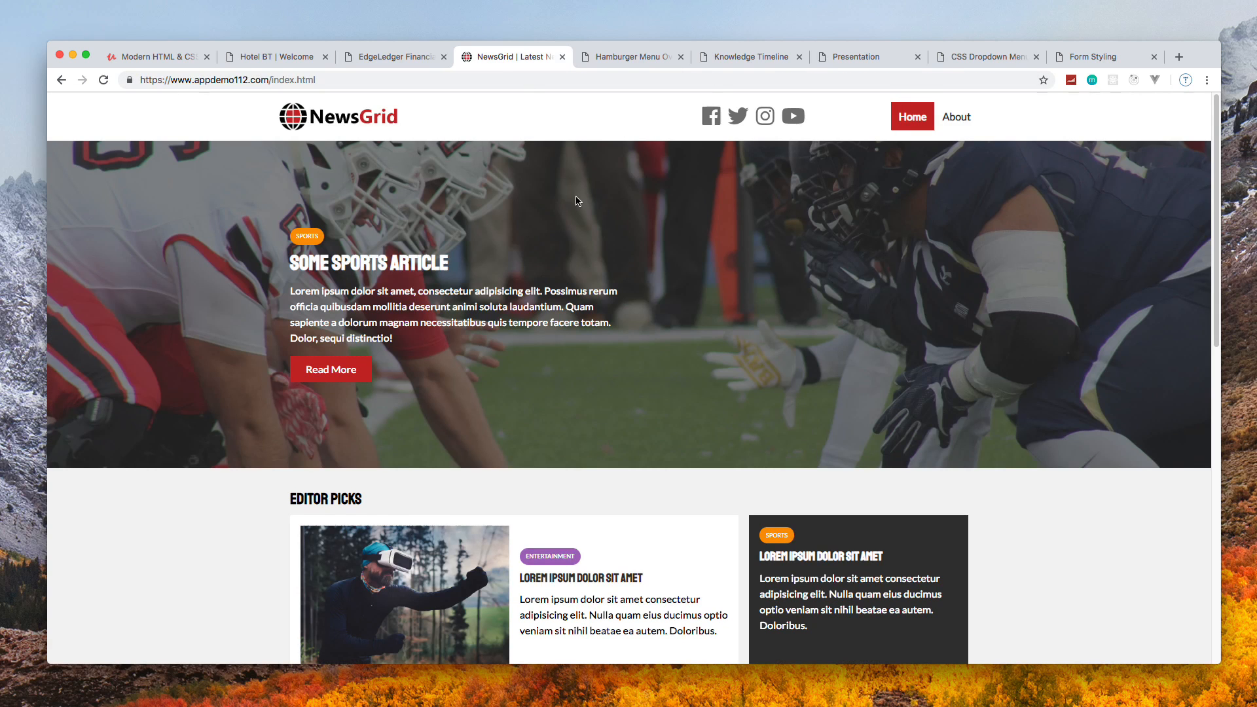
mouse_move(578, 244)
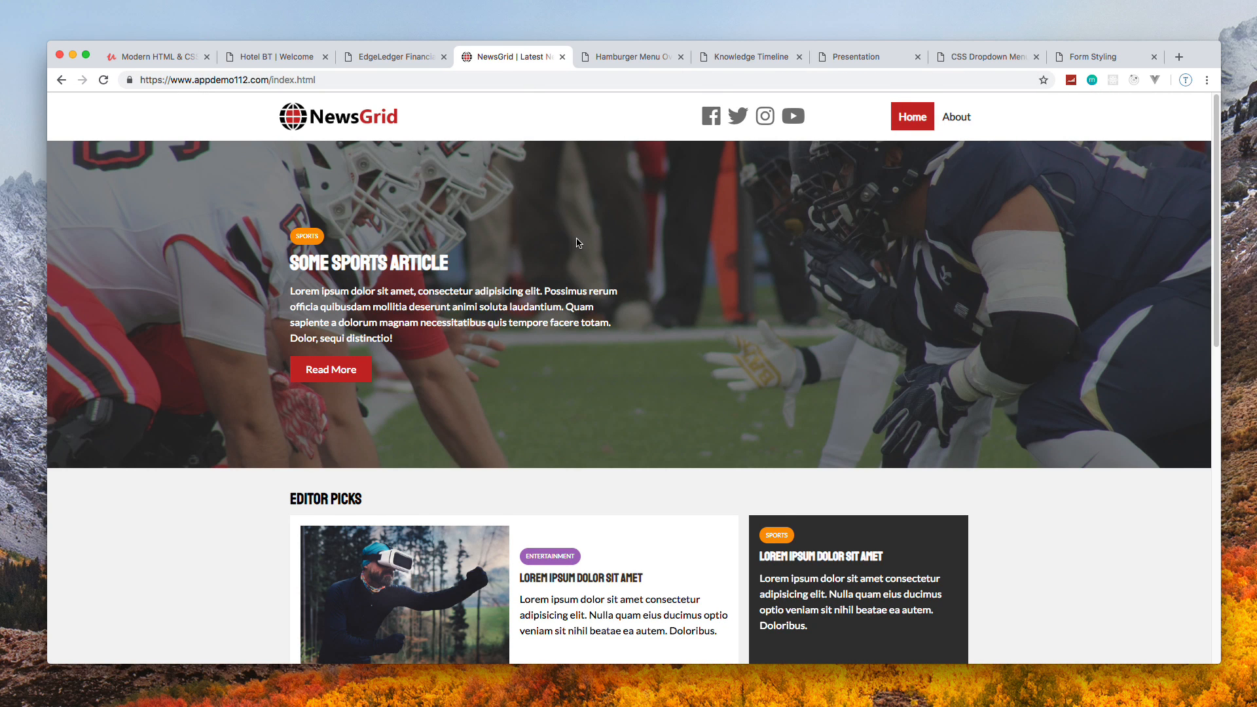
scroll(down, 3)
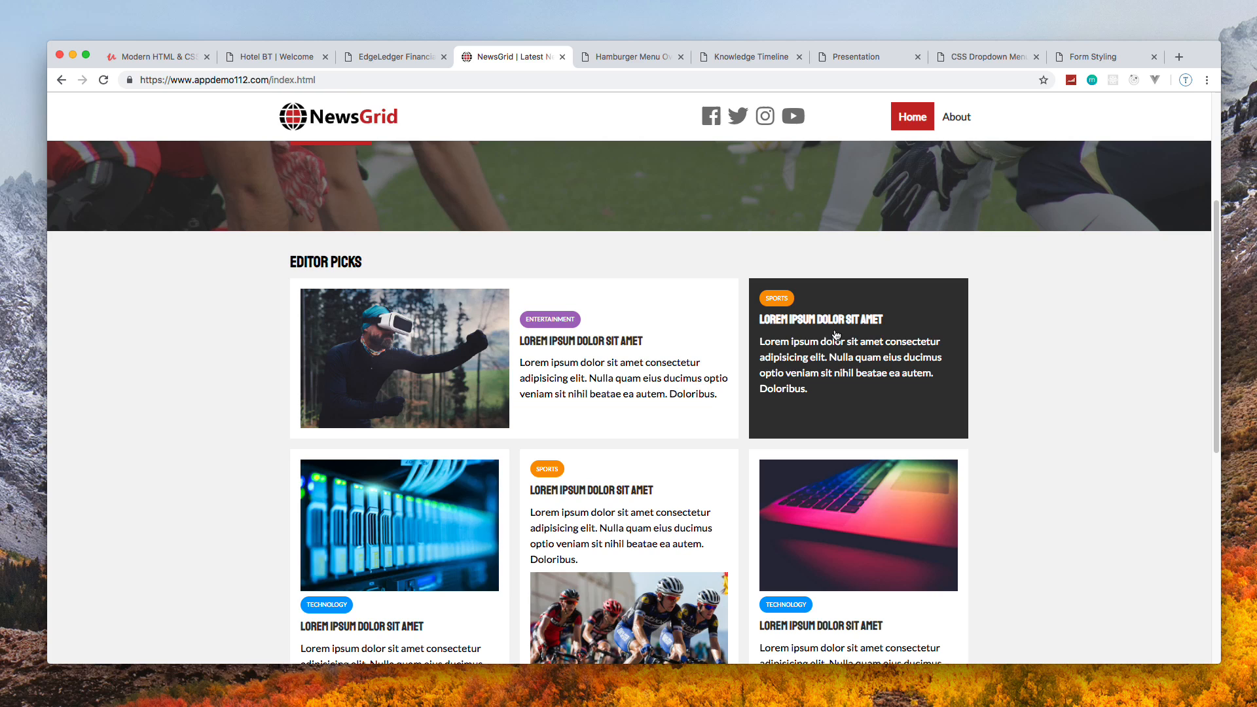
mouse_move(492, 359)
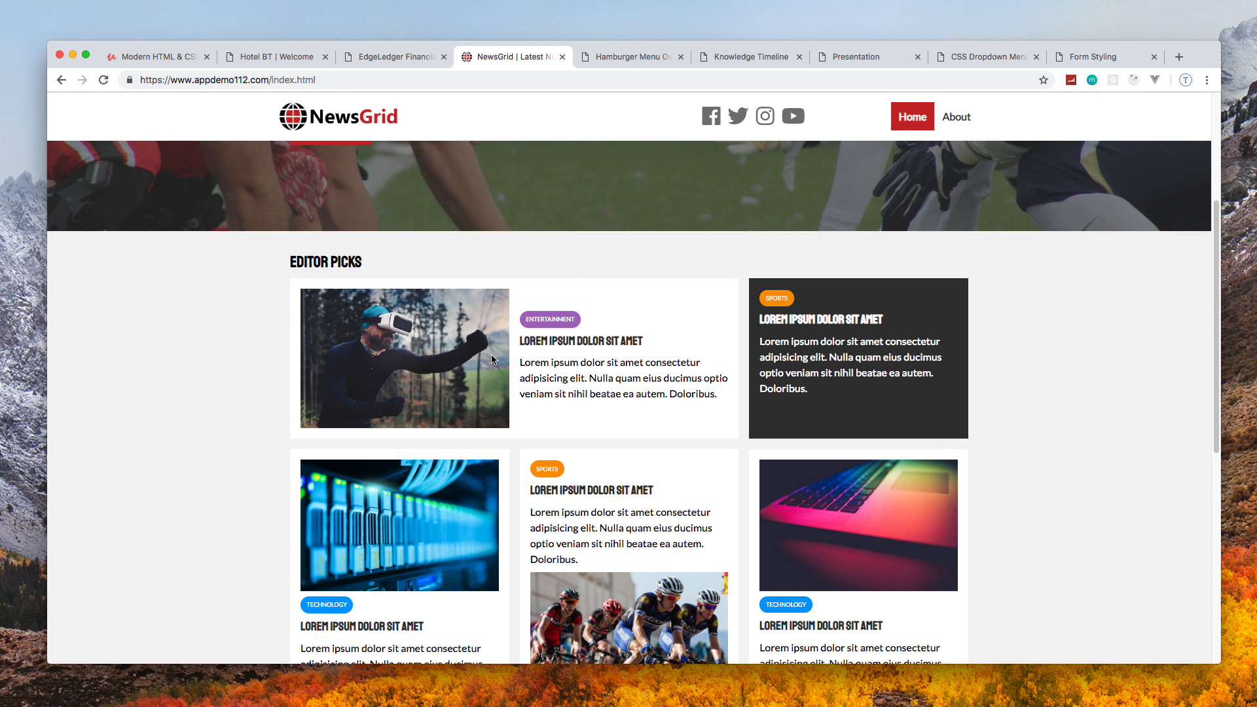
scroll(down, 3)
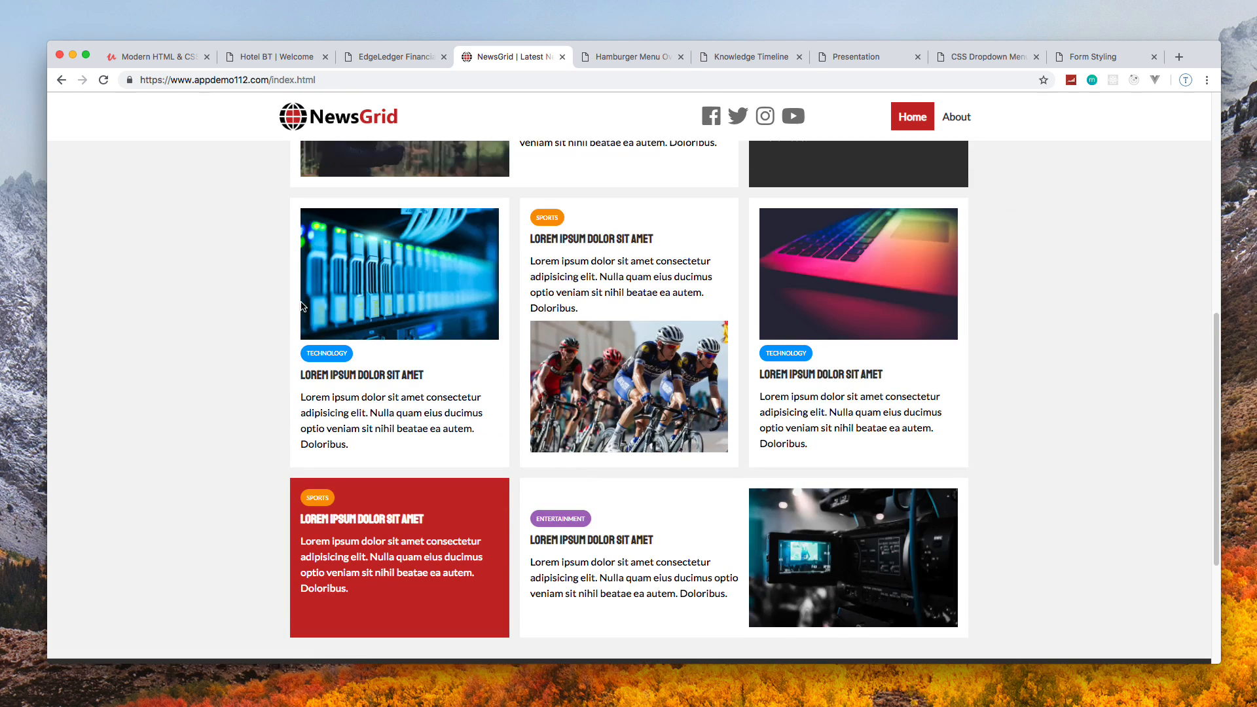
scroll(down, 3)
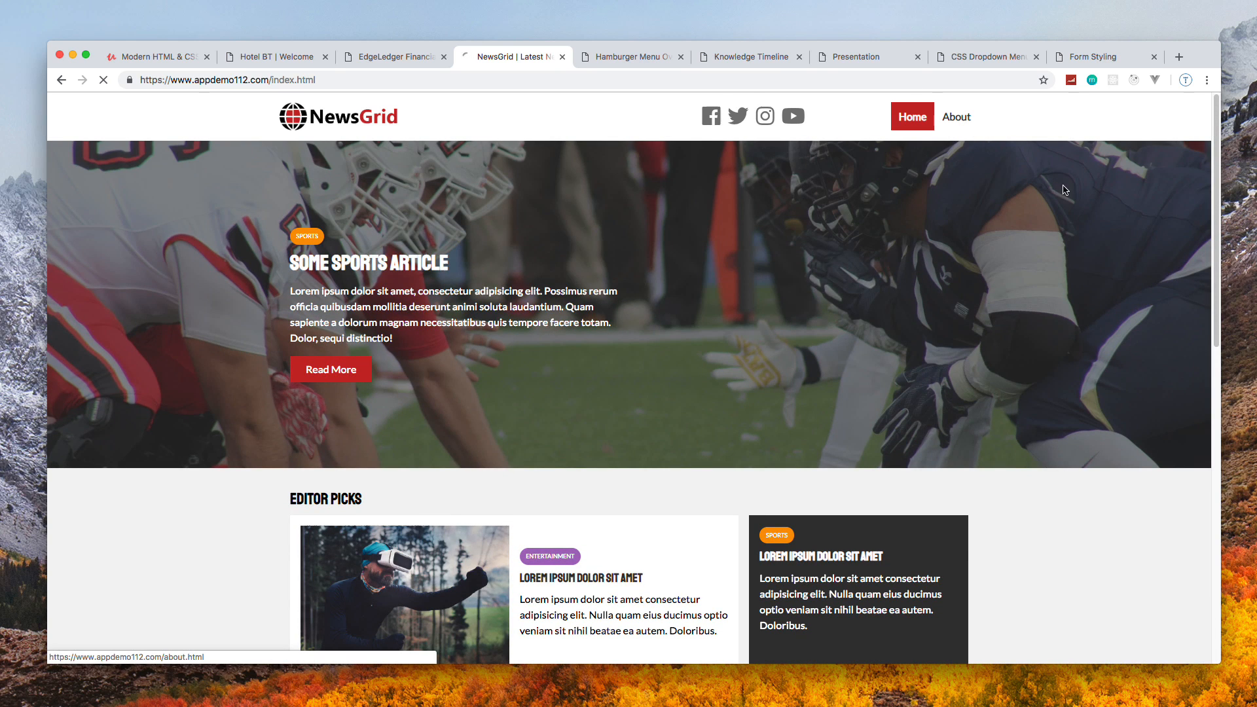
Visit NewsGrid's About page and an article, return home, then move to the hamburger menu demo
click(955, 117)
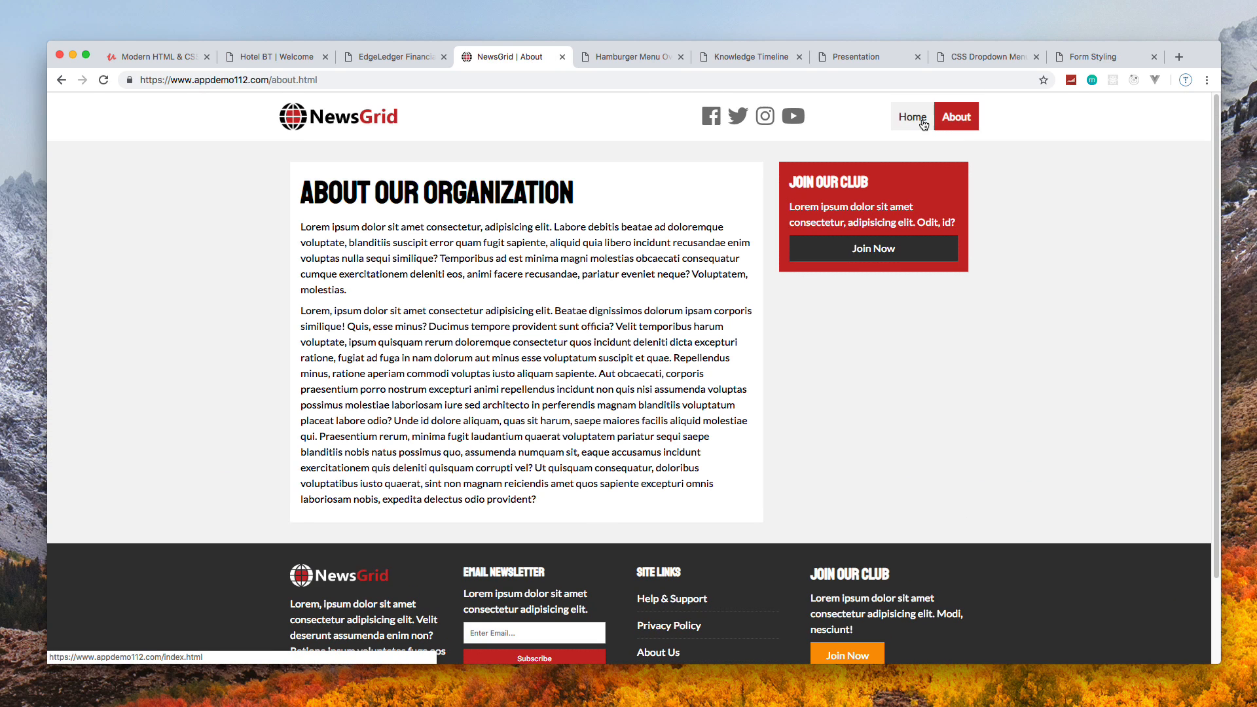
click(912, 117)
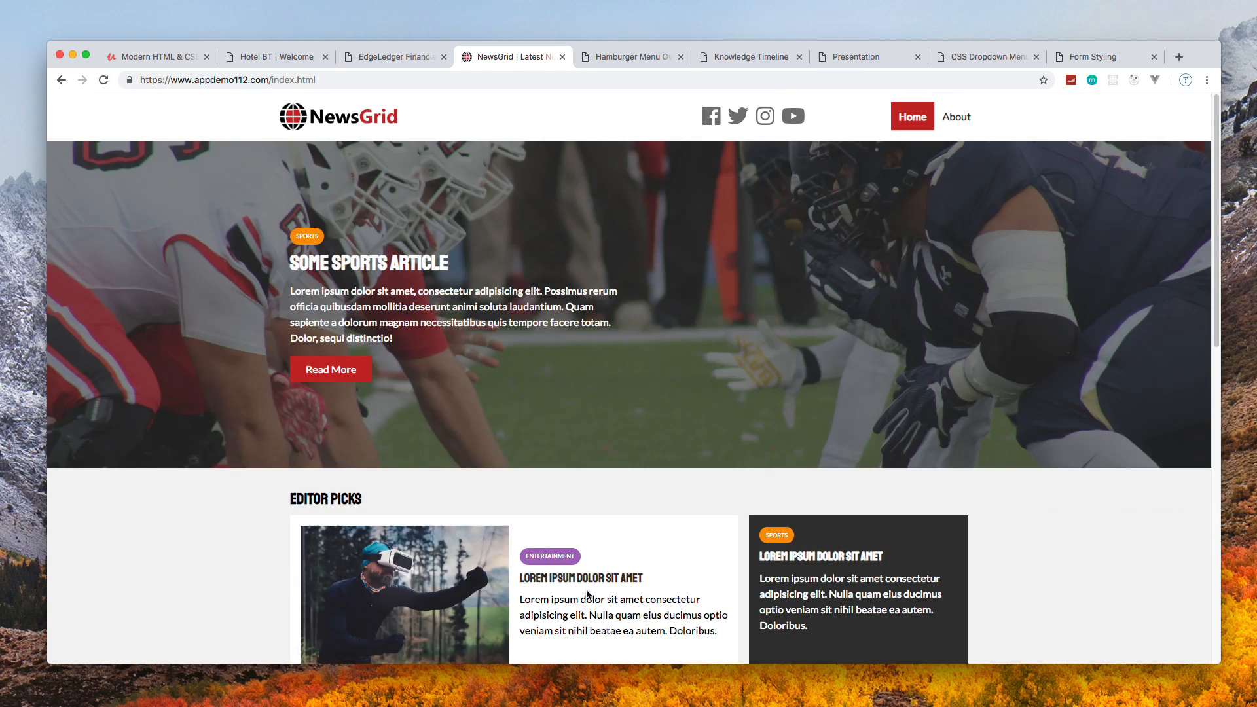
click(330, 369)
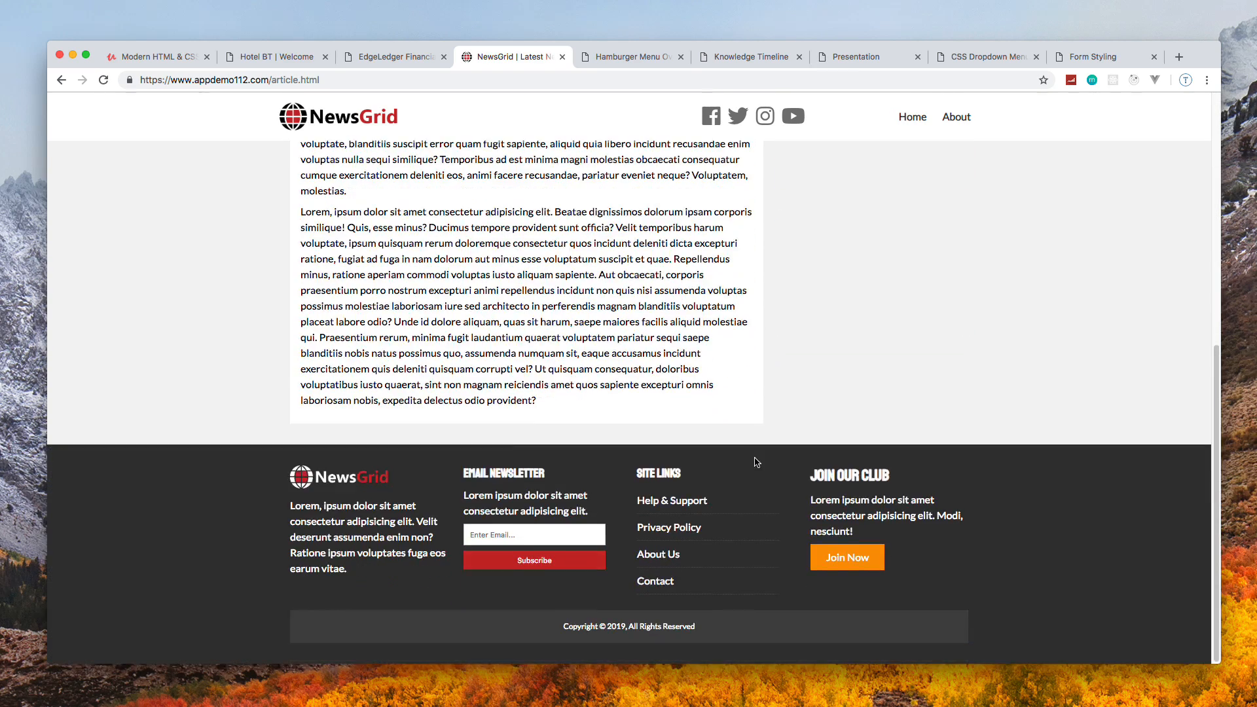
click(912, 117)
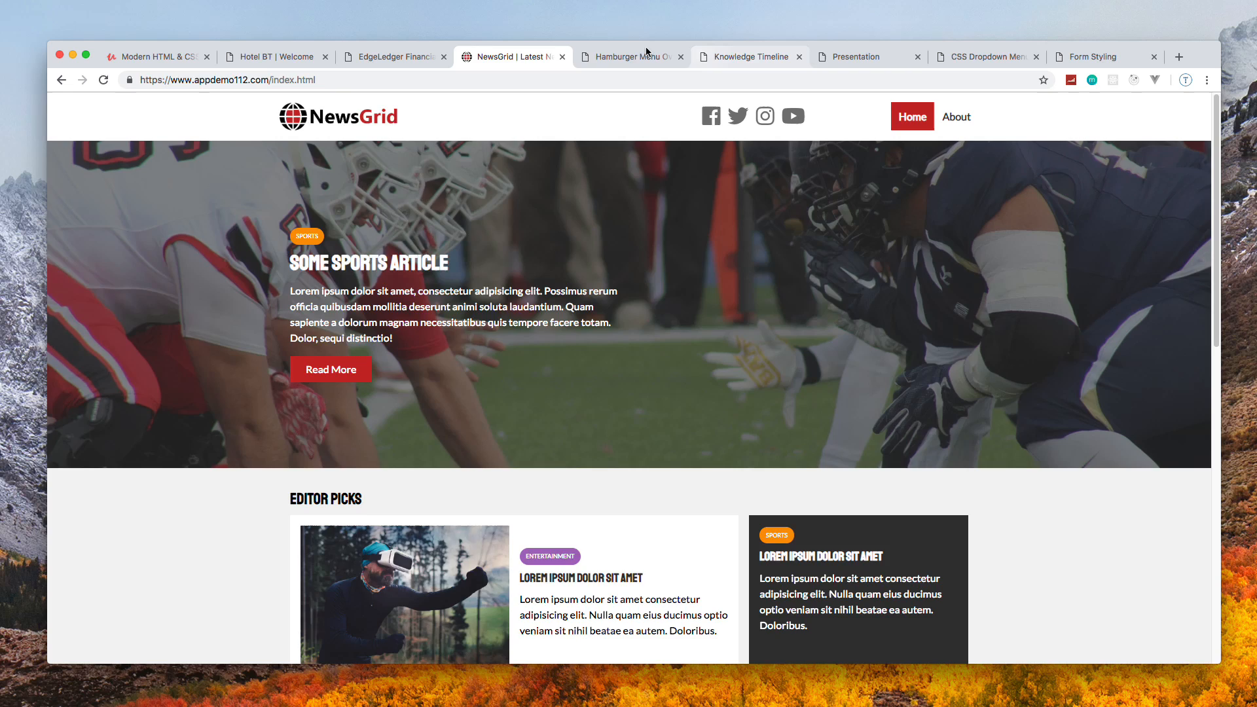
click(631, 57)
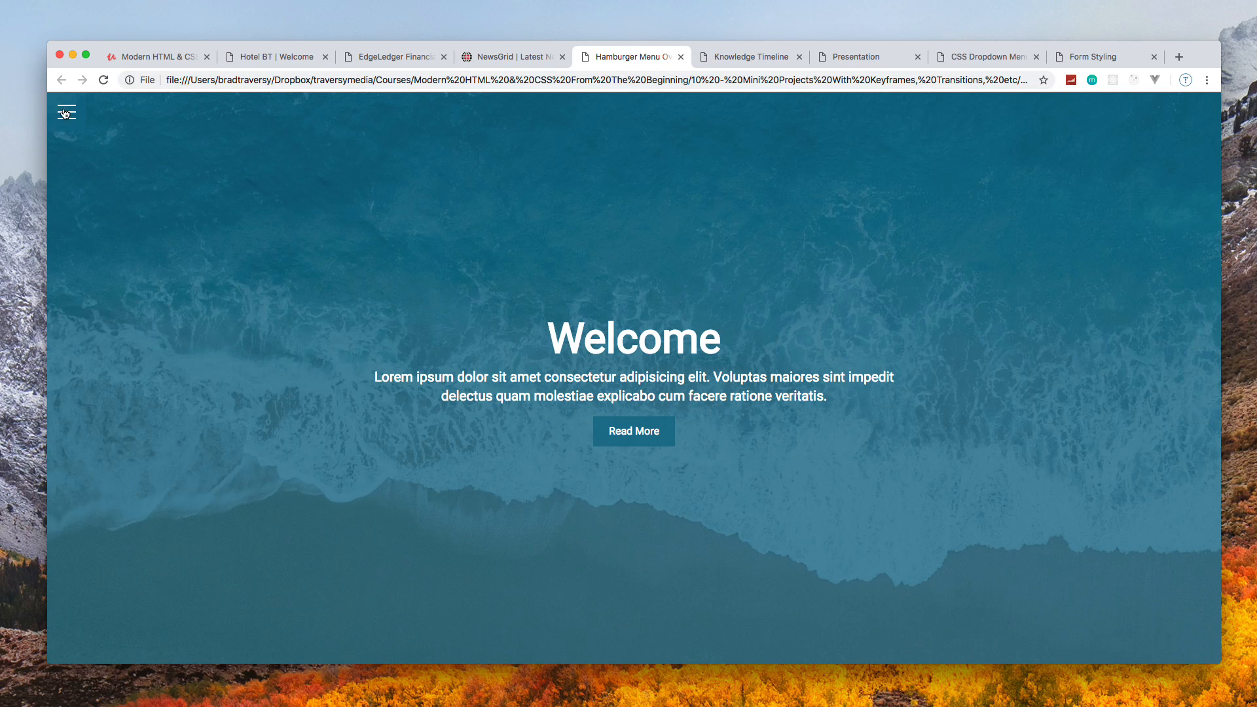
mouse_move(67, 117)
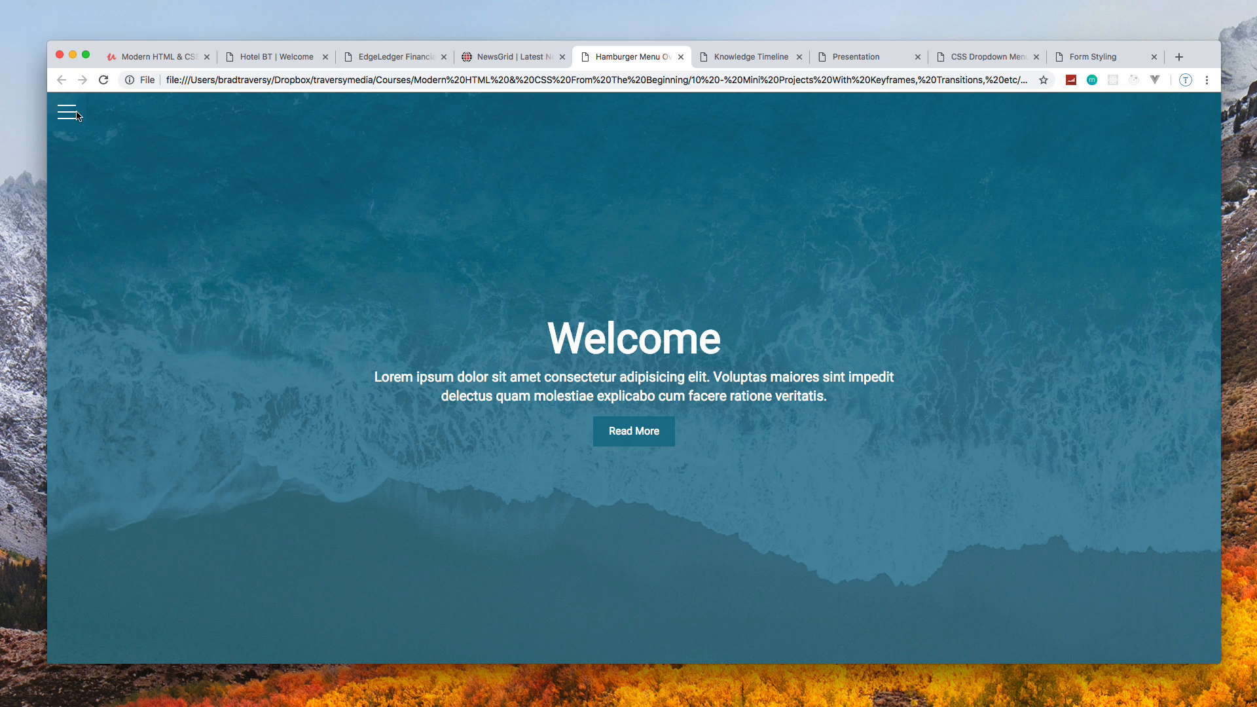
mouse_move(84, 136)
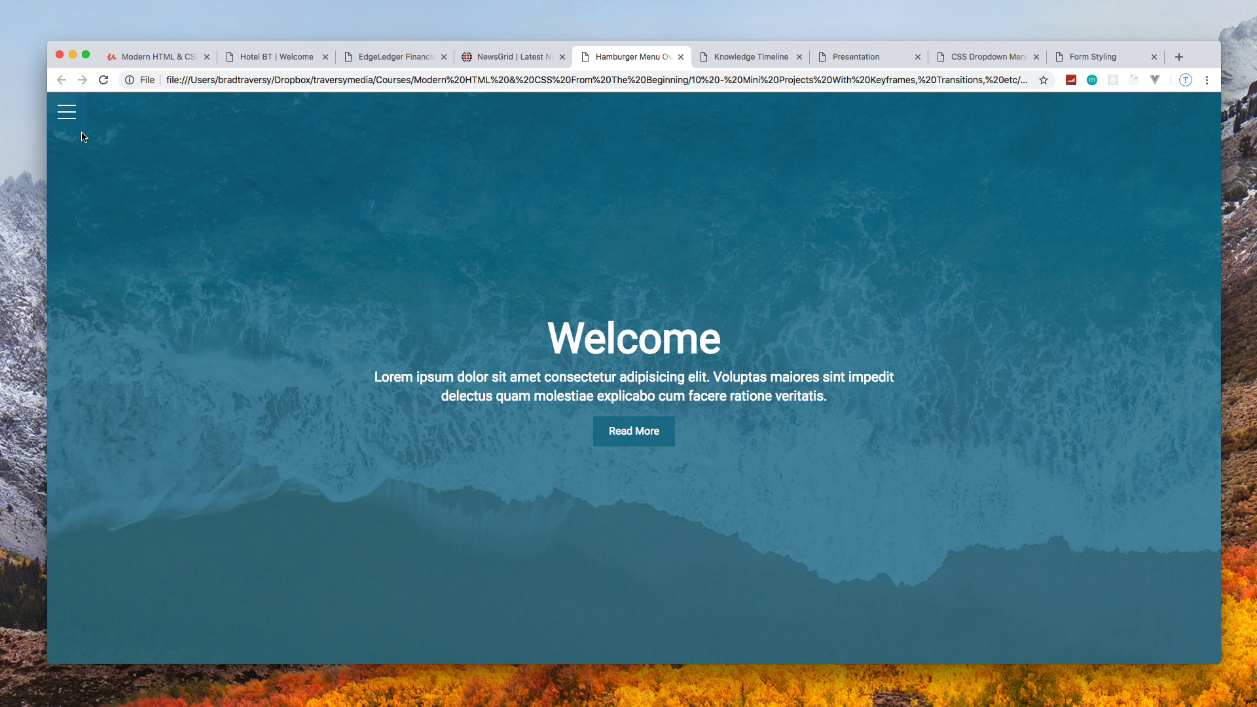
click(67, 110)
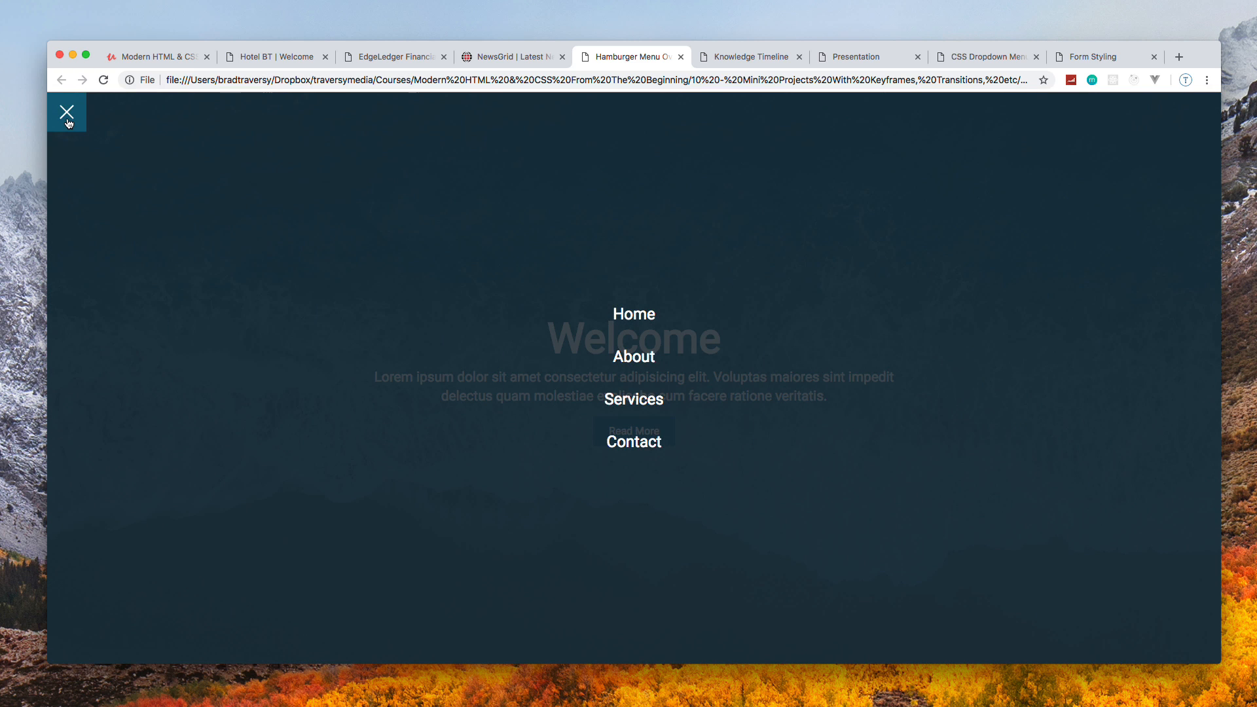
click(67, 112)
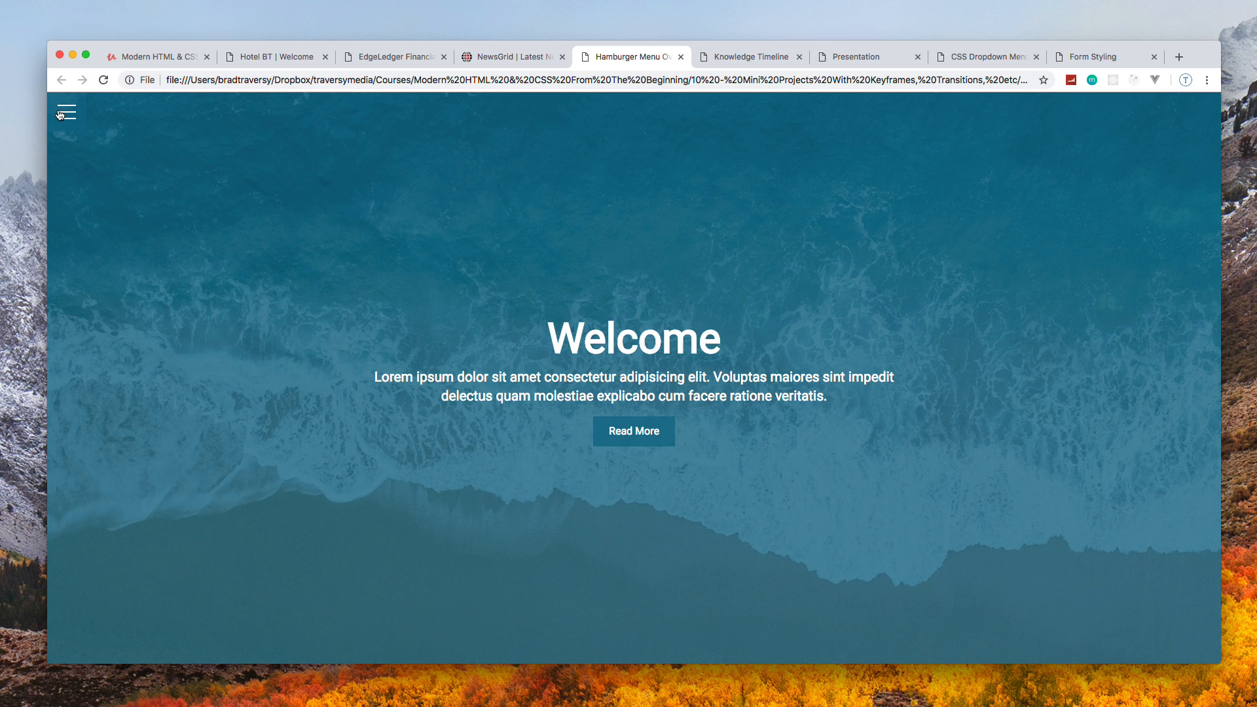
click(67, 111)
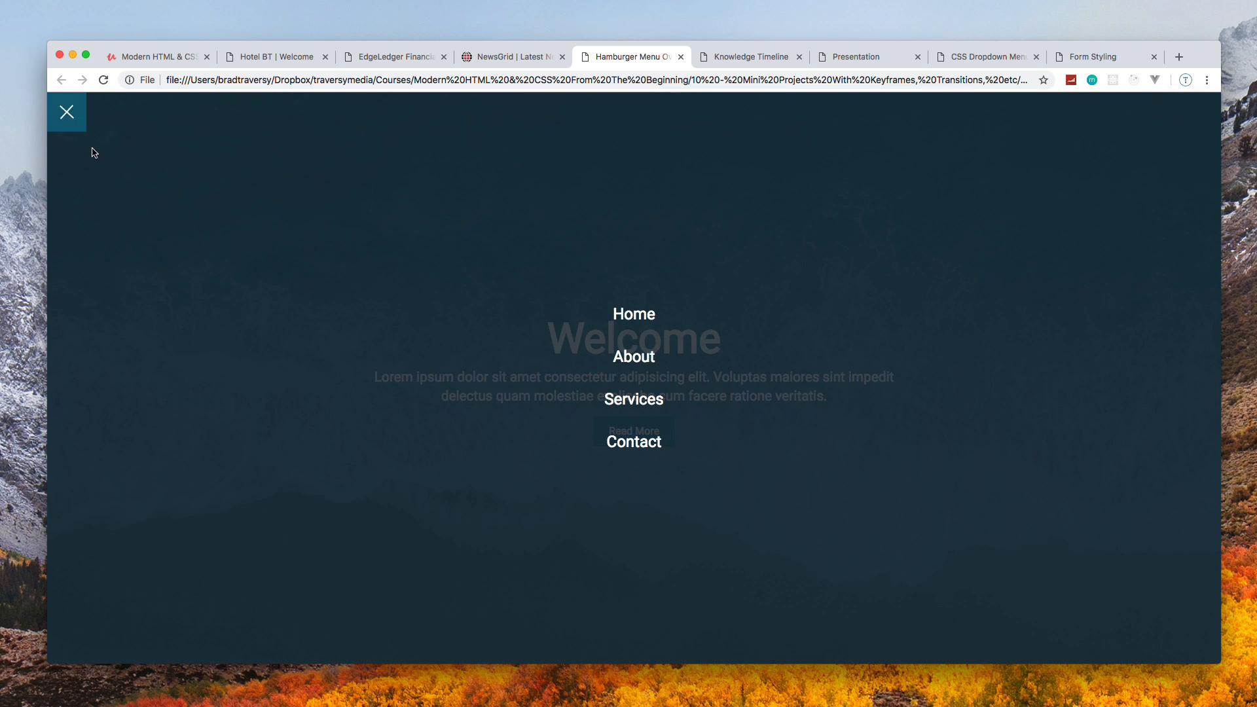
mouse_move(169, 205)
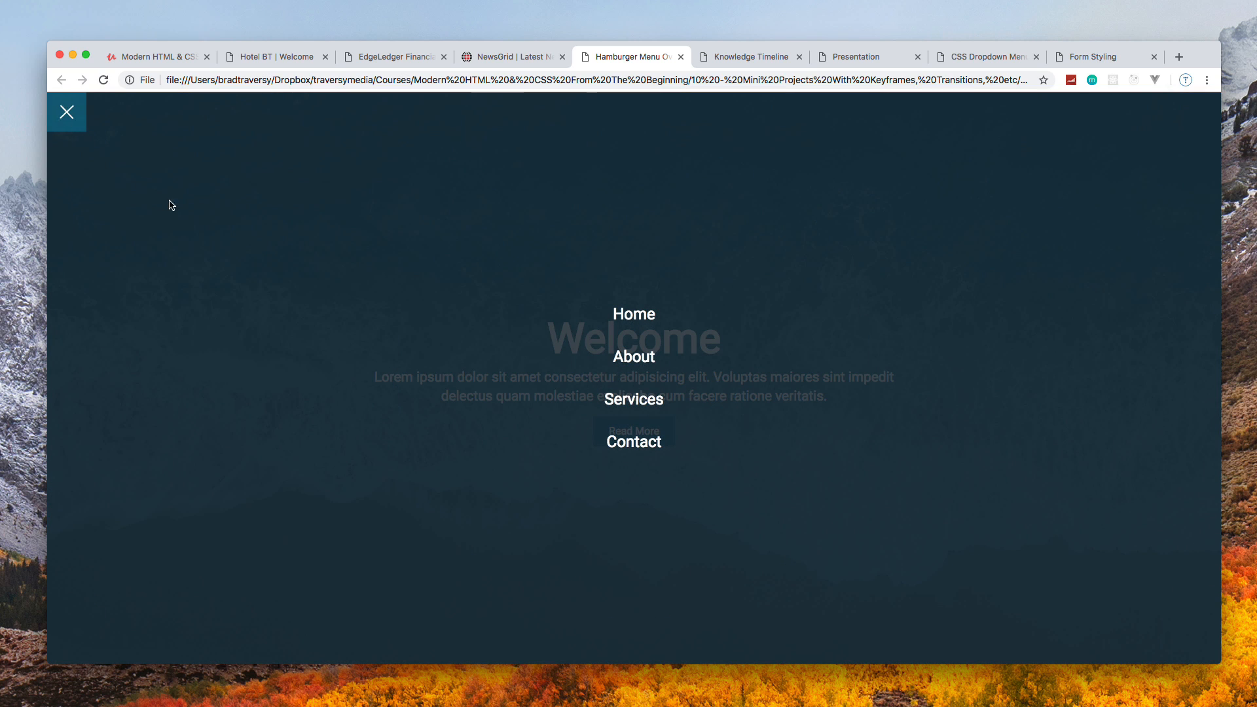
mouse_move(634, 313)
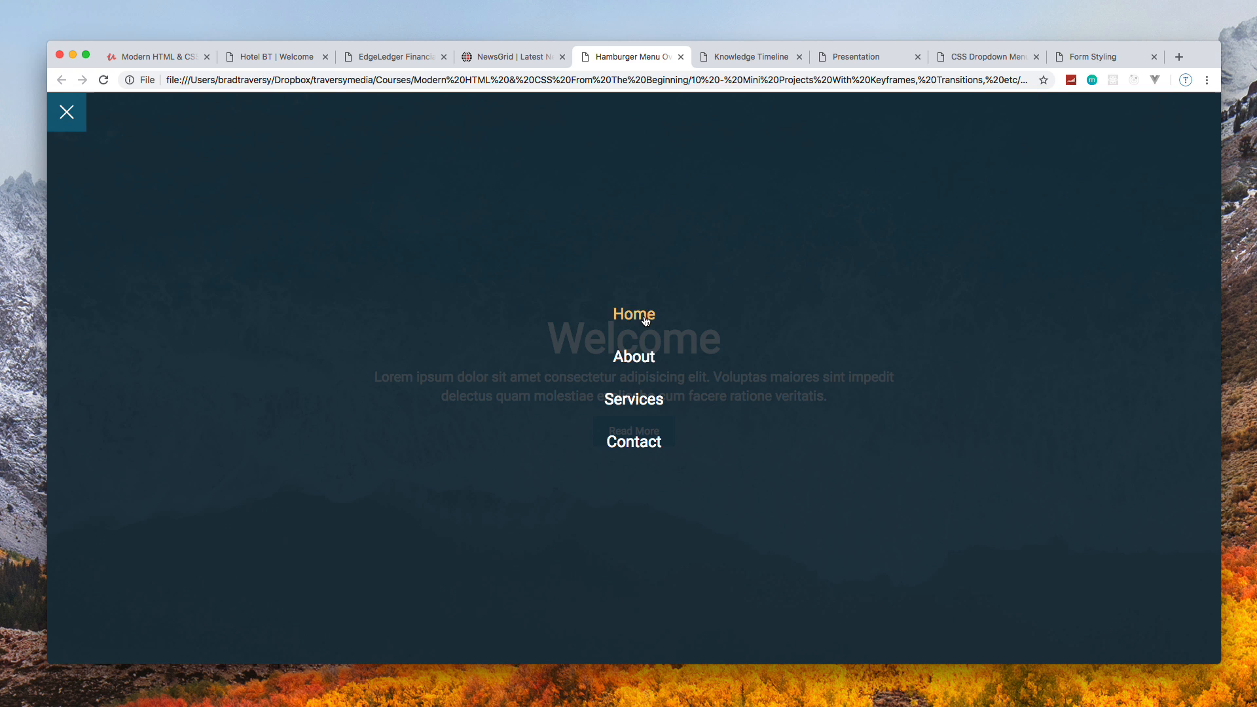
click(67, 111)
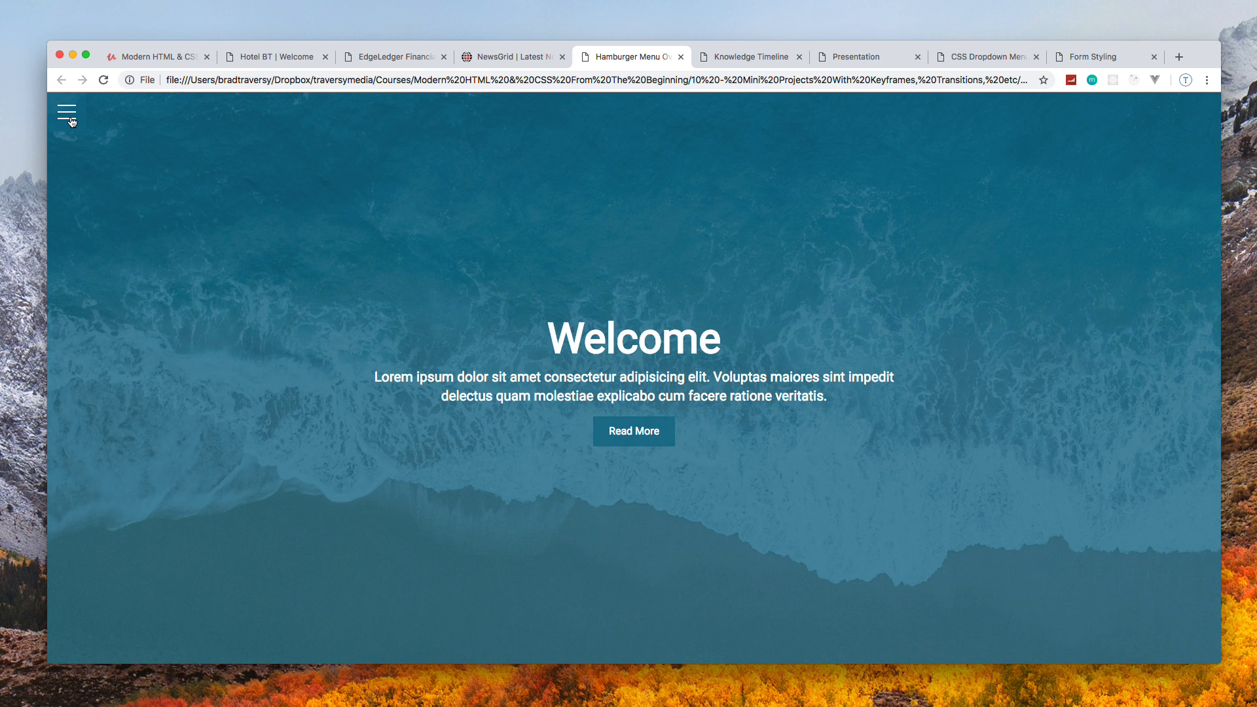
mouse_move(415, 298)
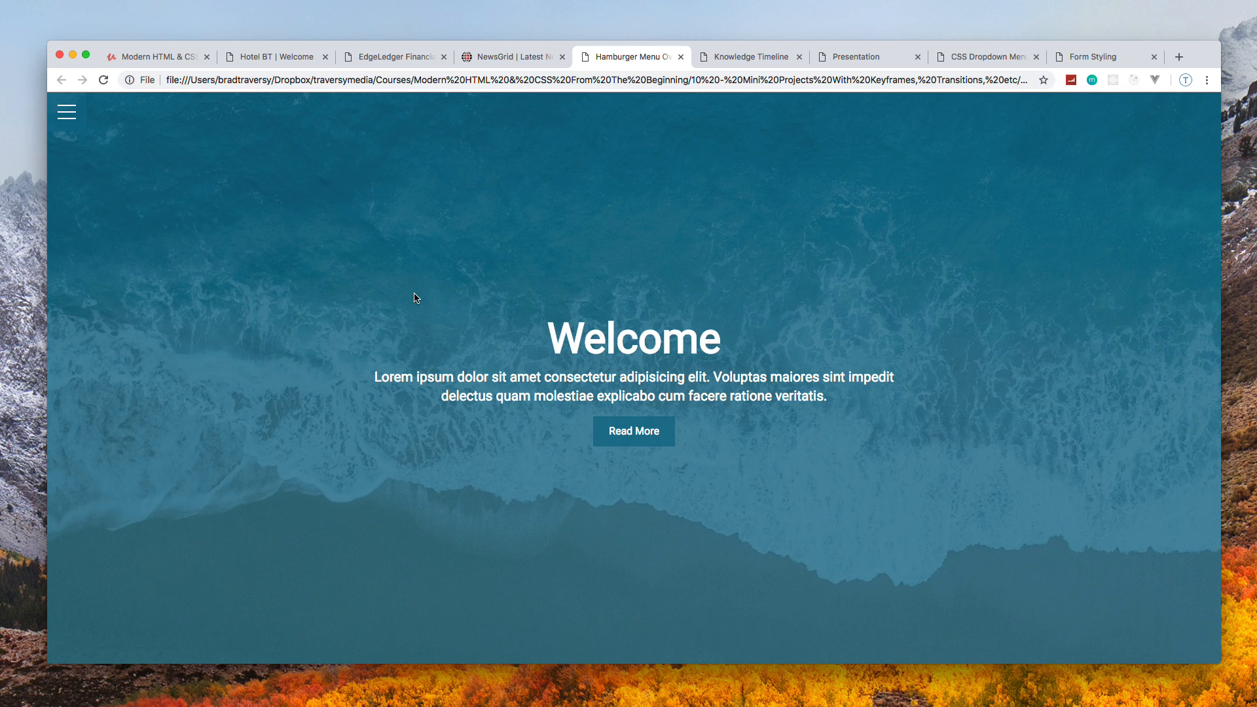
click(748, 57)
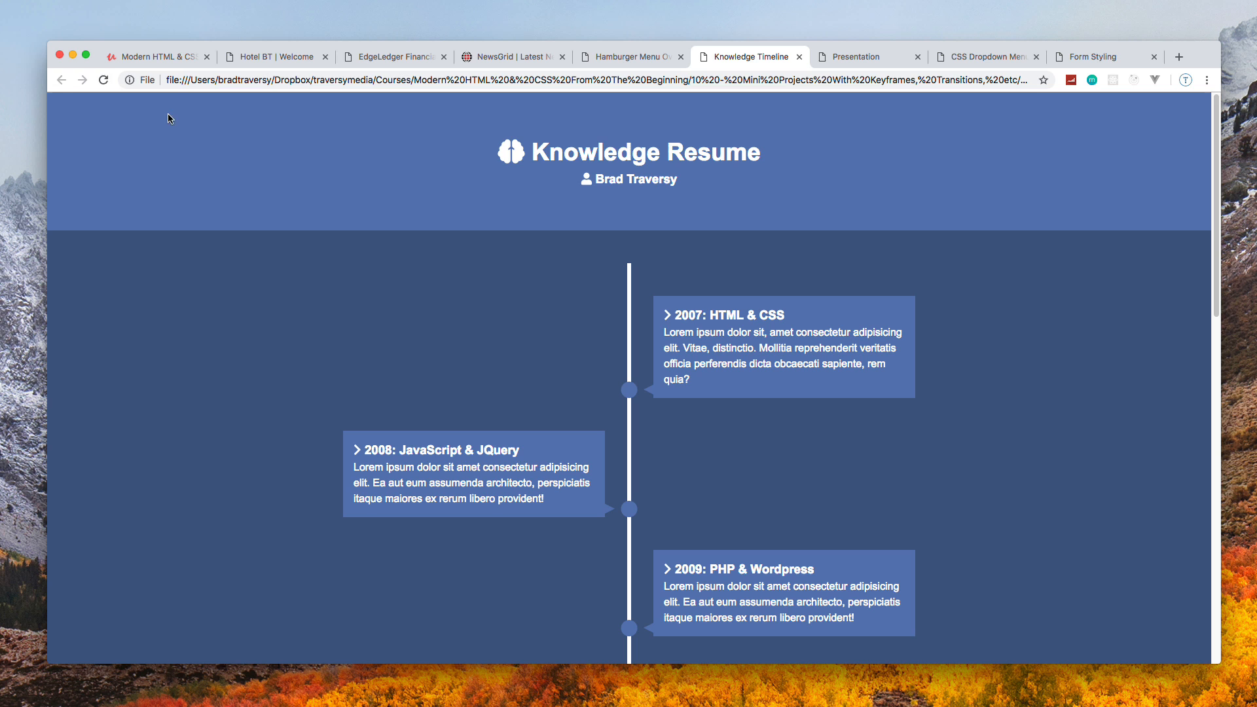
mouse_move(103, 80)
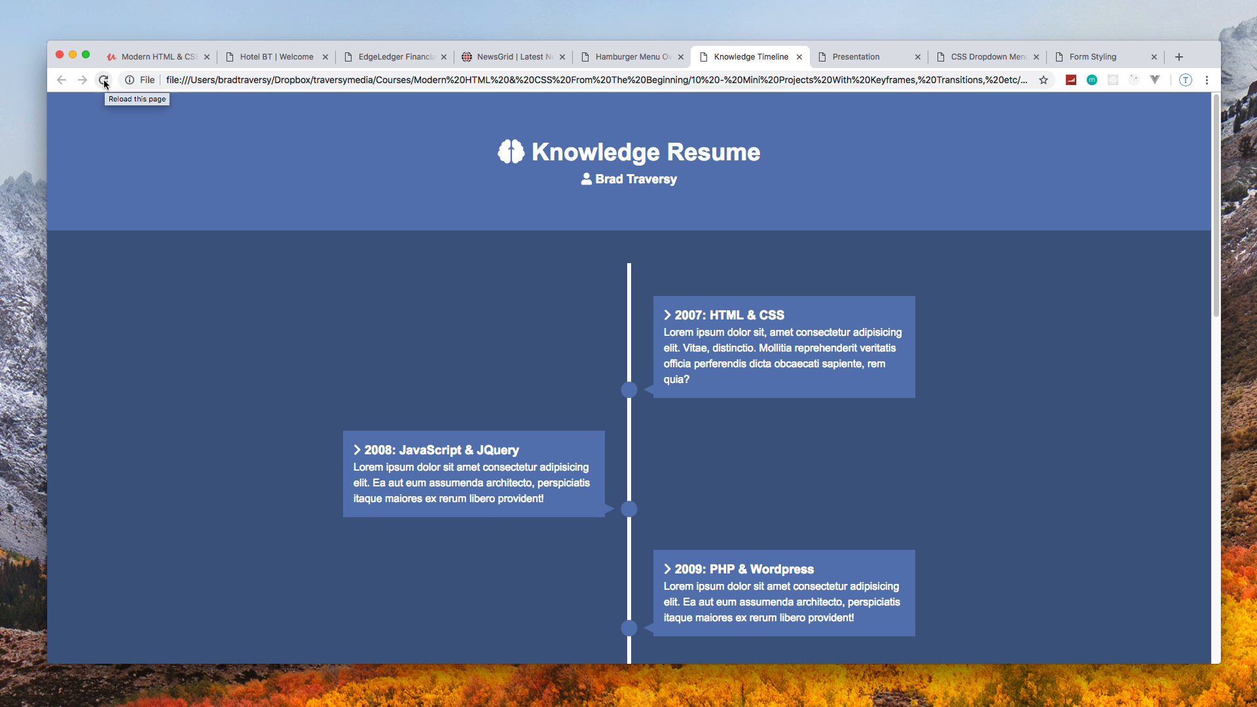
click(103, 80)
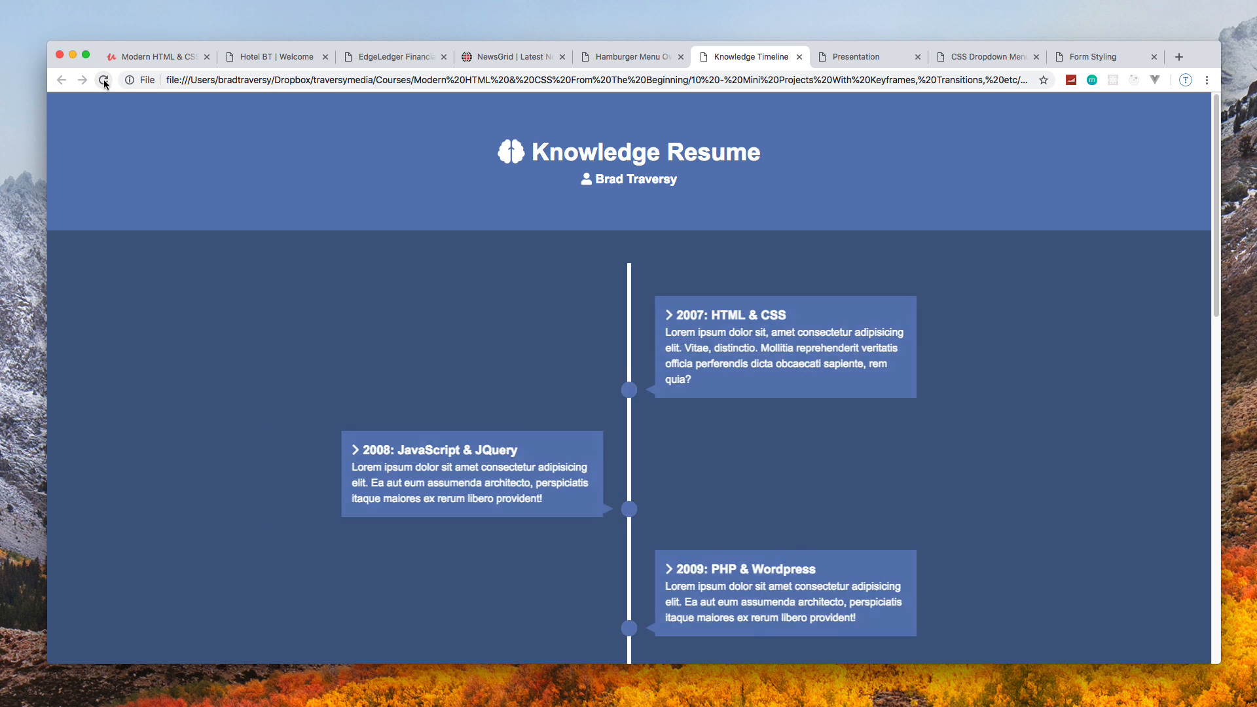
click(104, 80)
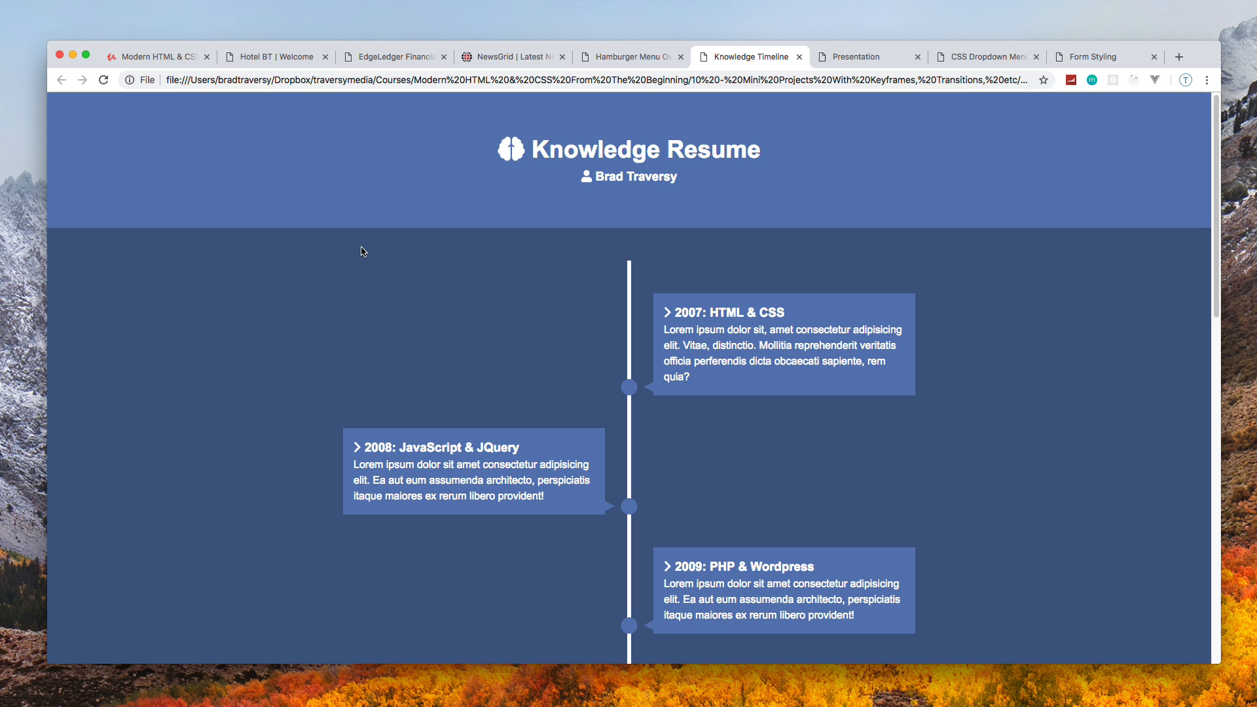
scroll(down, 3)
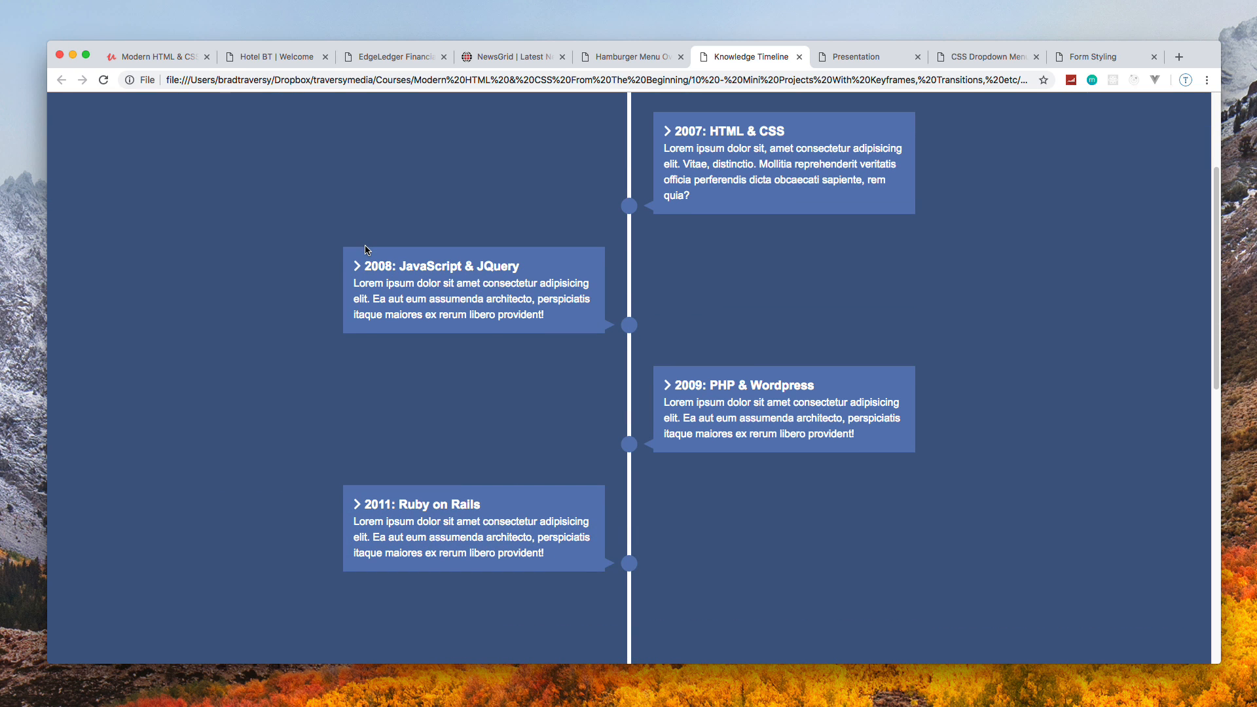
scroll(down, 3)
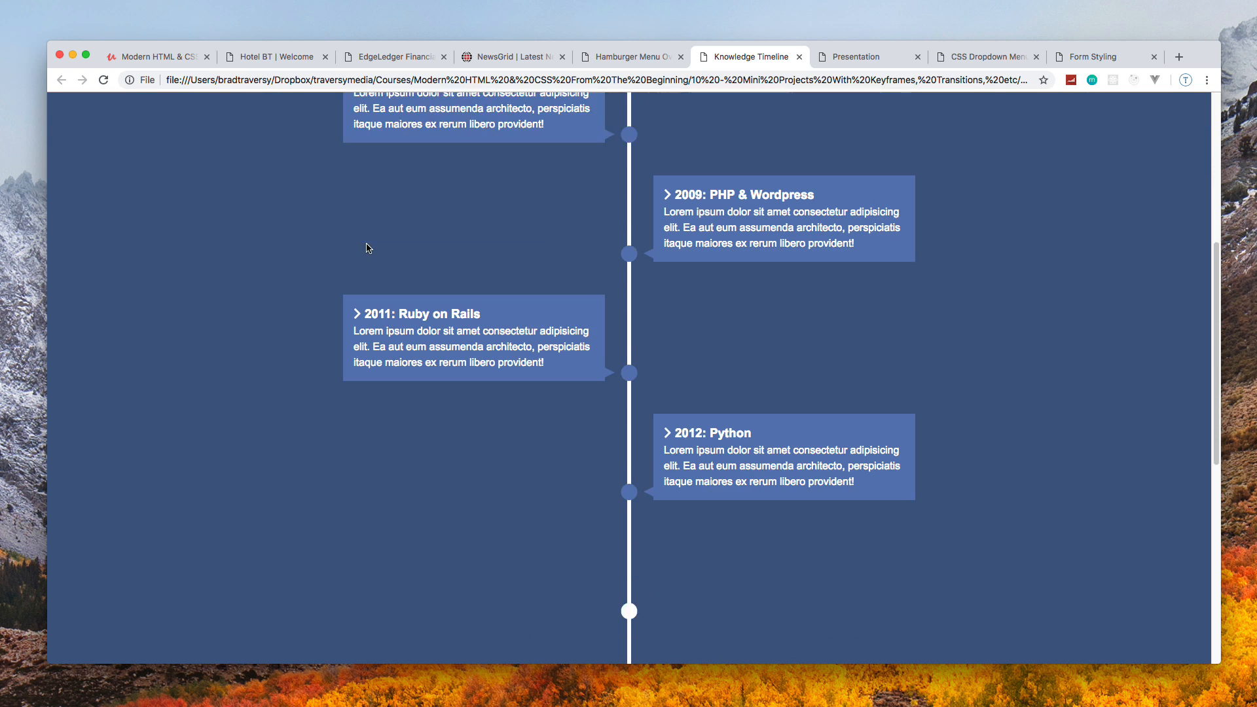
scroll(up, 3)
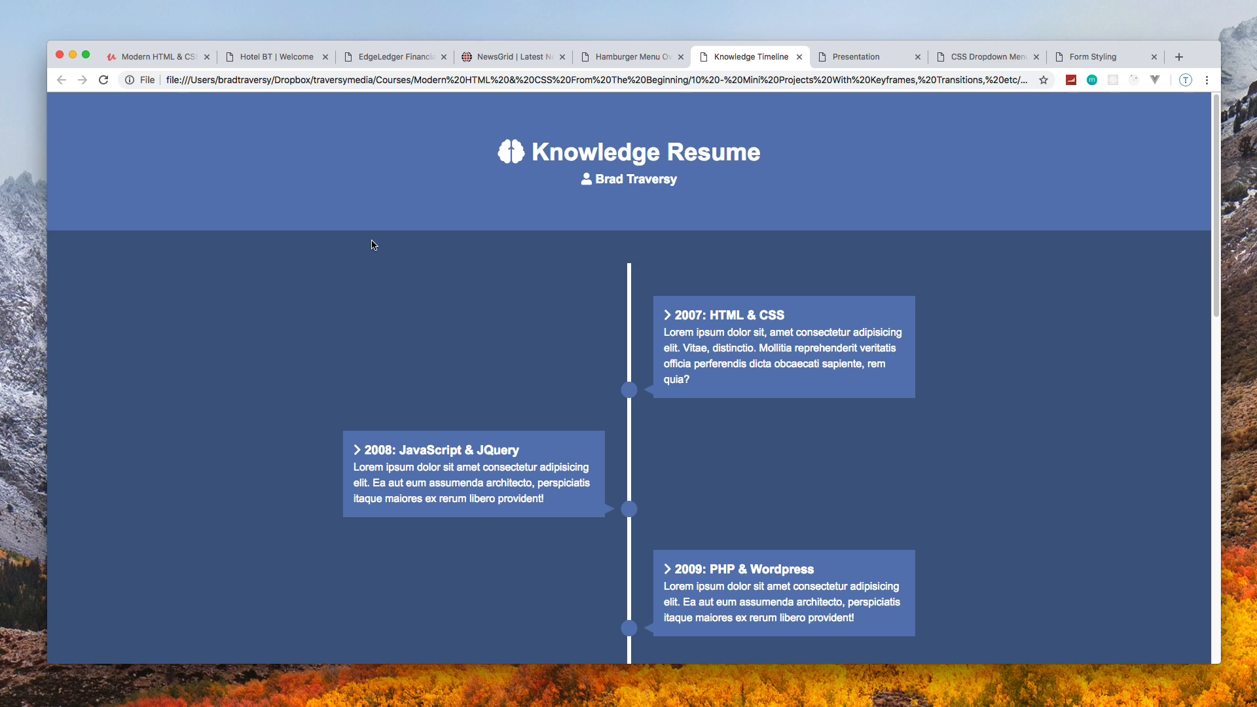
Open the Presentation demo, advance through Pages 2–4, and step back to the Welcome slide
click(864, 56)
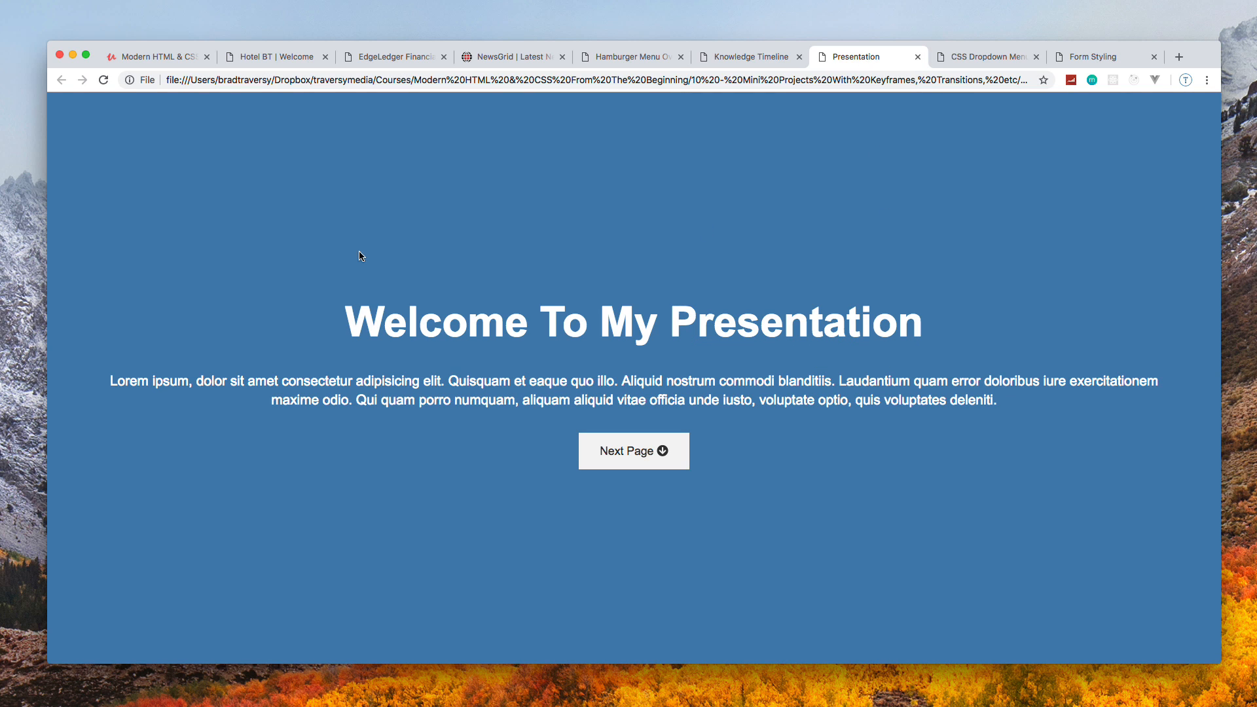
mouse_move(262, 203)
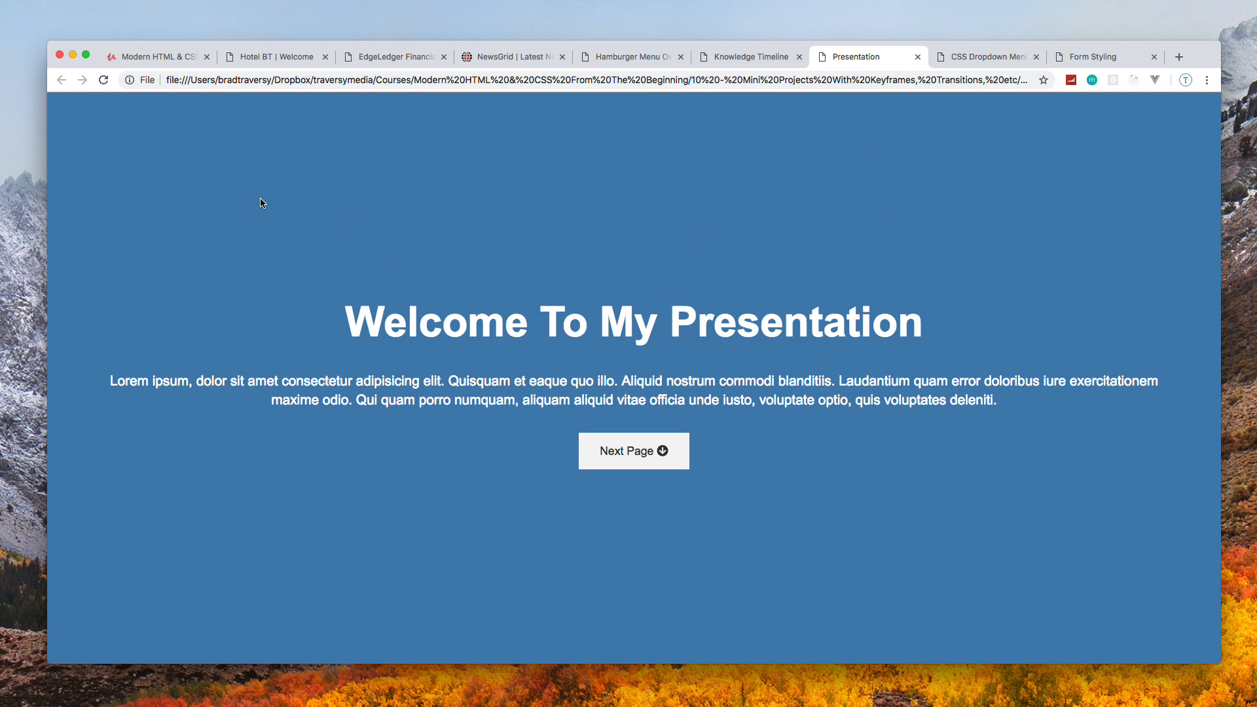
mouse_move(407, 248)
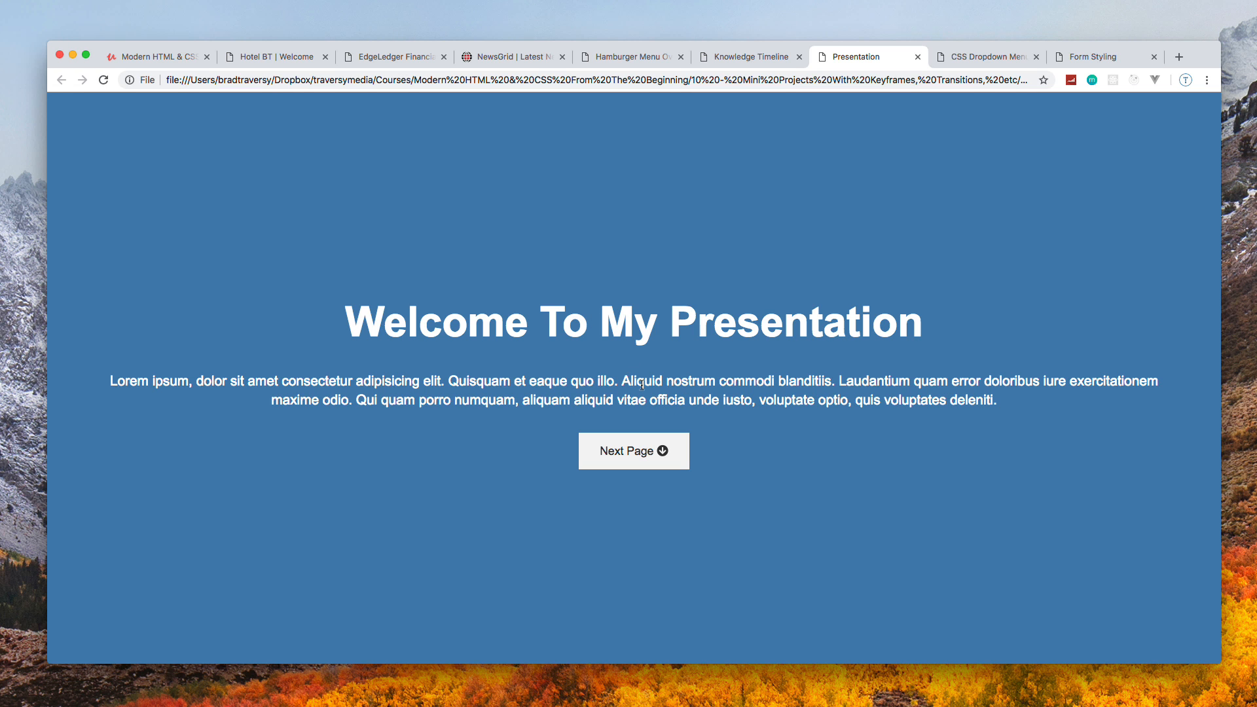
click(632, 450)
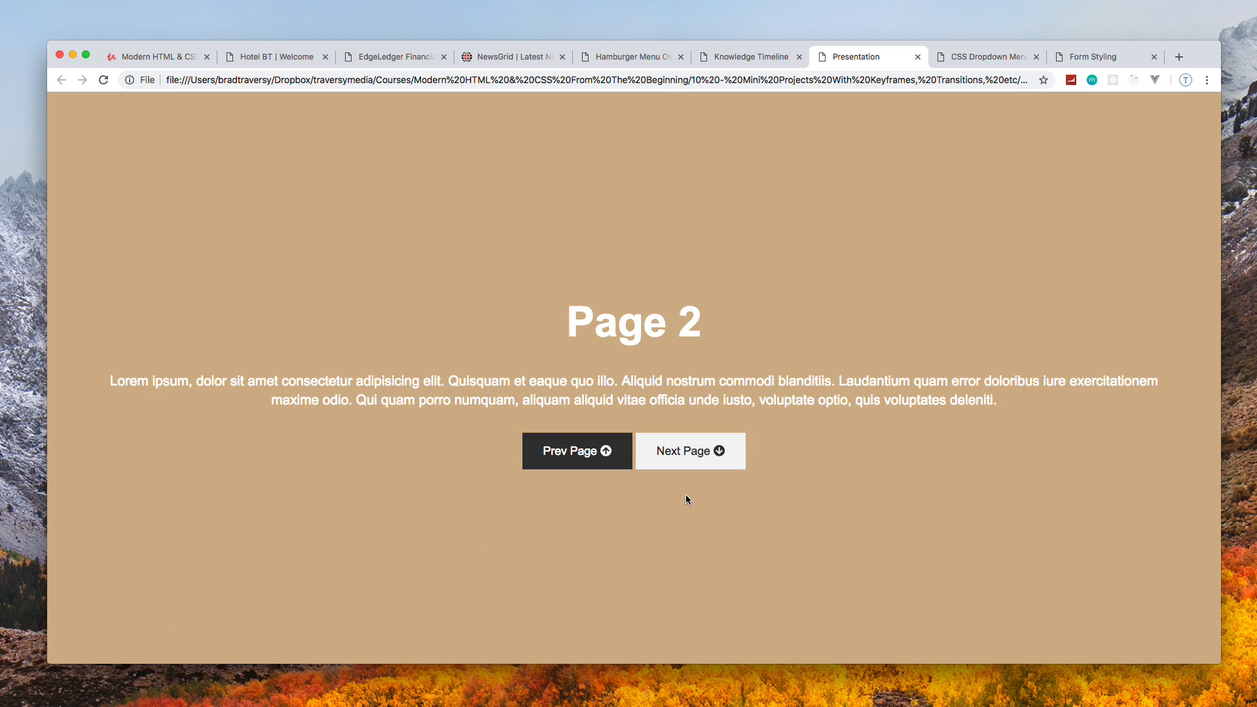
click(690, 450)
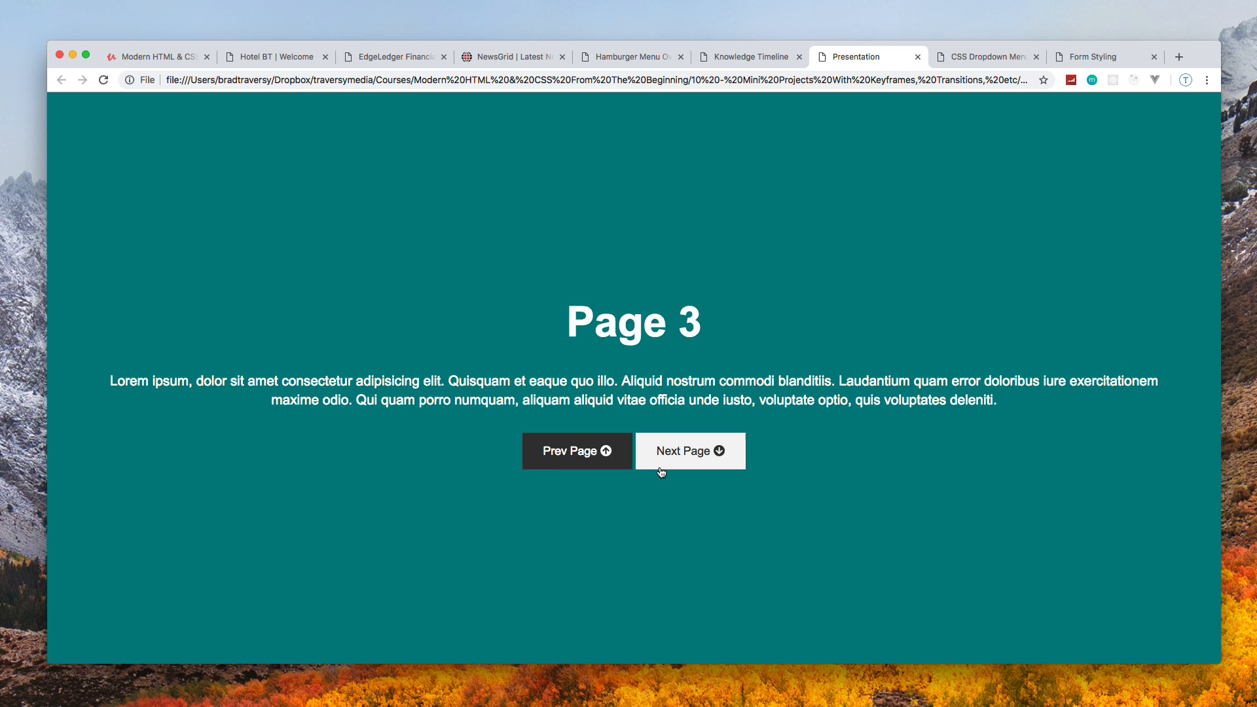
click(690, 450)
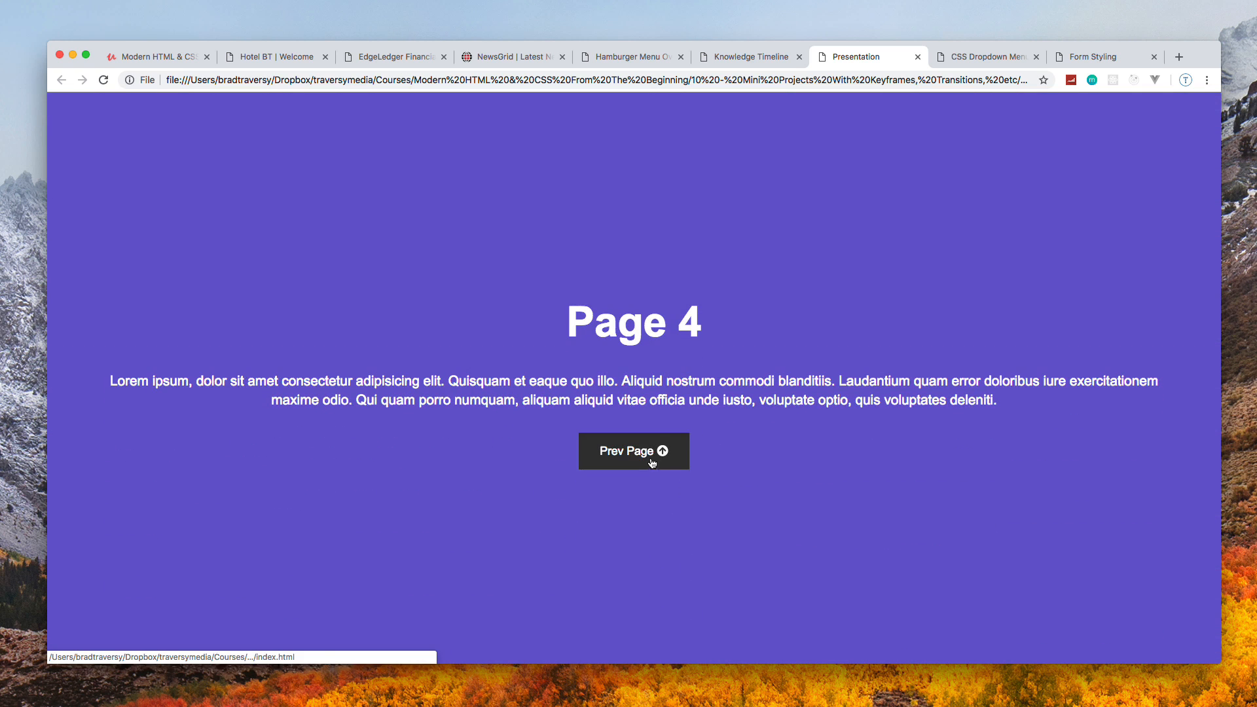
click(634, 450)
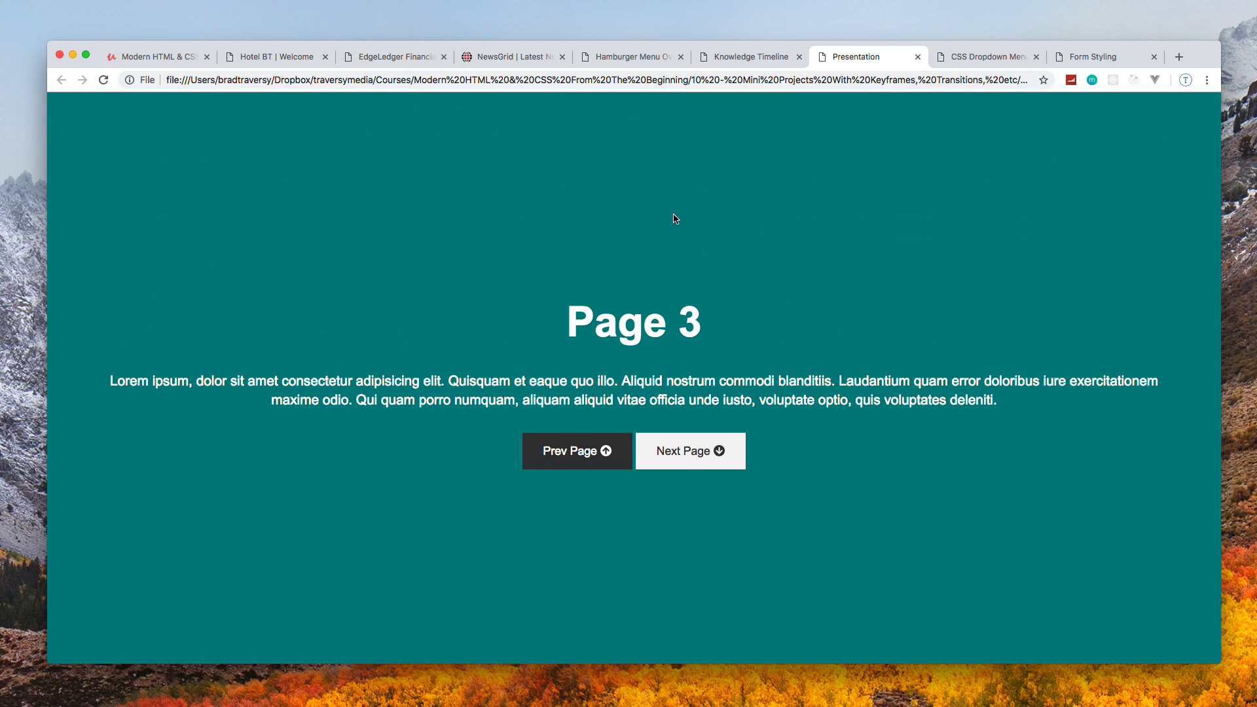
click(577, 450)
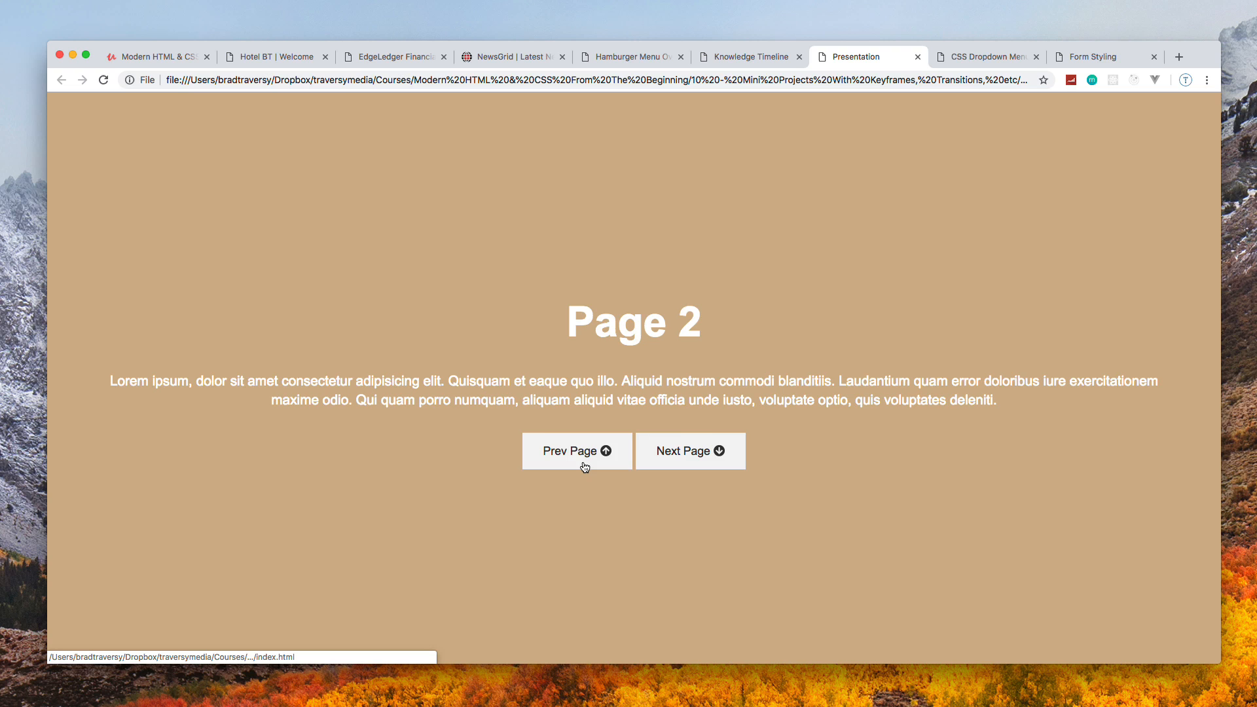
click(576, 450)
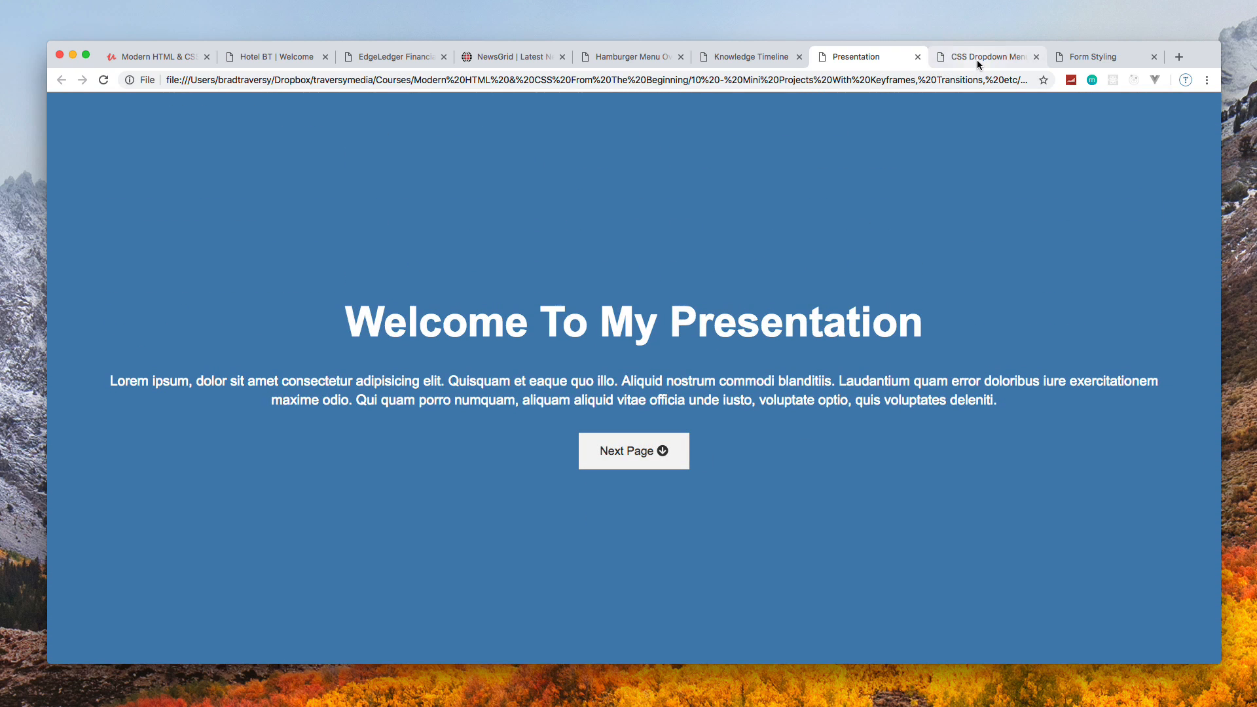
Show the CSS Dropdown Menu demo and the Form Styling sign-up page, then return to Hotel BT
click(987, 57)
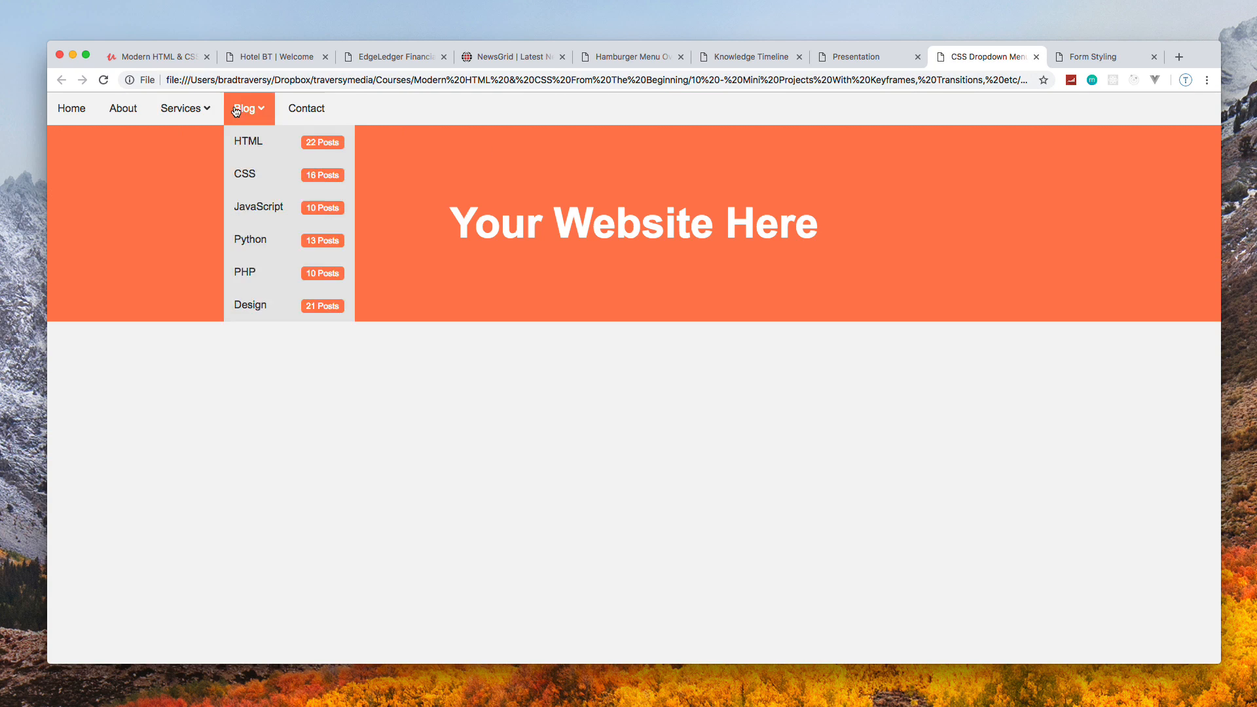
mouse_move(1066, 41)
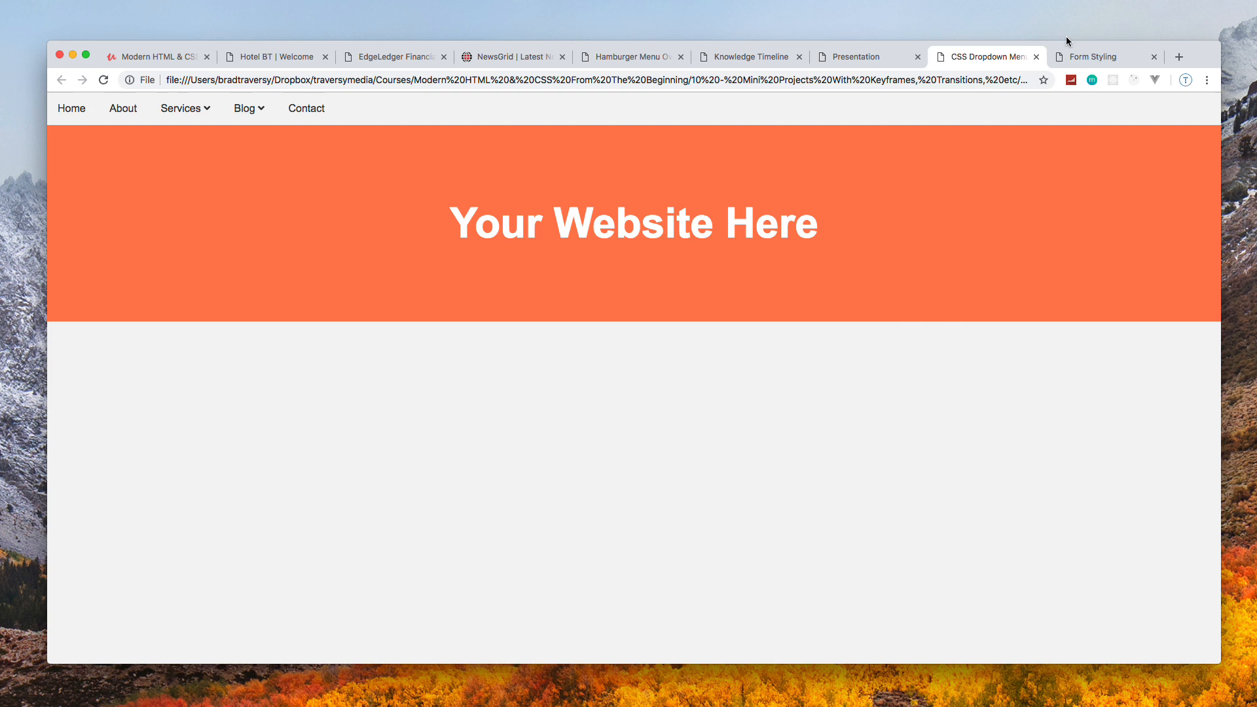
click(1103, 56)
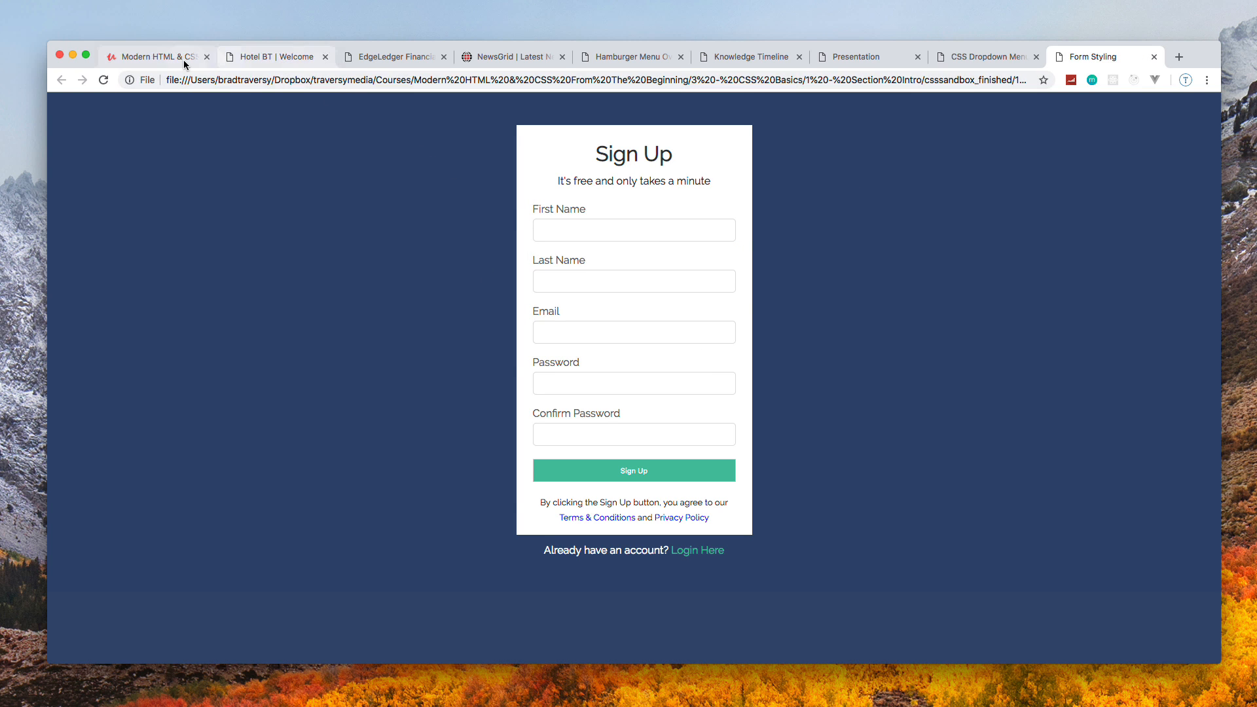
click(272, 56)
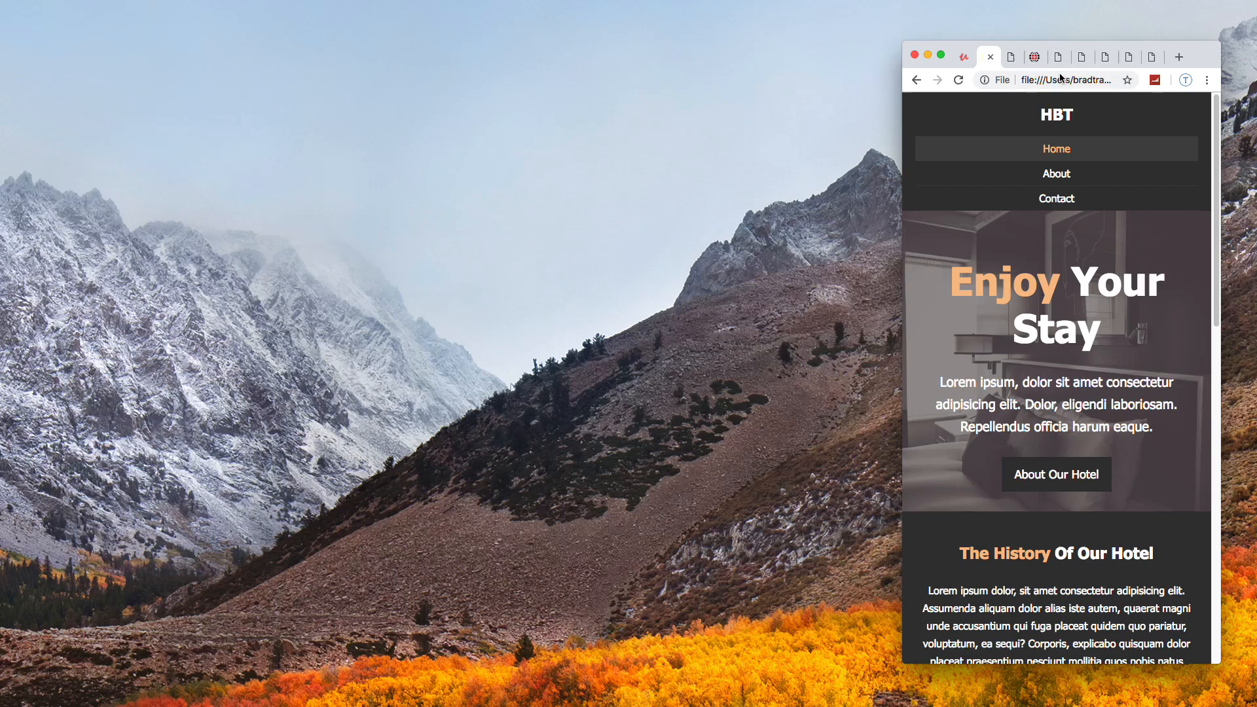
Scroll through EdgeLedger and NewsGrid laid out responsively in the narrow mobile-width window
click(1011, 56)
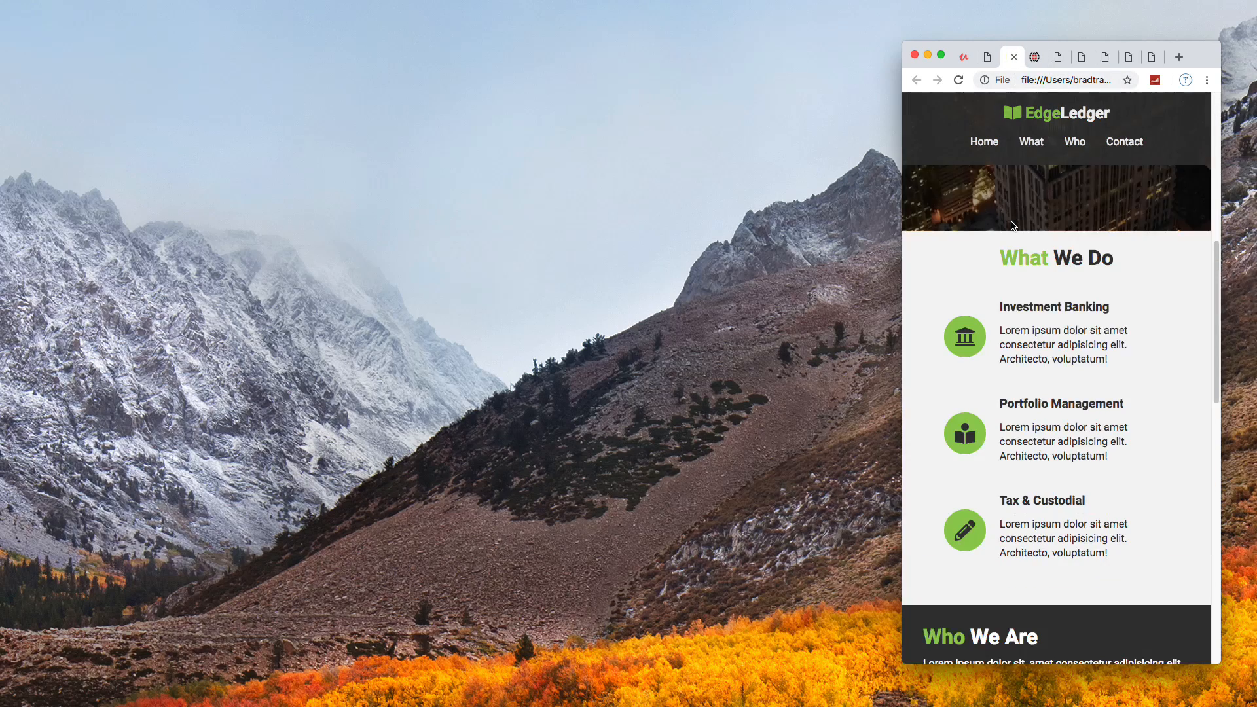
scroll(up, 3)
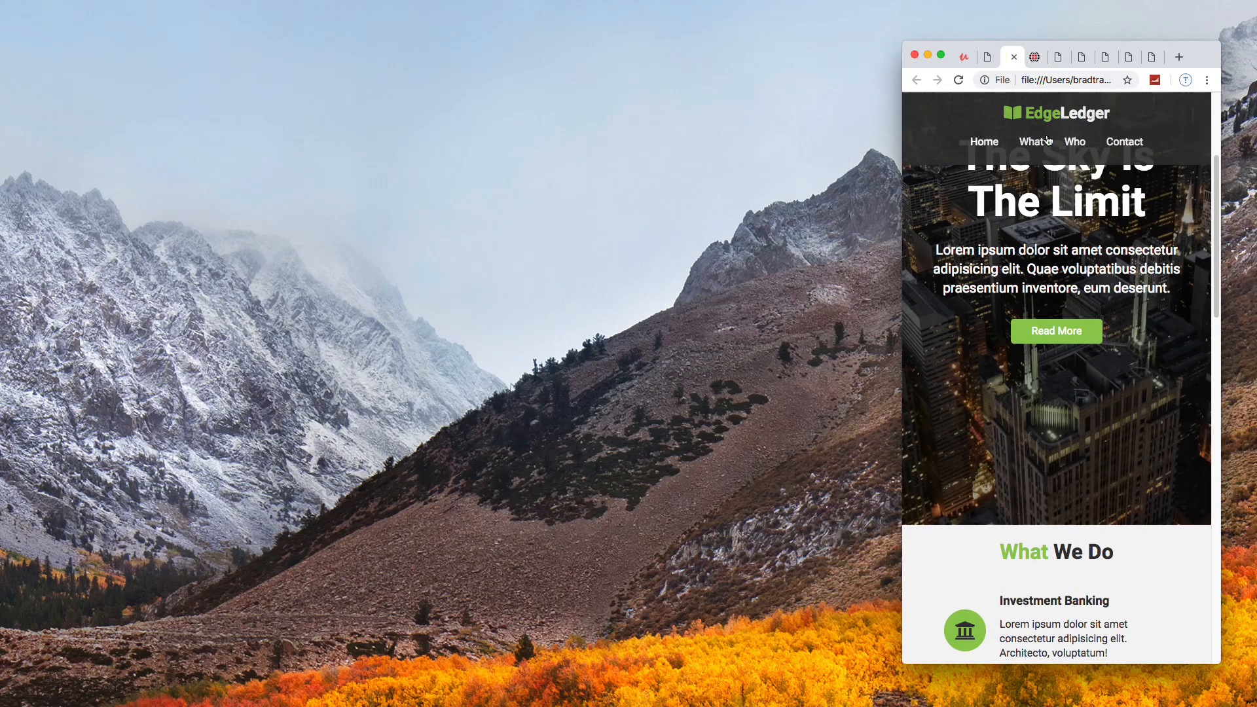
scroll(down, 3)
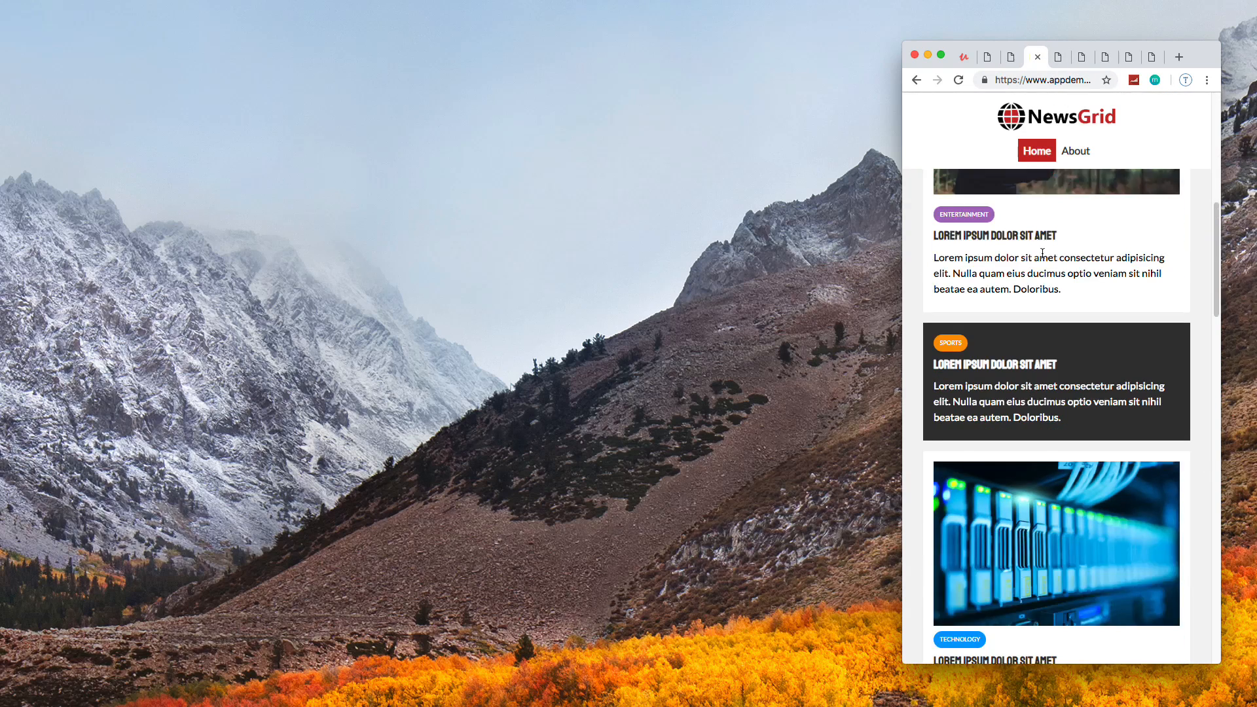
scroll(down, 3)
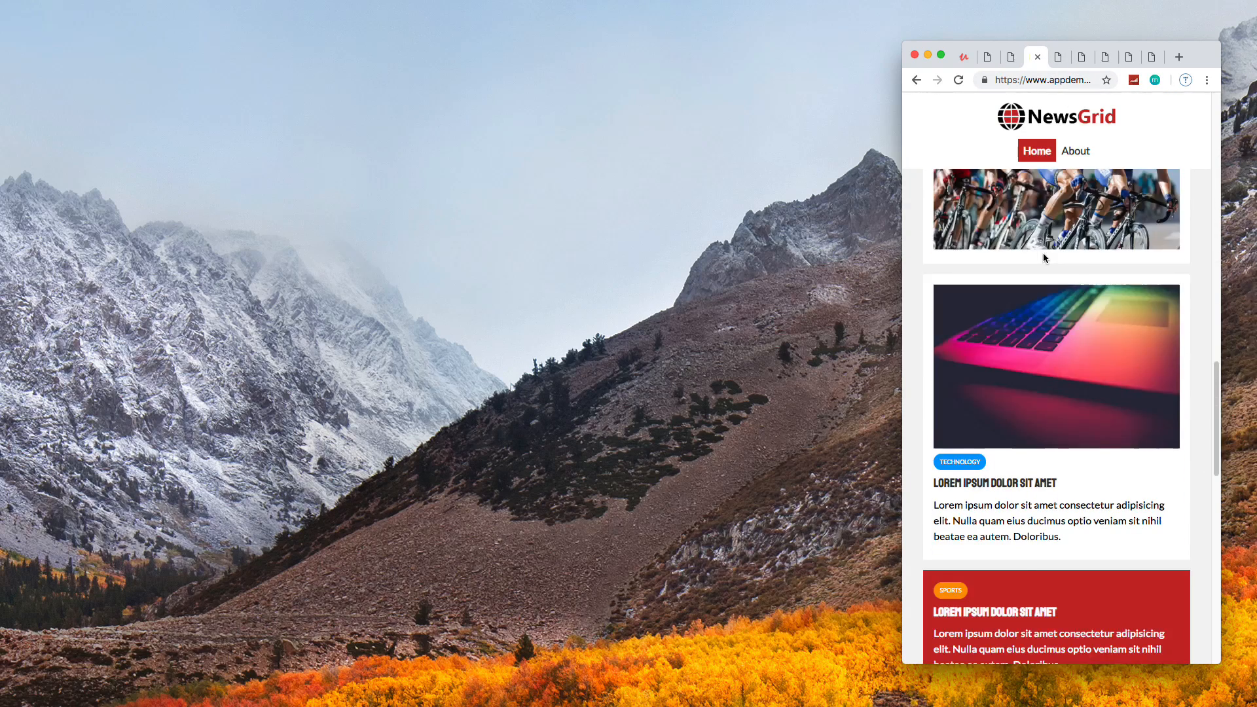
scroll(down, 3)
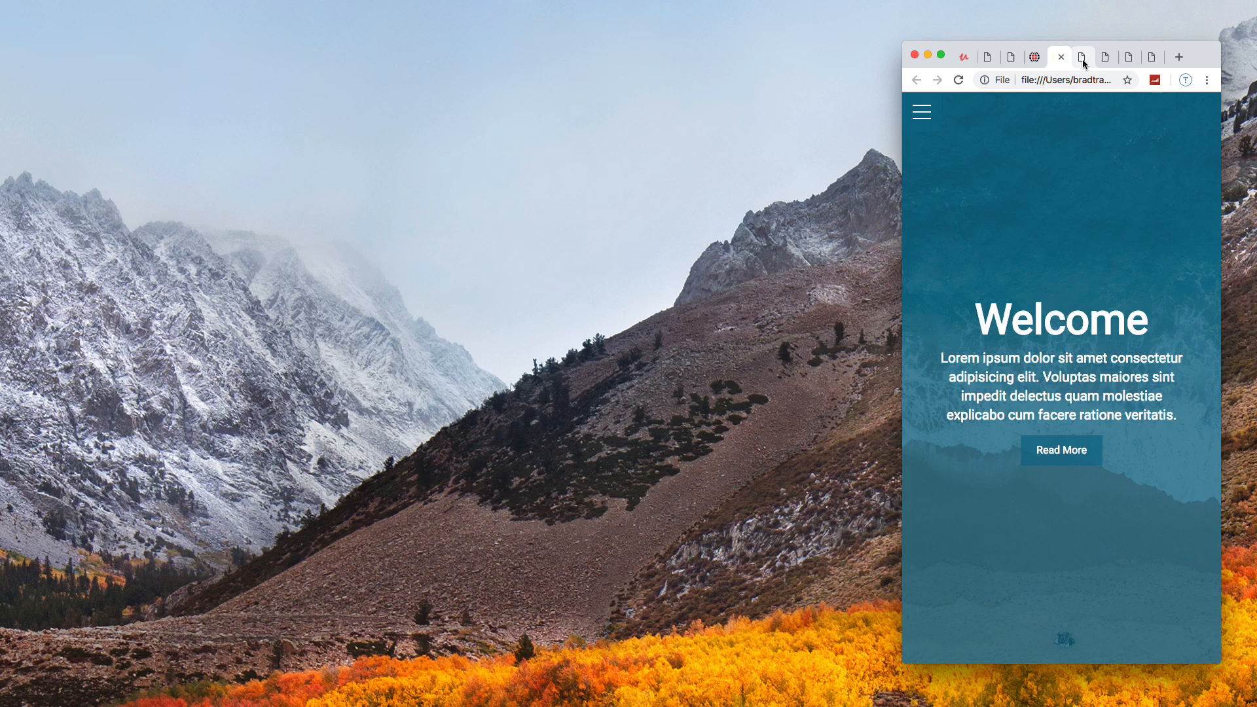
View Knowledge Resume timeline at mobile width, then the dropdown demo with its Blog submenu expanded
click(1081, 56)
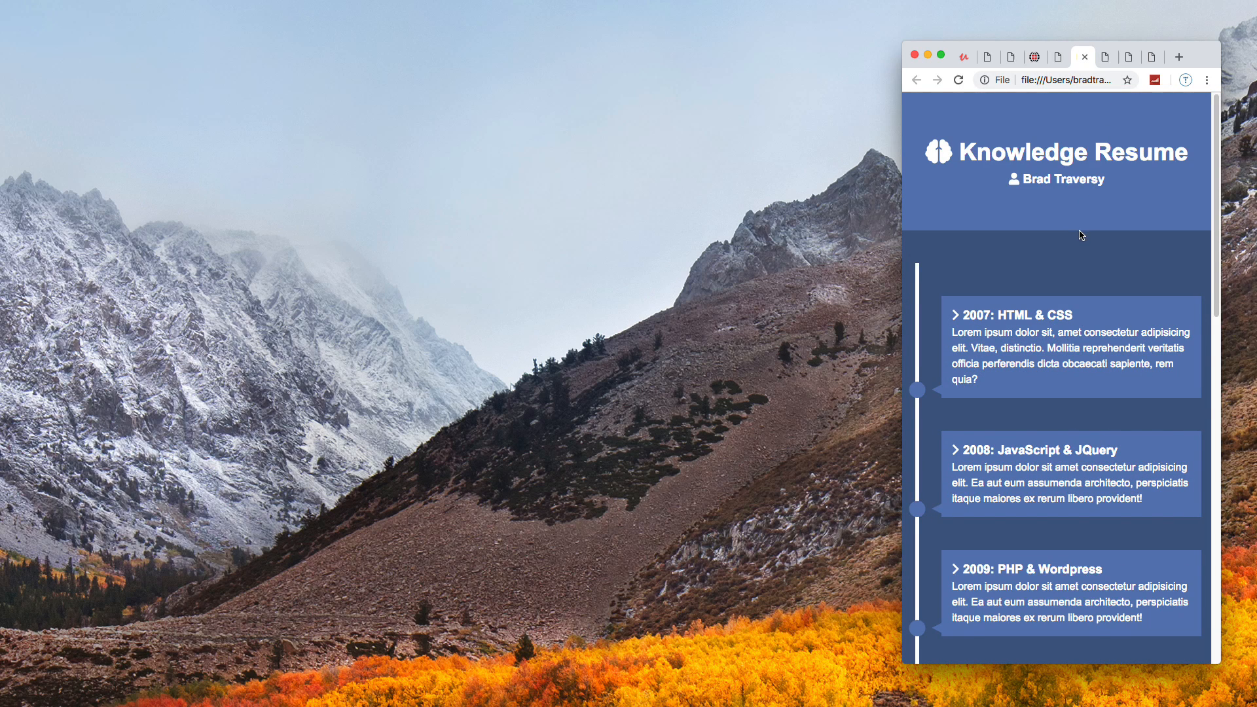
scroll(down, 3)
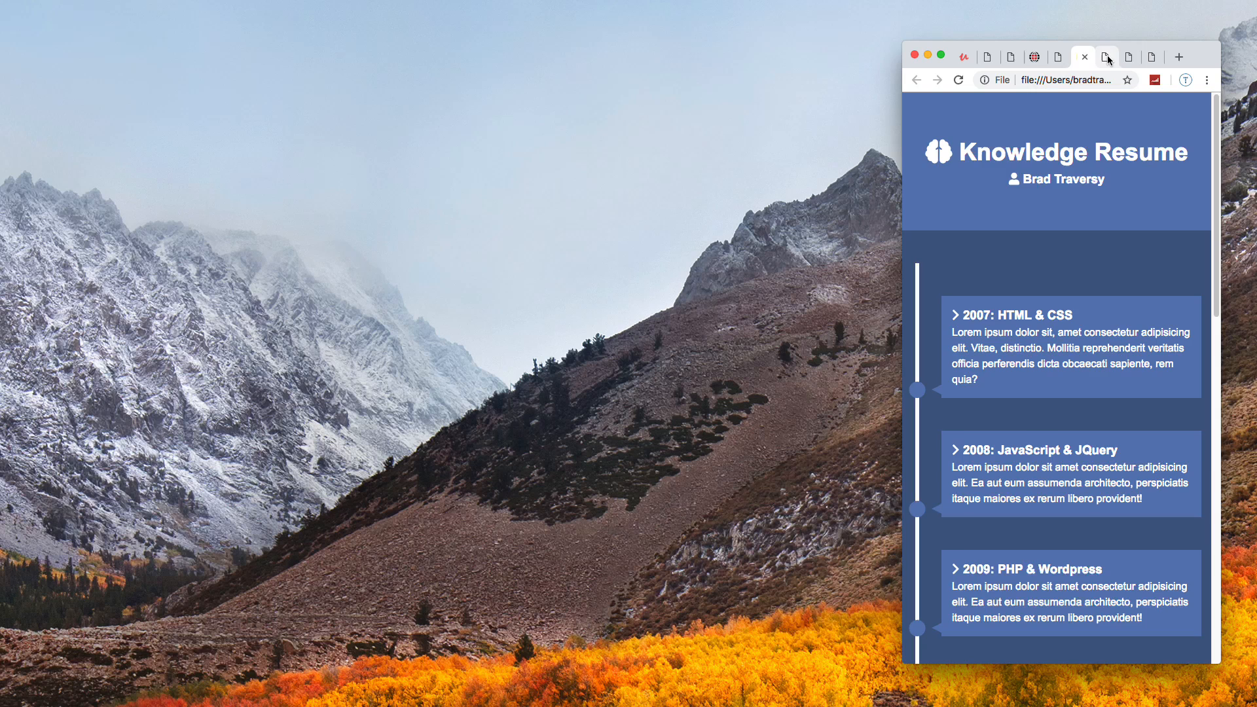
click(1130, 56)
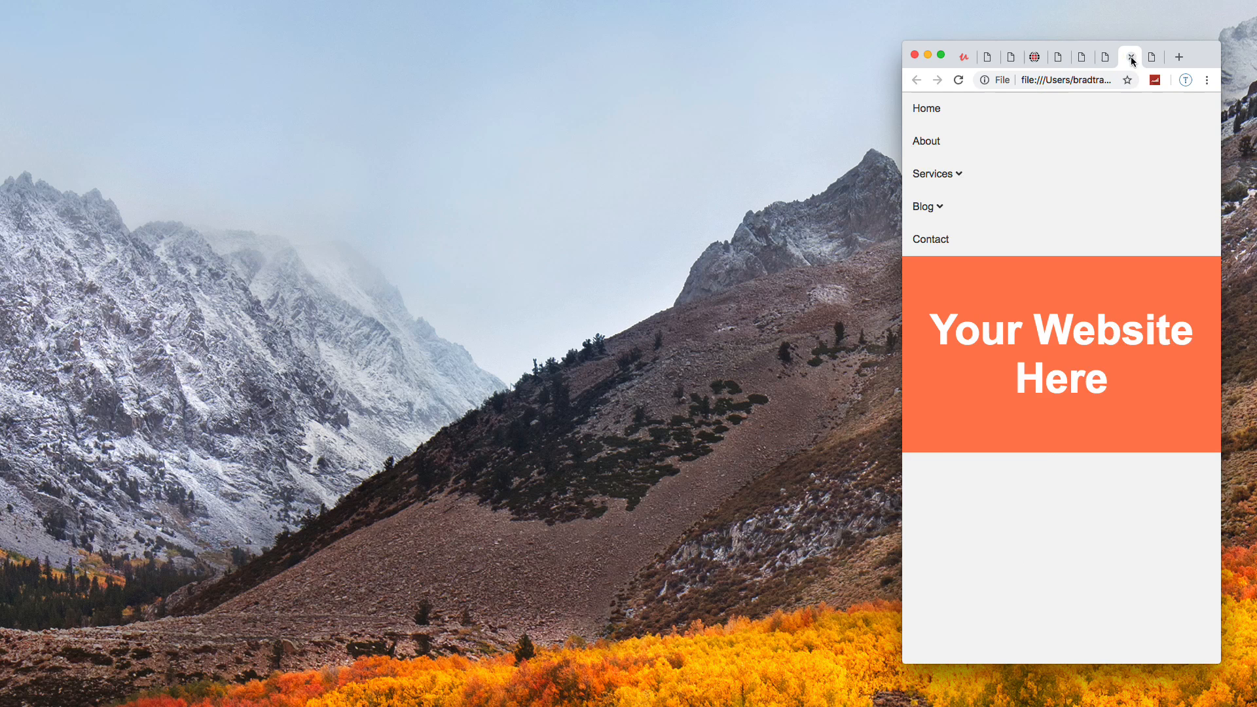
click(928, 205)
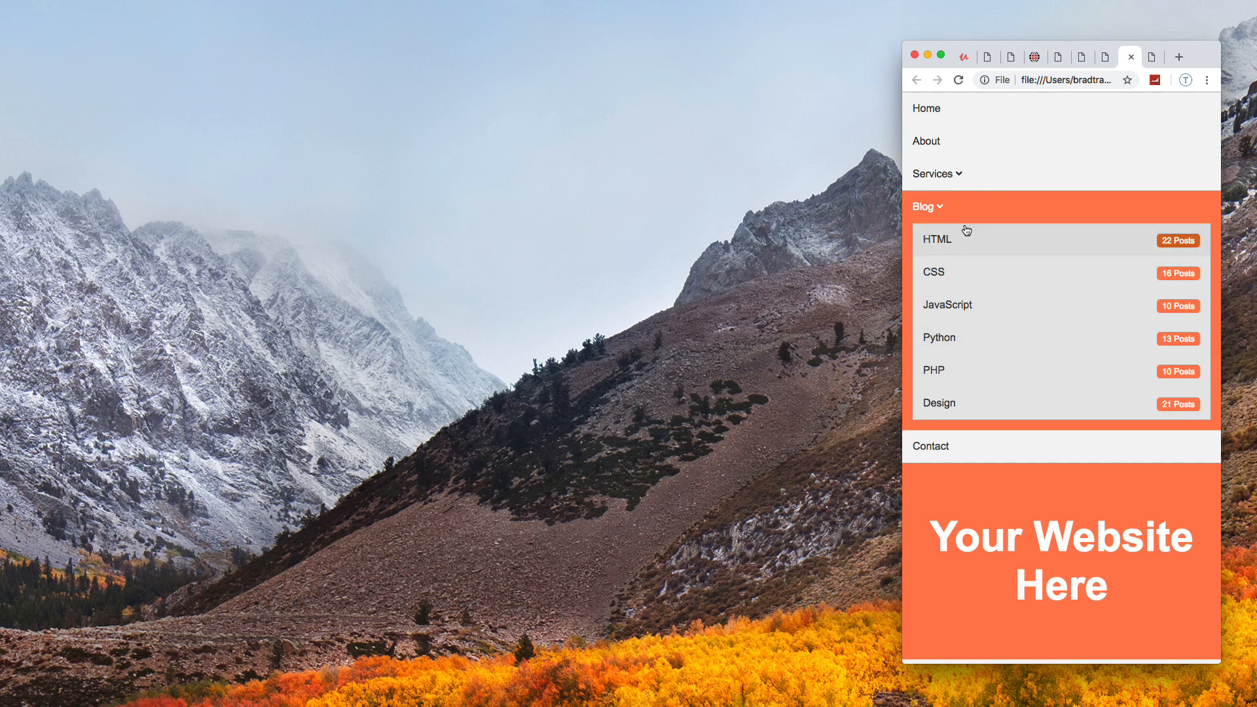
click(927, 206)
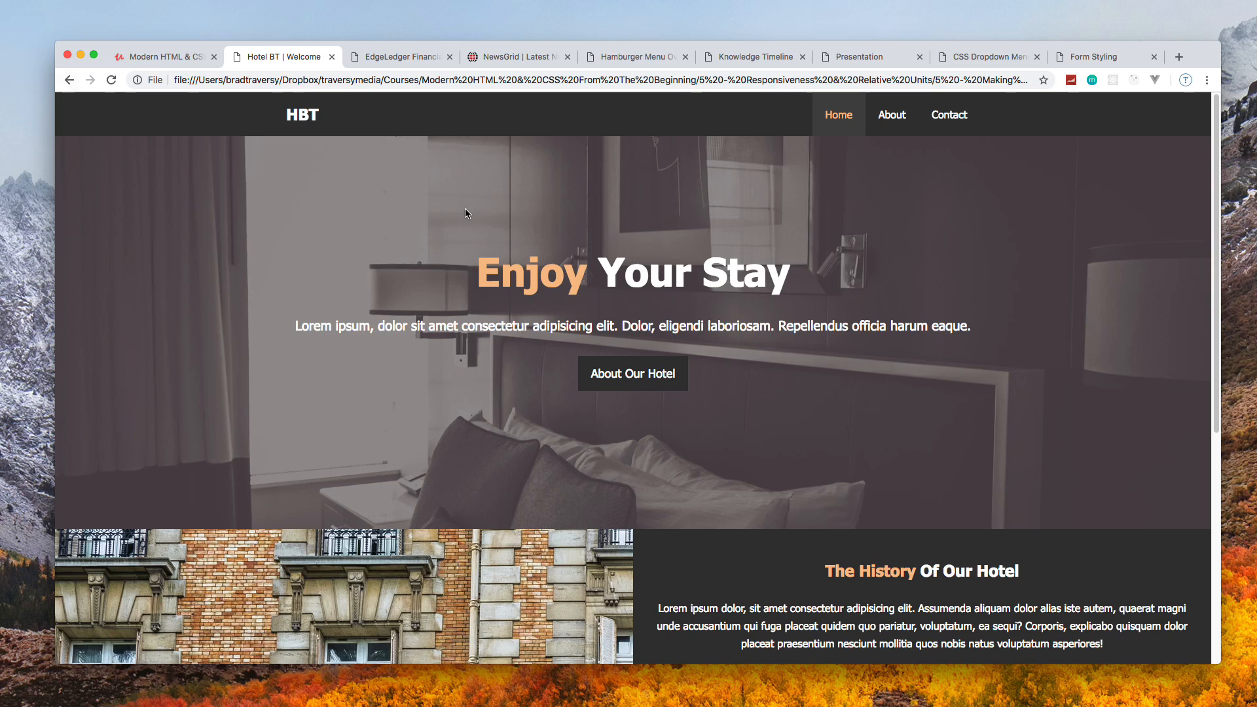
mouse_move(1163, 524)
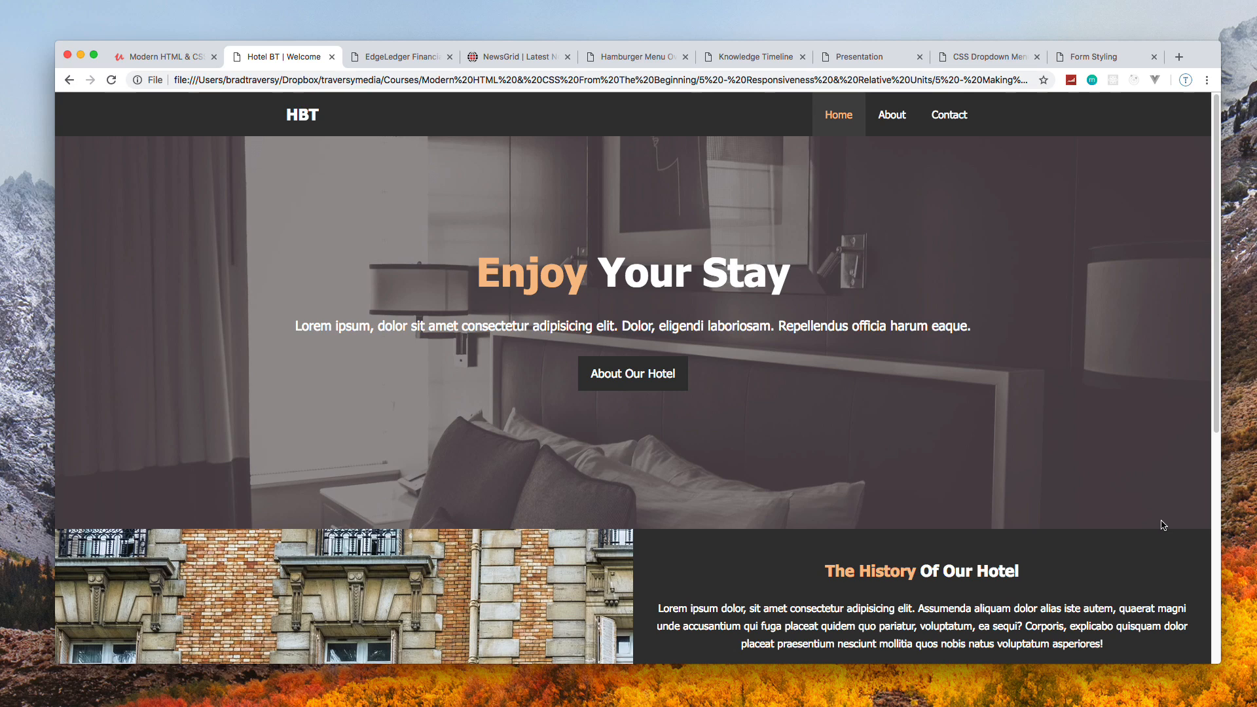
mouse_move(1162, 527)
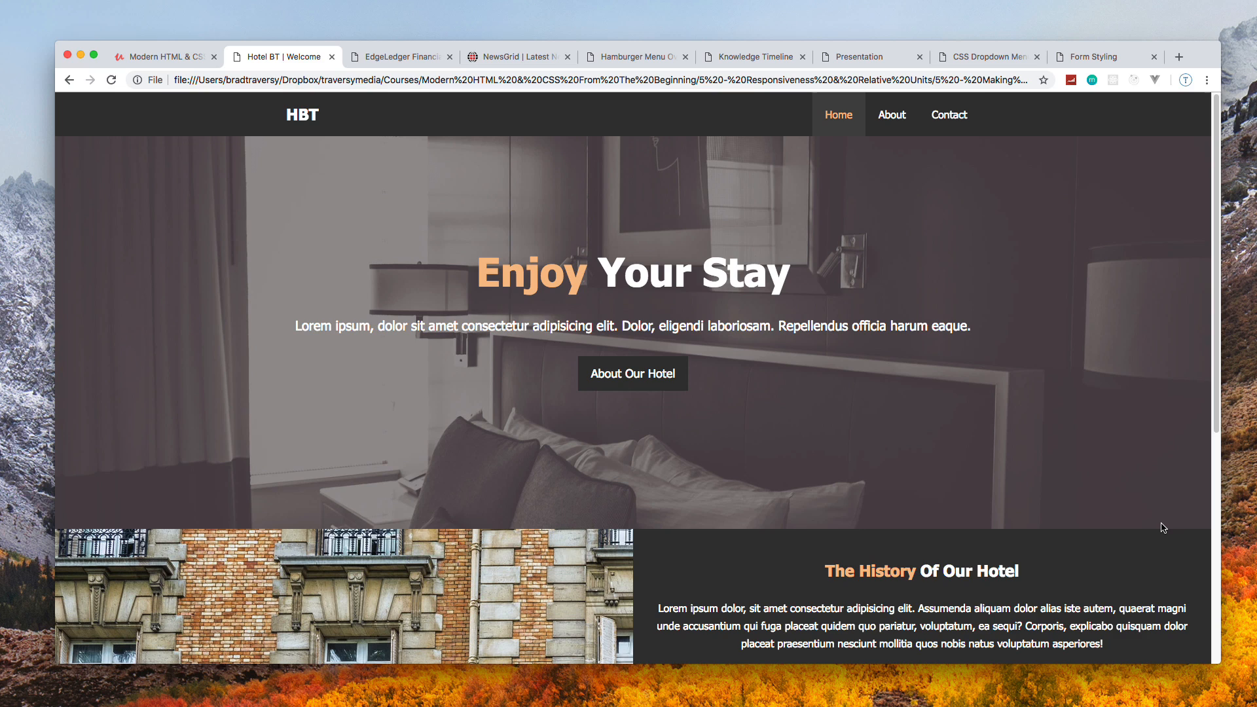
mouse_move(1190, 527)
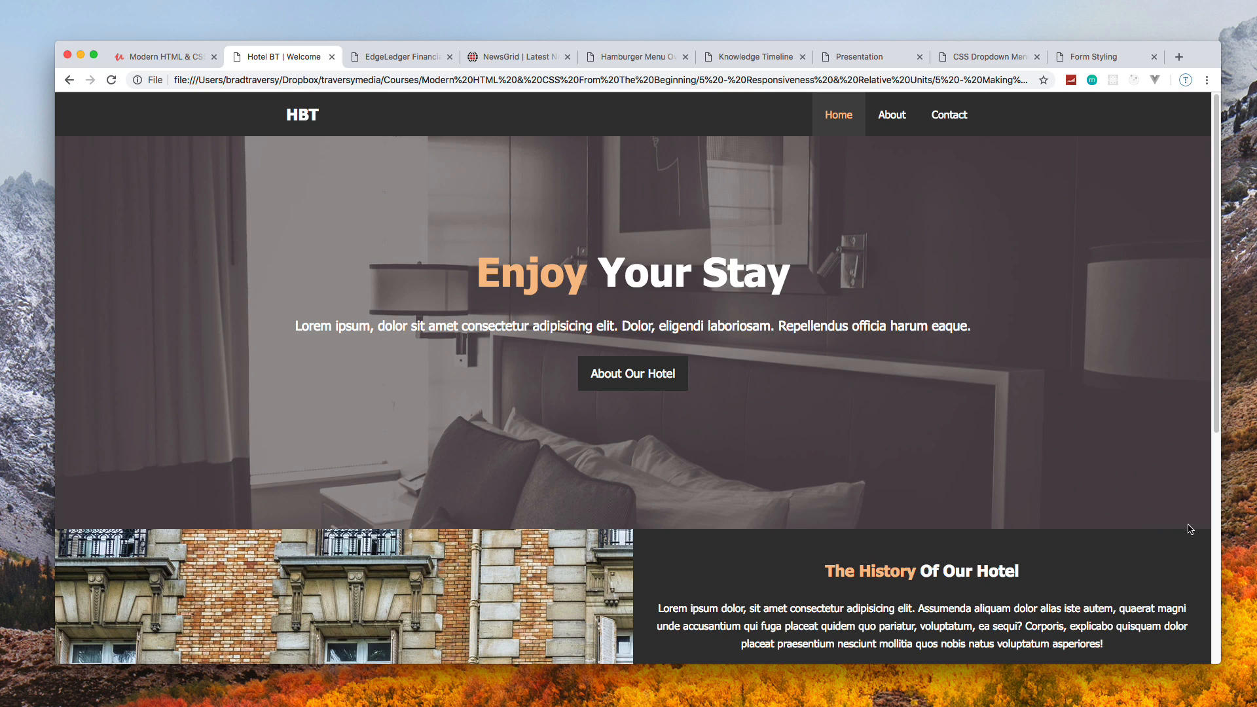